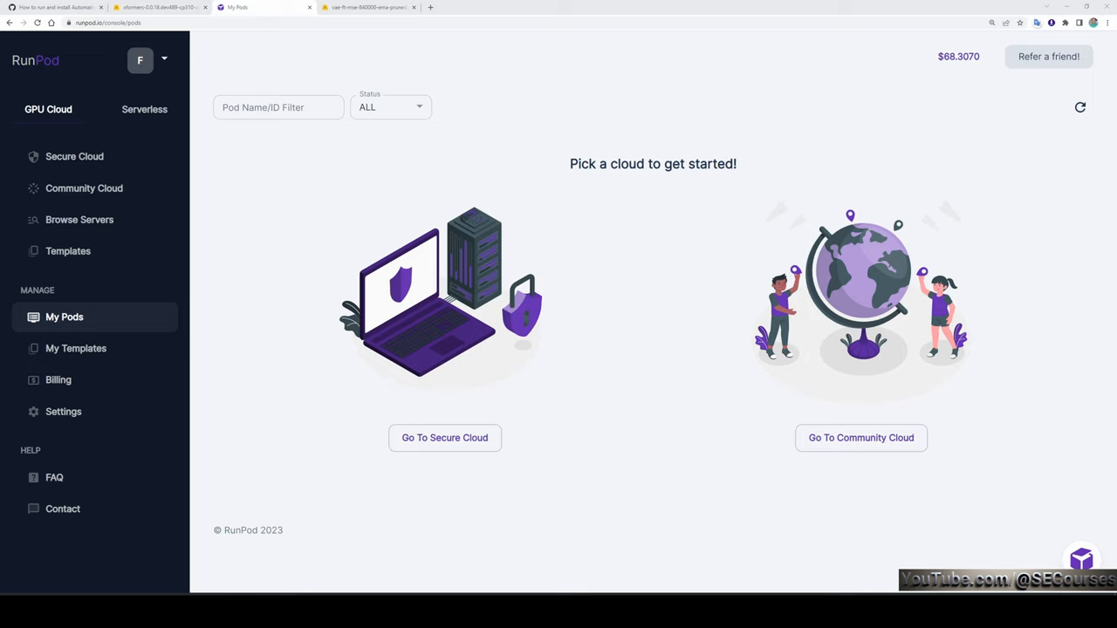
{"action": "mouse_move", "coordinate": [38, 262]}
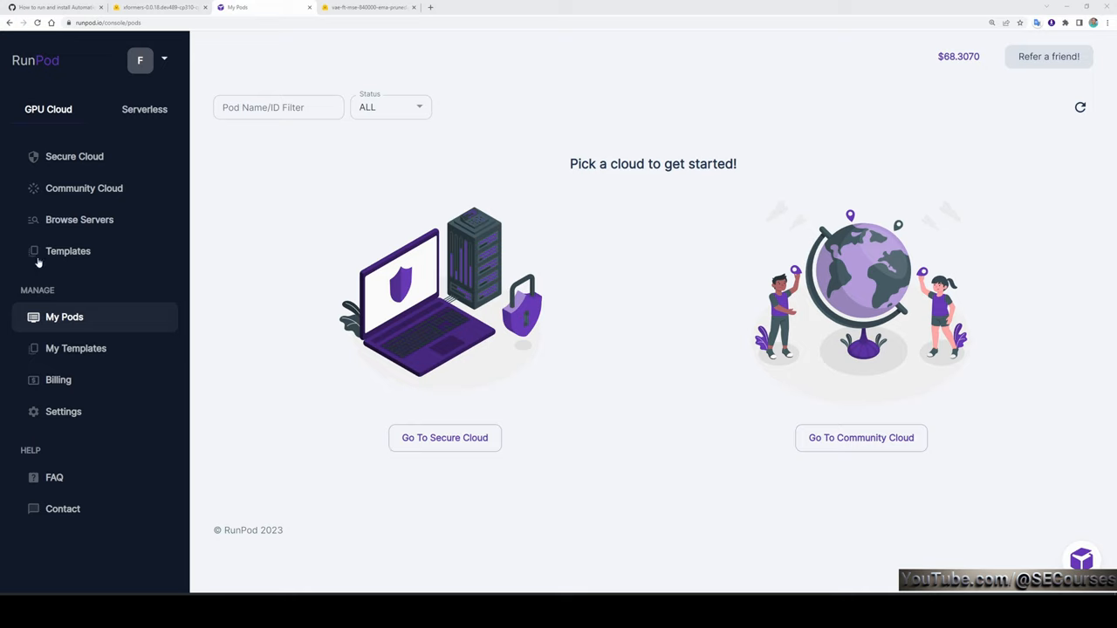
Step: Open RunPod's Browse Servers listing of GPU rentals with specs and hourly prices
{"action": "left_click", "coordinate": [79, 219]}
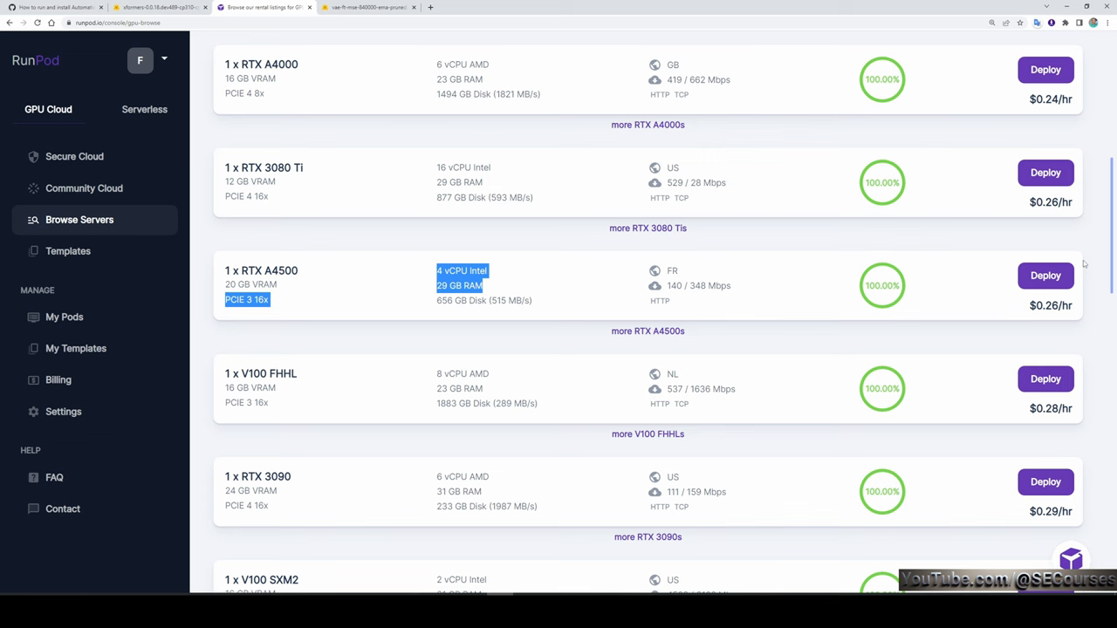
Step: Deploy an RTX A4500 with the Stable Diffusion v1.5 template, 10 GB disk, 40 GB volume
{"action": "left_click", "coordinate": [1046, 276]}
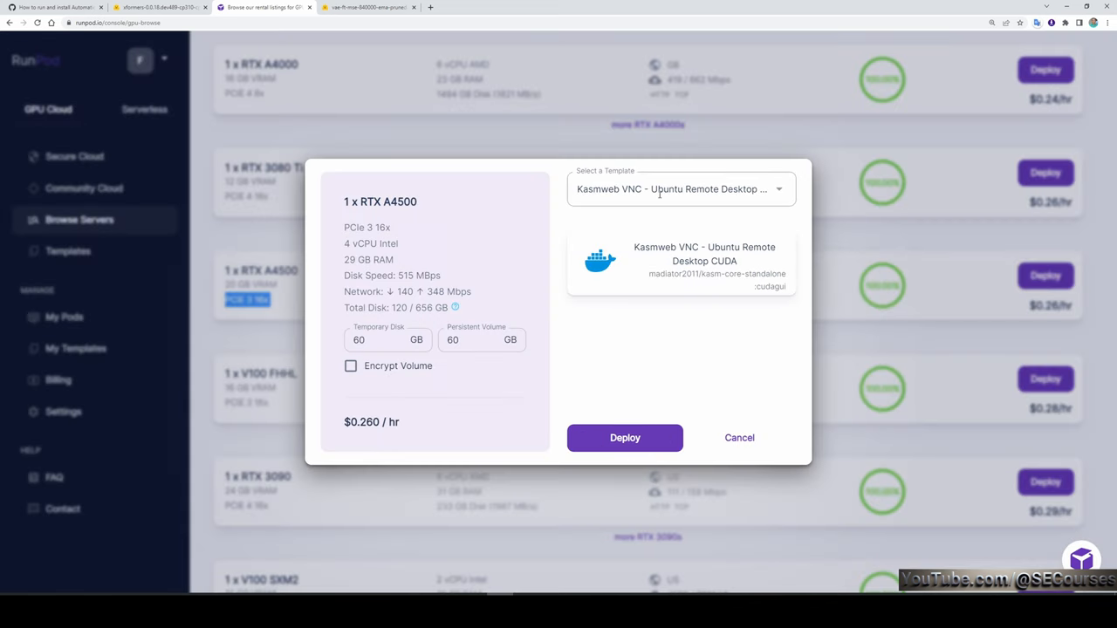
{"action": "type", "text": "stable"}
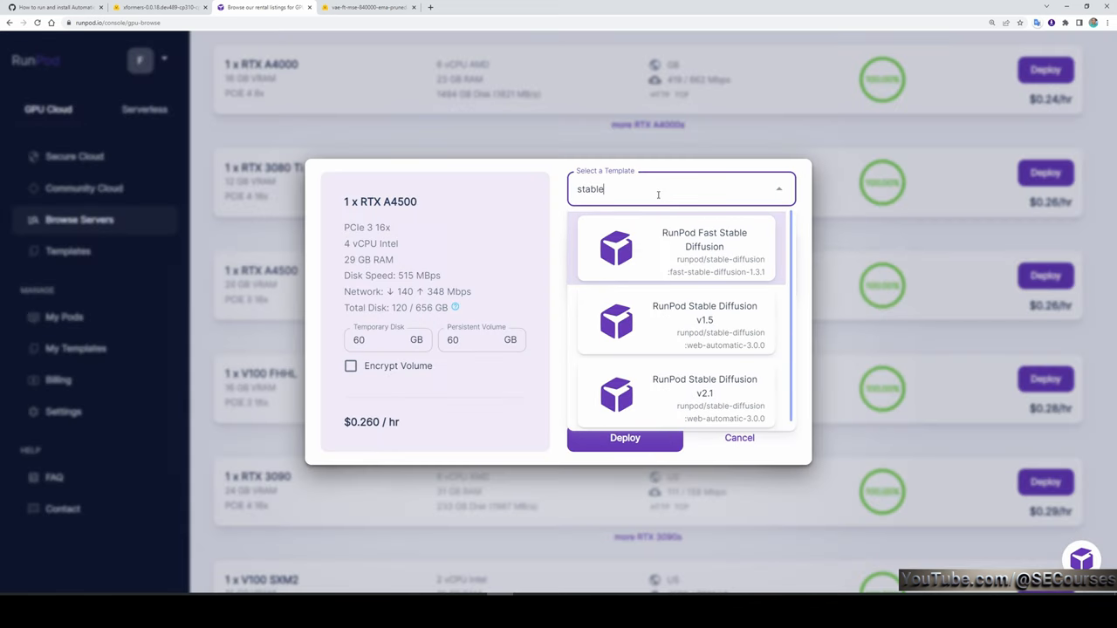
{"action": "left_click", "coordinate": [704, 325]}
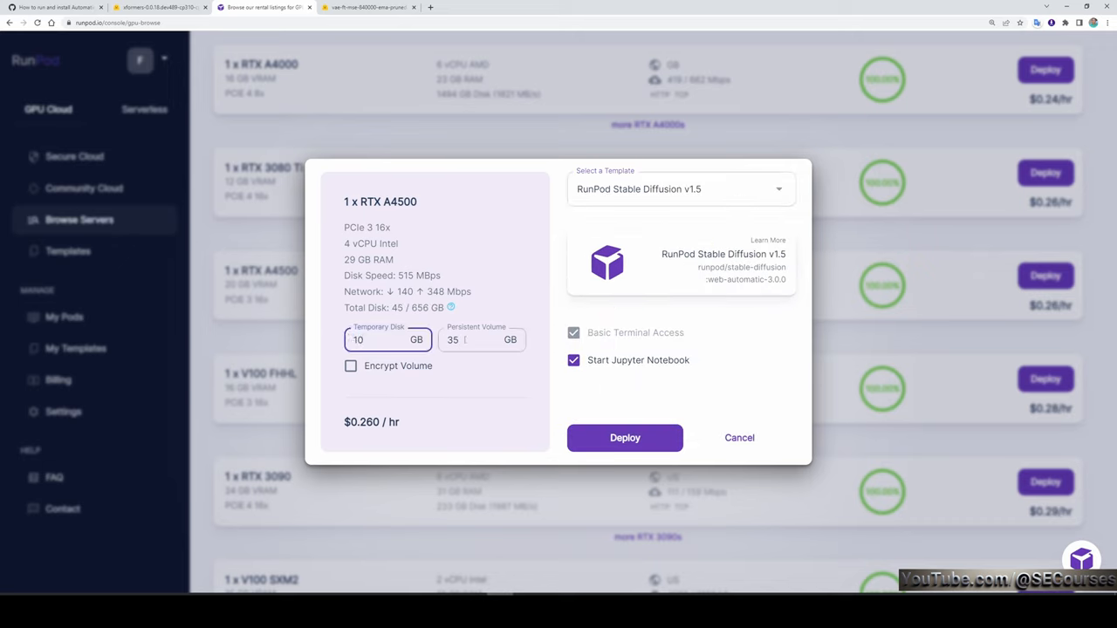
{"action": "left_click", "coordinate": [471, 340]}
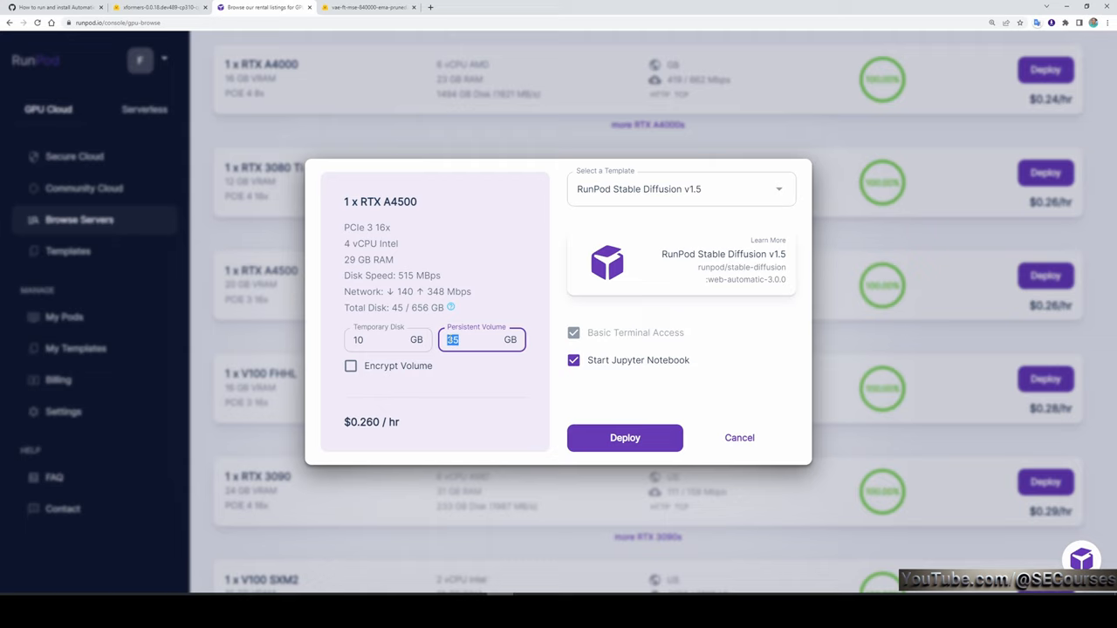
{"action": "type", "text": "40"}
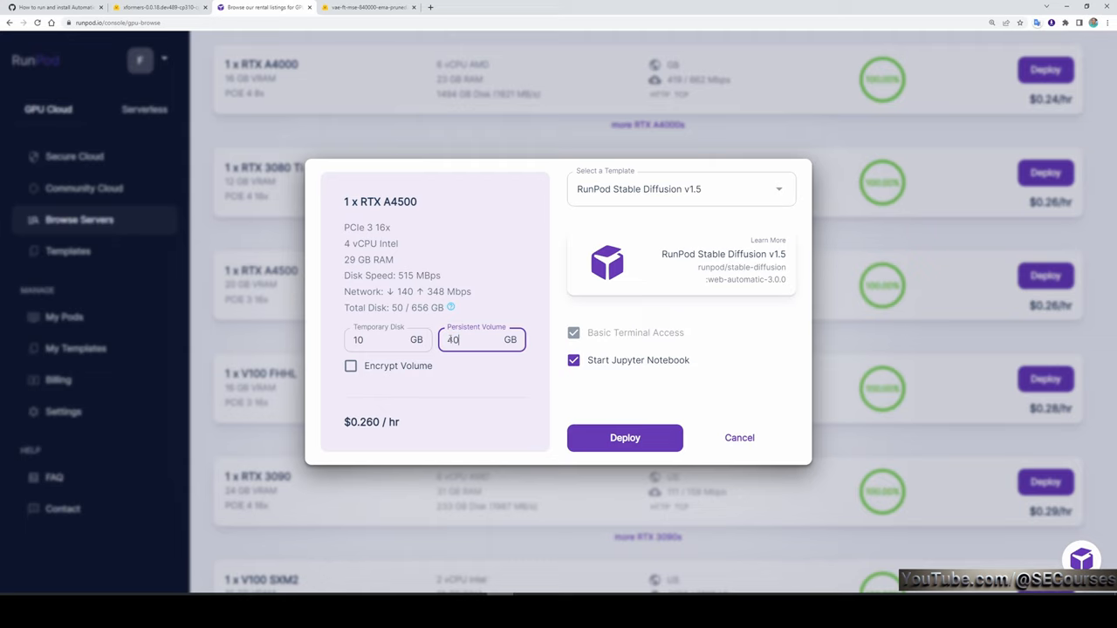
{"action": "left_click", "coordinate": [624, 437]}
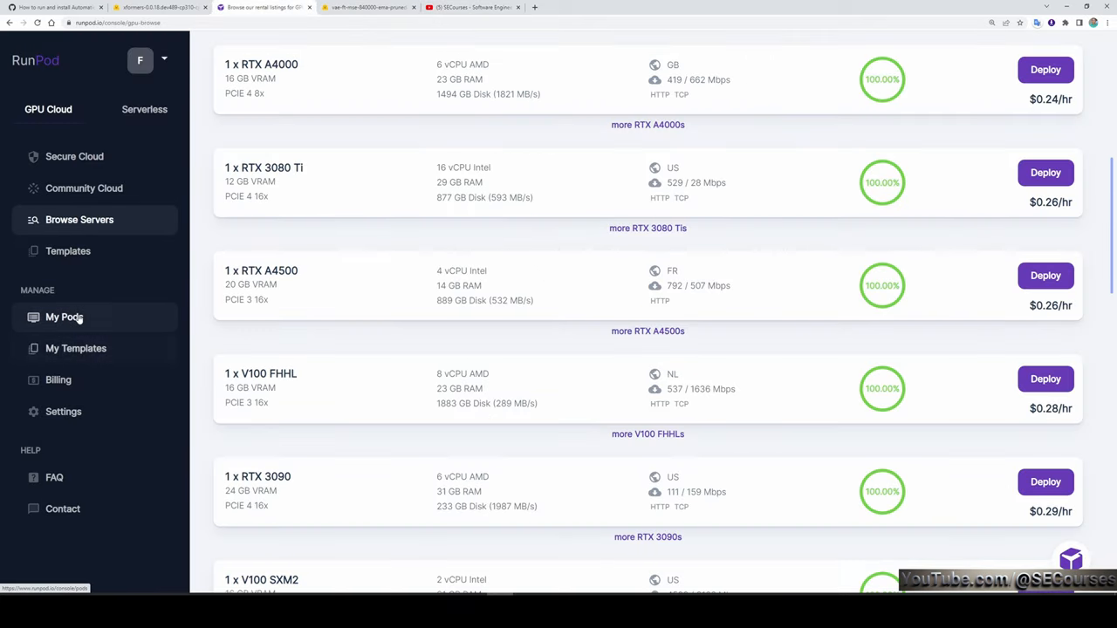
Step: Connect to the Stable Diffusion pod through Jupyter Lab on port 8888
{"action": "left_click", "coordinate": [64, 316]}
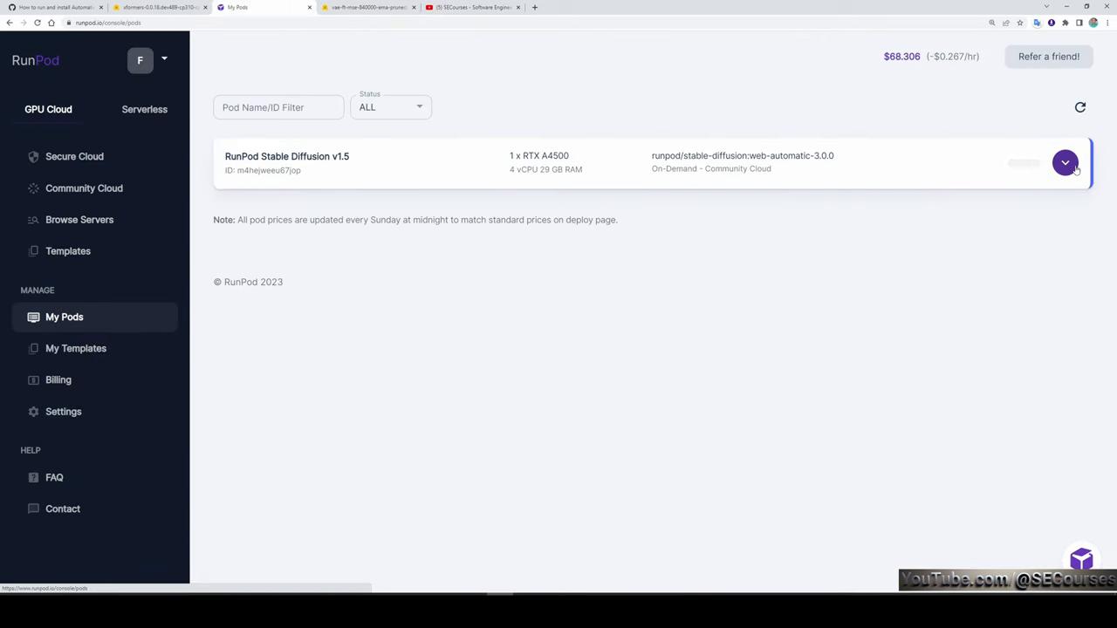
{"action": "left_click", "coordinate": [1065, 163]}
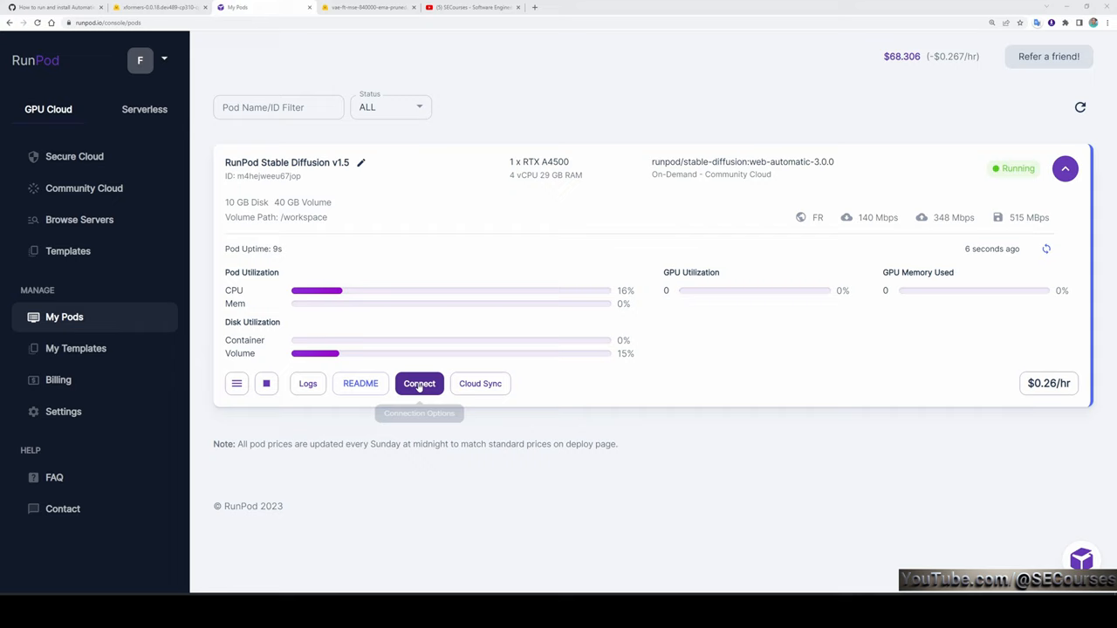
{"action": "left_click", "coordinate": [419, 383]}
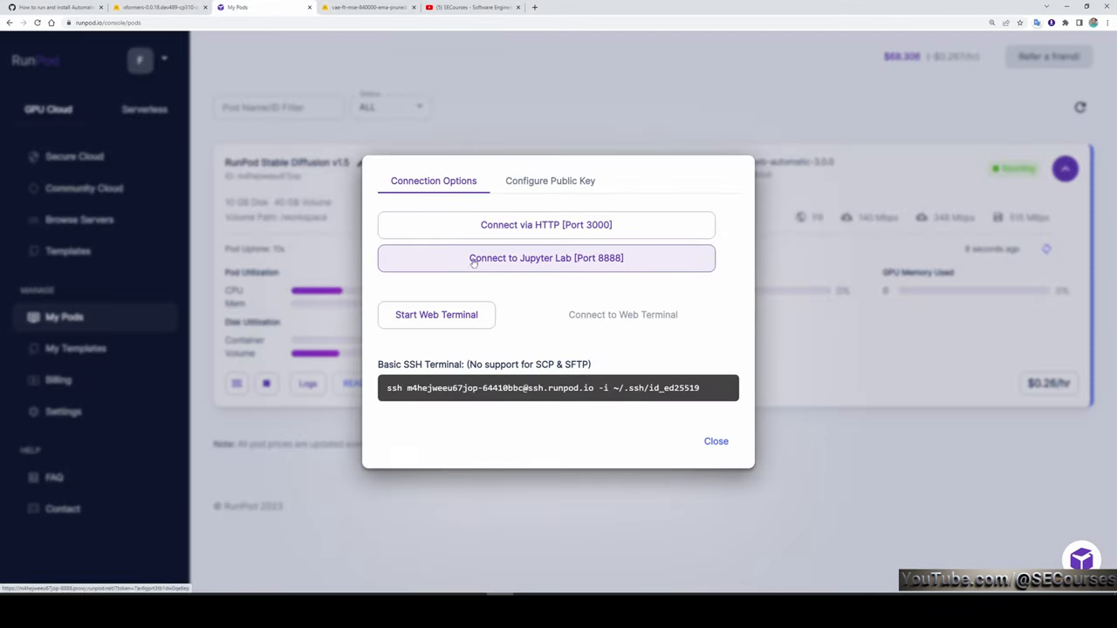
{"action": "left_click", "coordinate": [546, 257]}
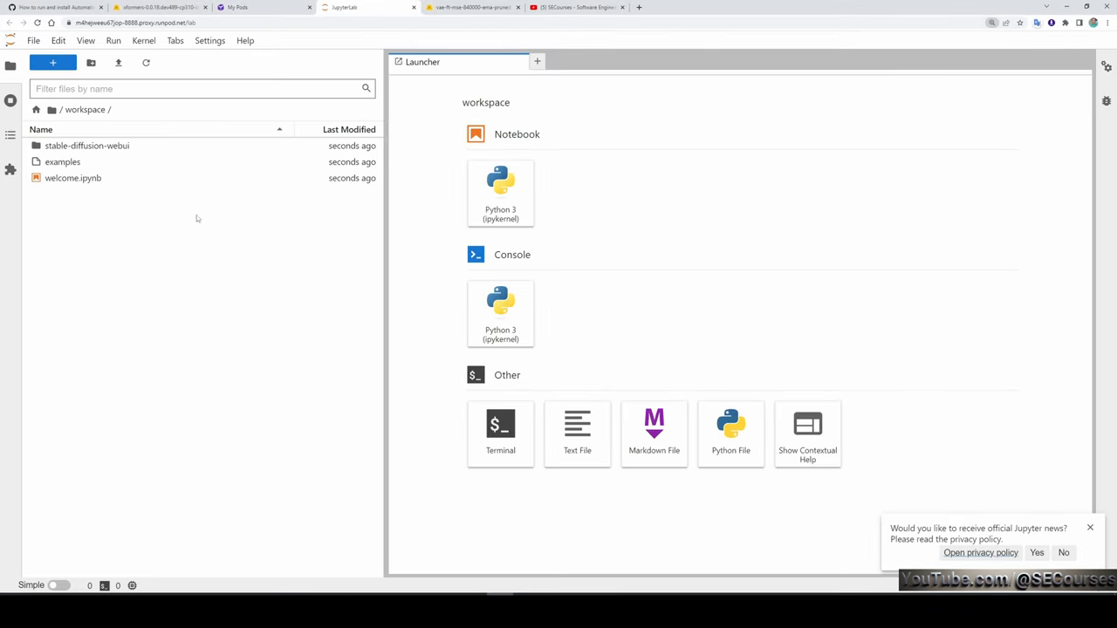
Step: Run git pull in a terminal inside the stable-diffusion-webui folder
{"action": "double_click", "coordinate": [86, 146]}
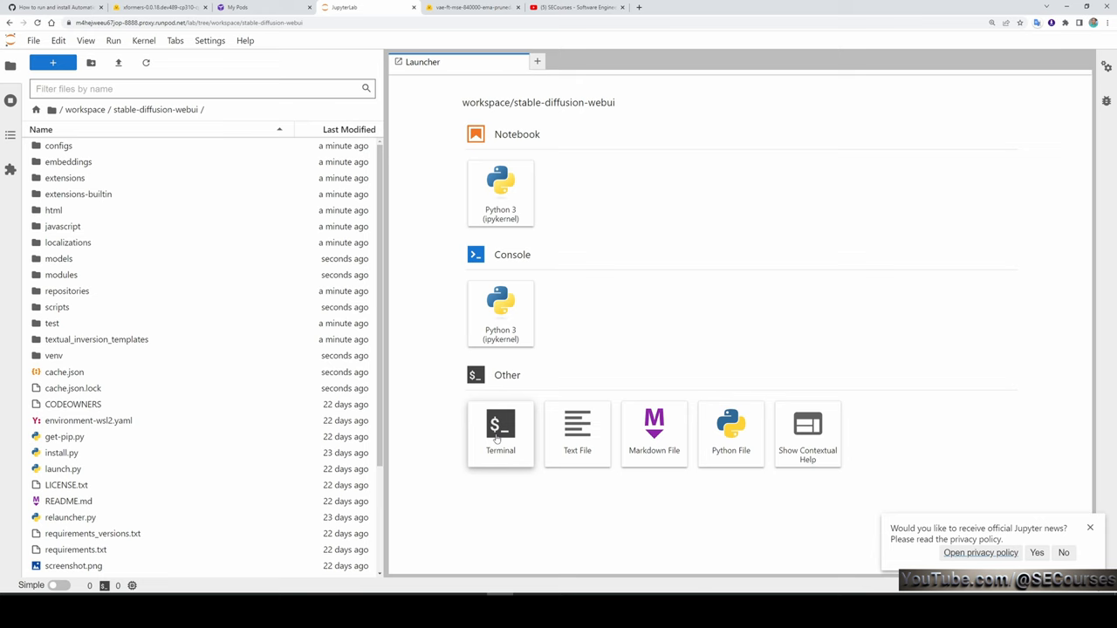
{"action": "left_click", "coordinate": [500, 434]}
{"action": "type", "text": "g"}
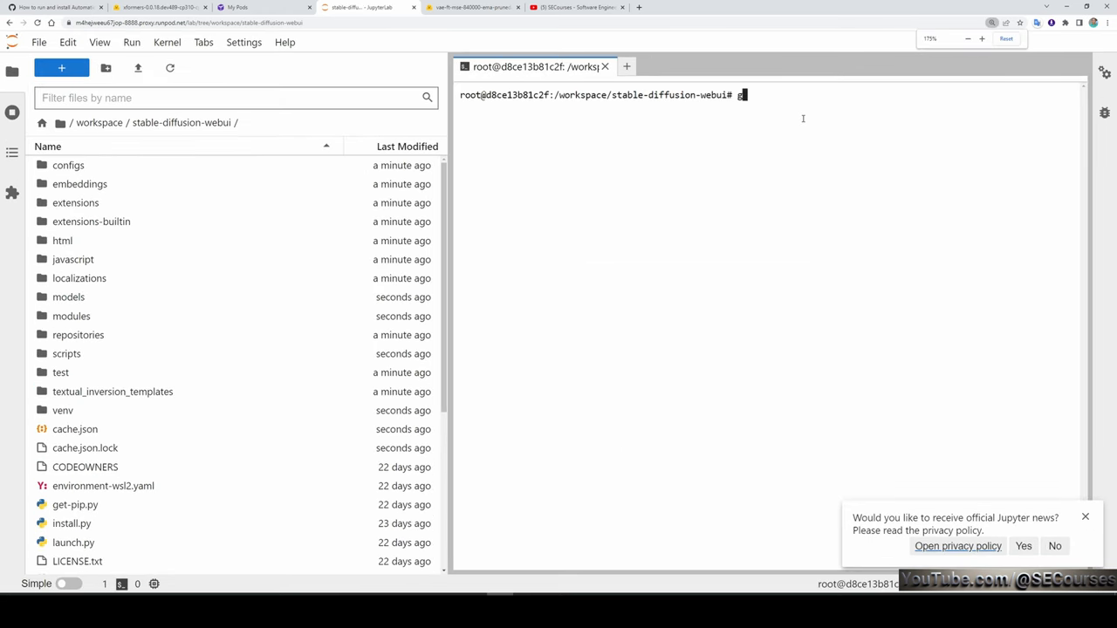
{"action": "type", "text": "it pull"}
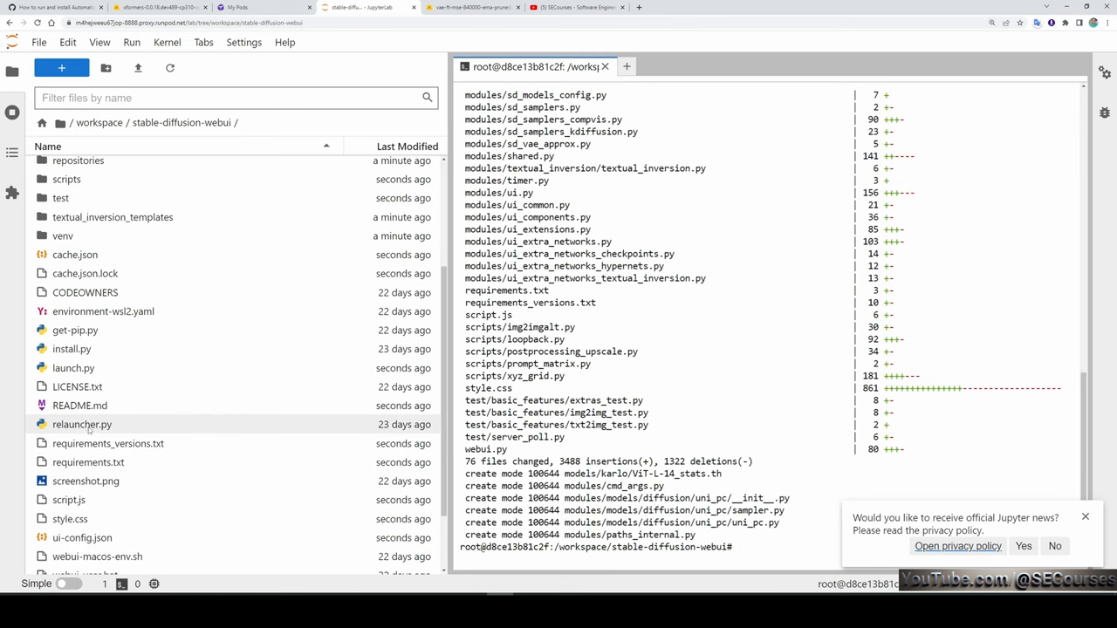
Step: Change relauncher.py's loop condition from while (n) to while (n<1)
{"action": "double_click", "coordinate": [82, 424]}
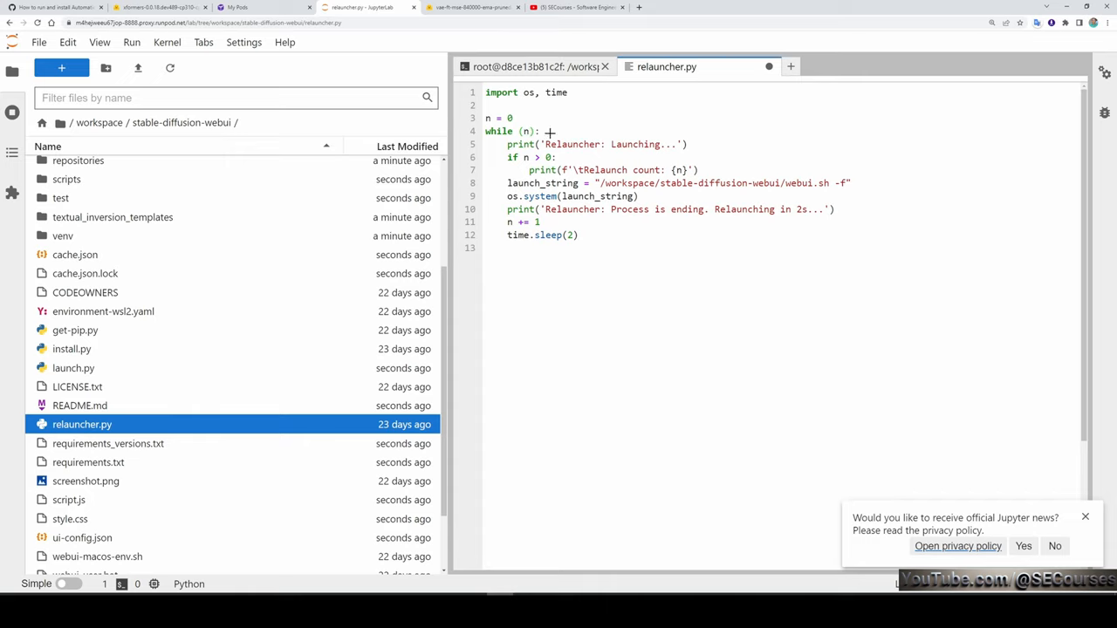
{"action": "type", "text": "<1"}
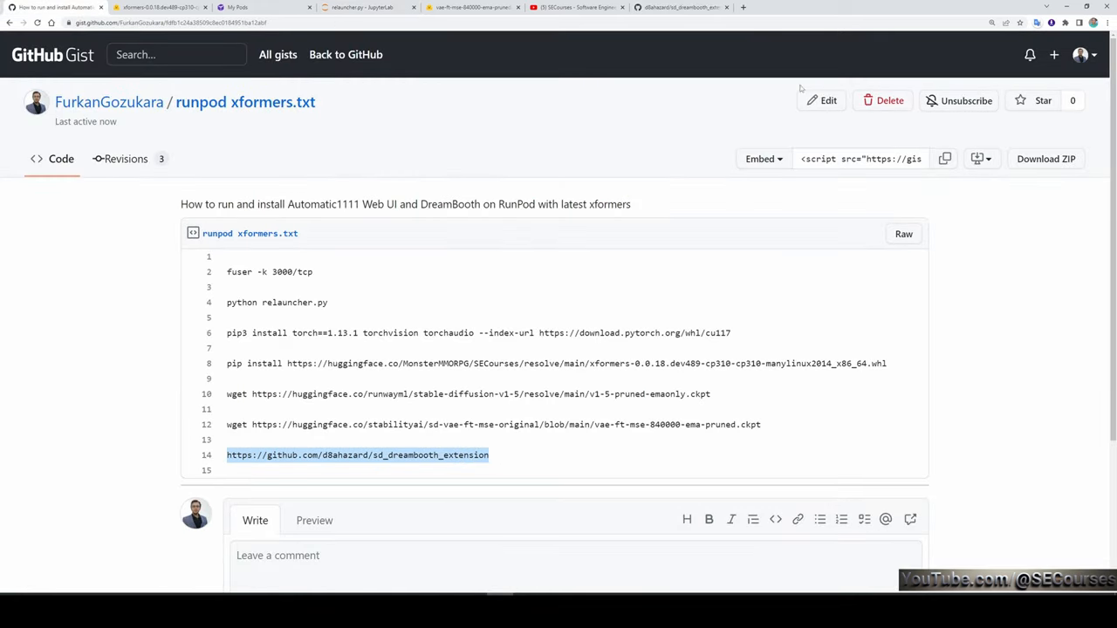
{"action": "mouse_move", "coordinate": [539, 215]}
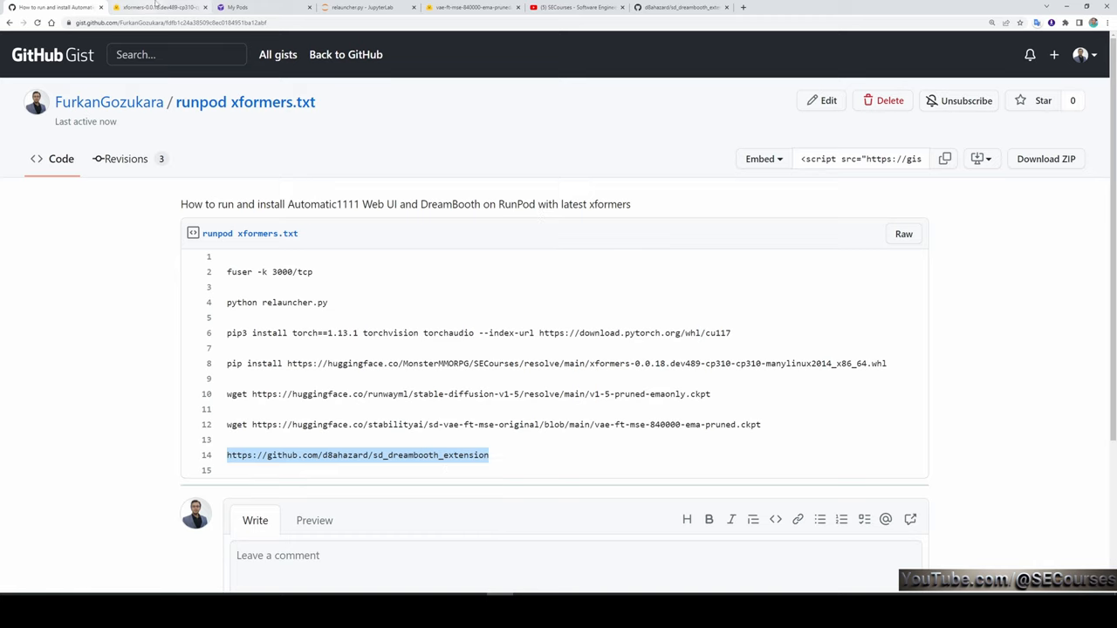
Step: Git clone d8ahazard's sd_dreambooth_extension from a terminal in the extensions folder
{"action": "left_click", "coordinate": [366, 7]}
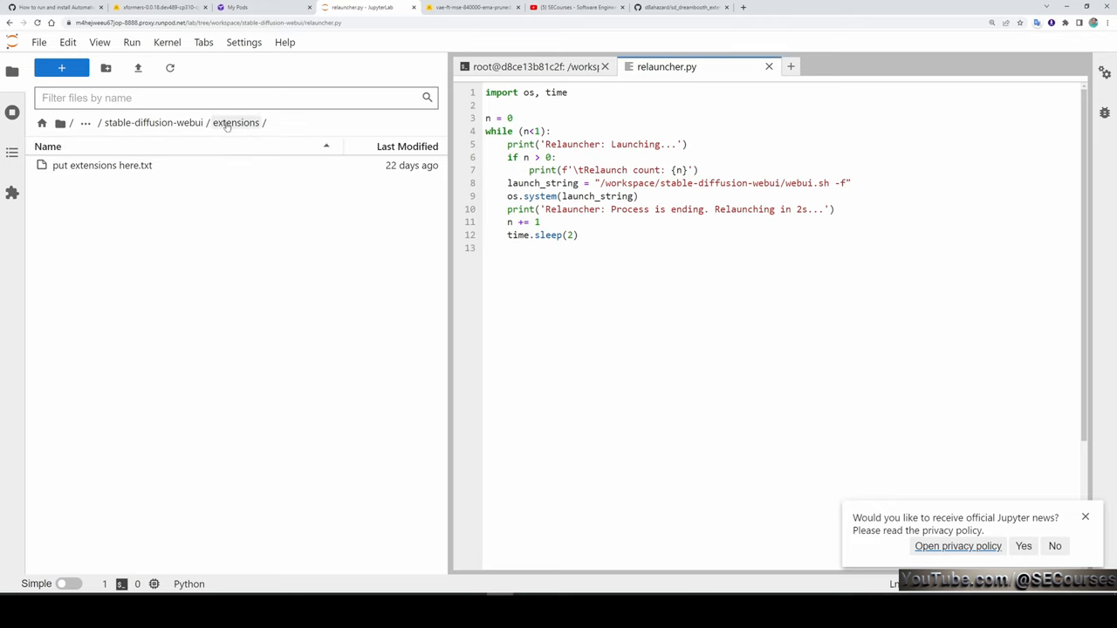
{"action": "left_click", "coordinate": [61, 68]}
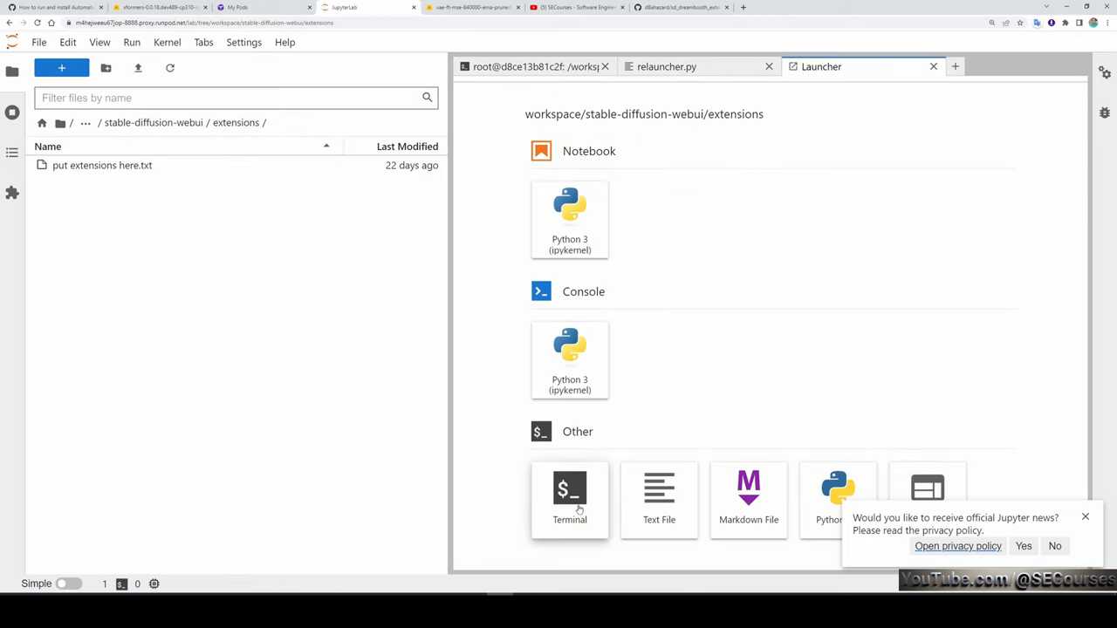
{"action": "left_click", "coordinate": [569, 493]}
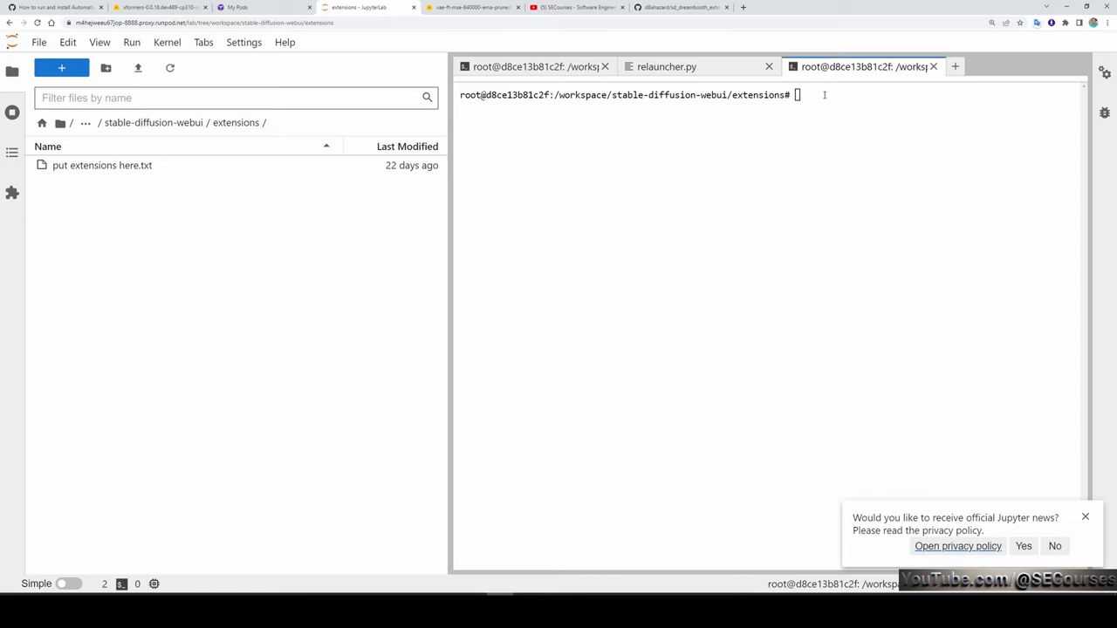
{"action": "type", "text": "git clone https://github.com/d8ahazard/sd_dreambooth_extension"}
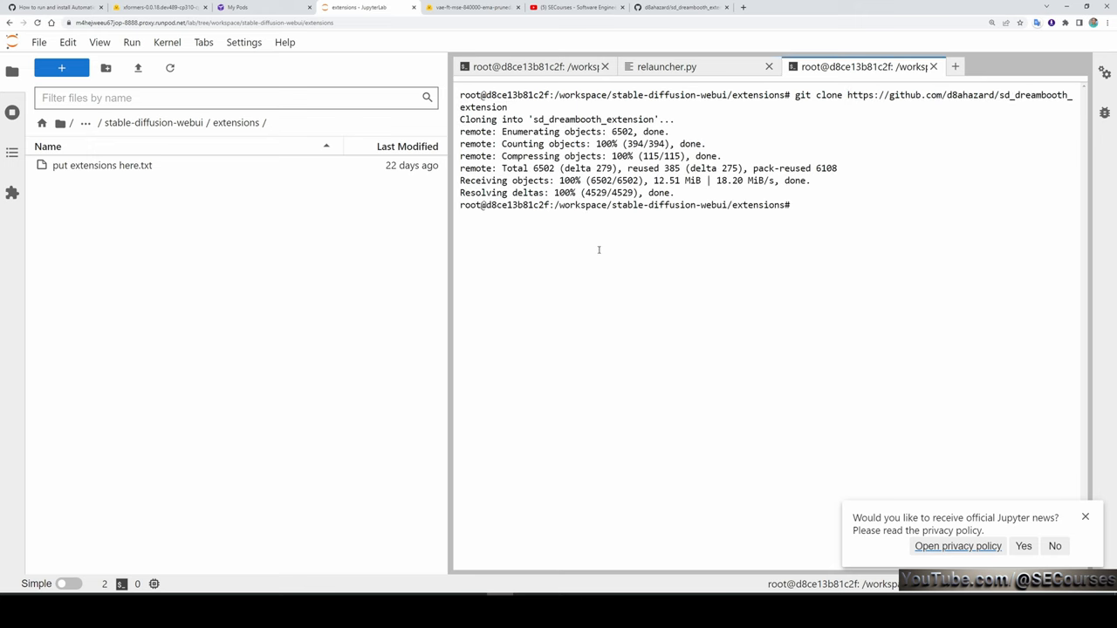
{"action": "mouse_move", "coordinate": [293, 204]}
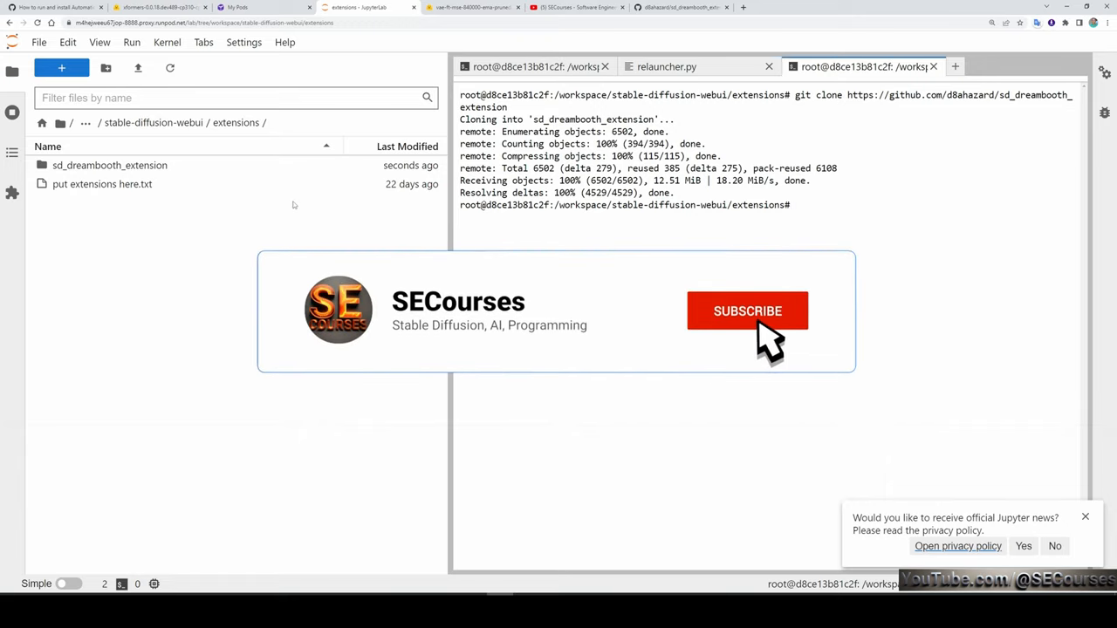
{"action": "left_click", "coordinate": [747, 310]}
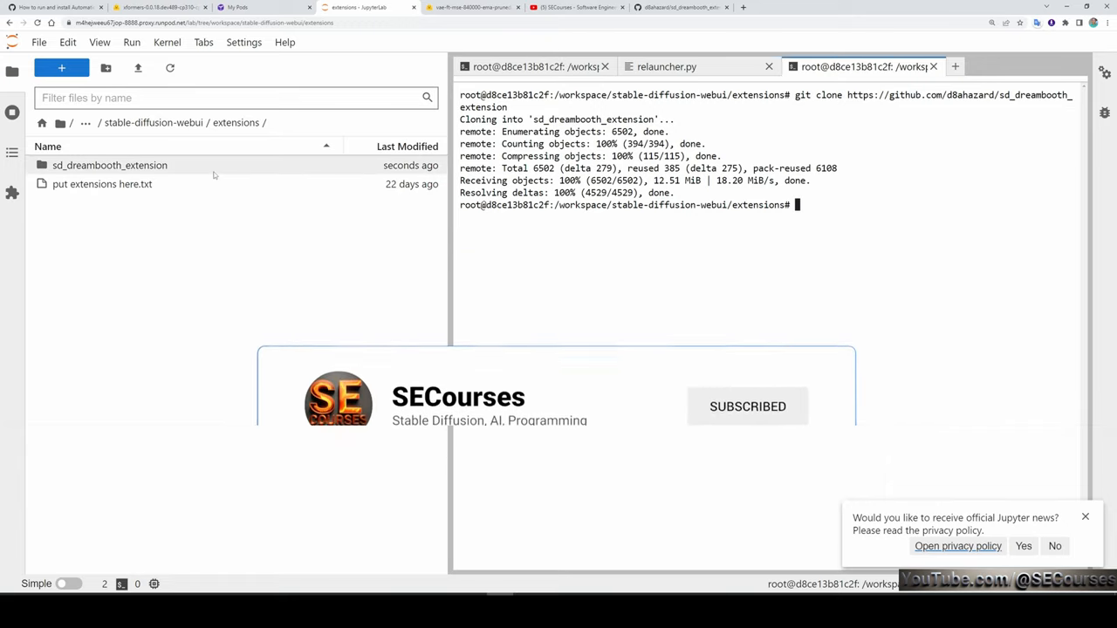
Step: Open the extension's requirements.txt and the web UI's requirements_versions.txt in editor tabs
{"action": "double_click", "coordinate": [110, 165]}
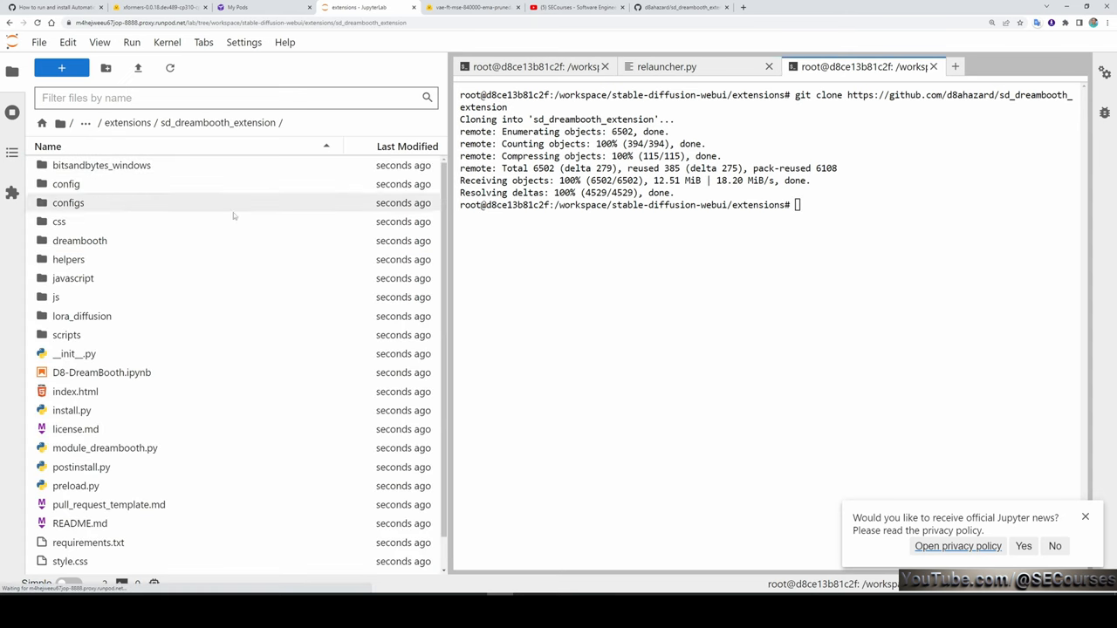
{"action": "scroll", "scroll_direction": "down", "scroll_amount": 3}
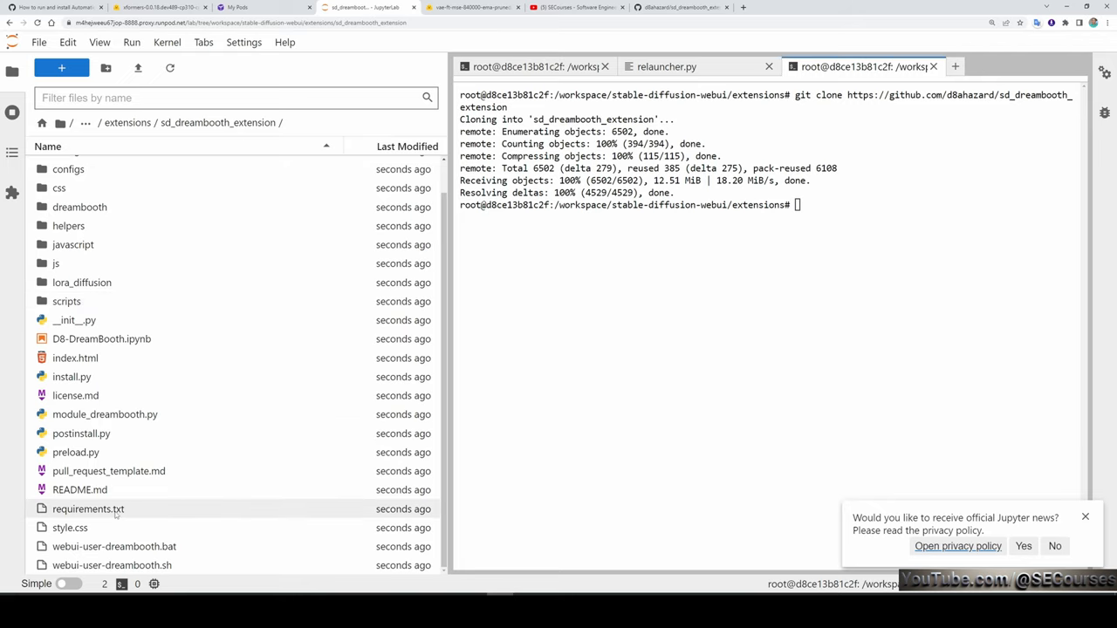
{"action": "double_click", "coordinate": [88, 509]}
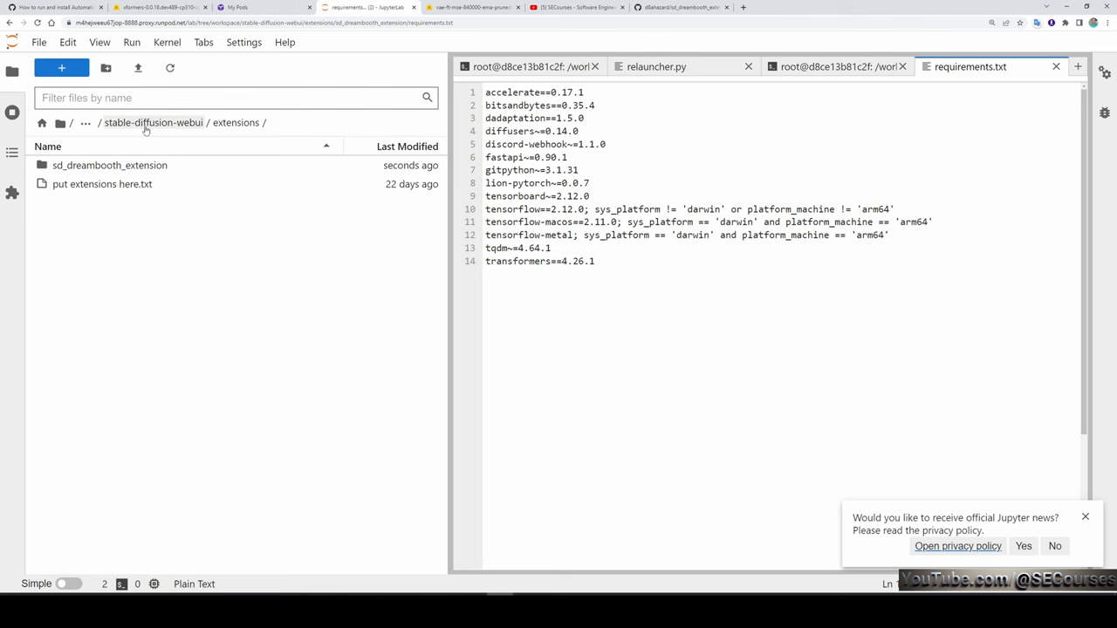
{"action": "left_click", "coordinate": [182, 122]}
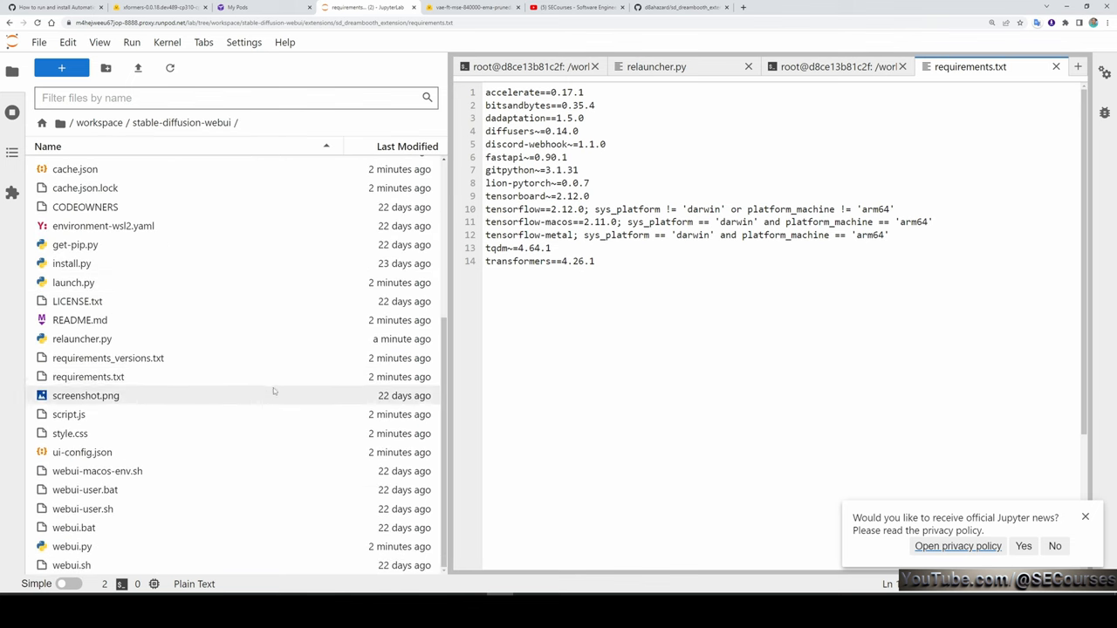
{"action": "double_click", "coordinate": [107, 357]}
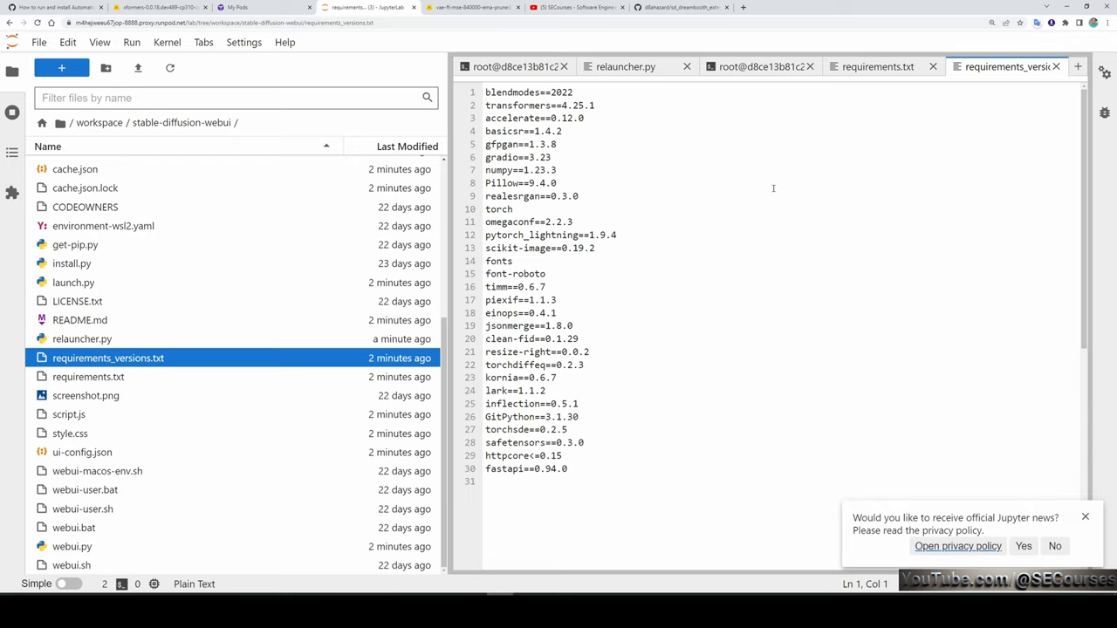
Step: Pin accelerate 0.17.1, transformers 4.26.1 and GitPython 3.1.31 in requirements_versions.txt, then save
{"action": "left_click", "coordinate": [877, 67]}
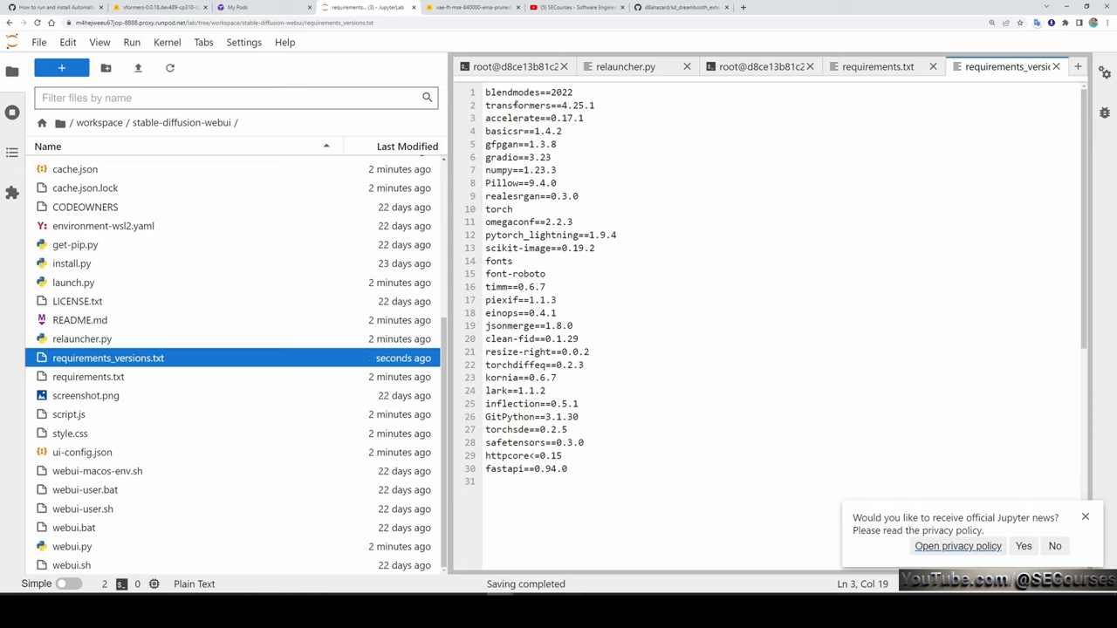
{"action": "left_click", "coordinate": [877, 67]}
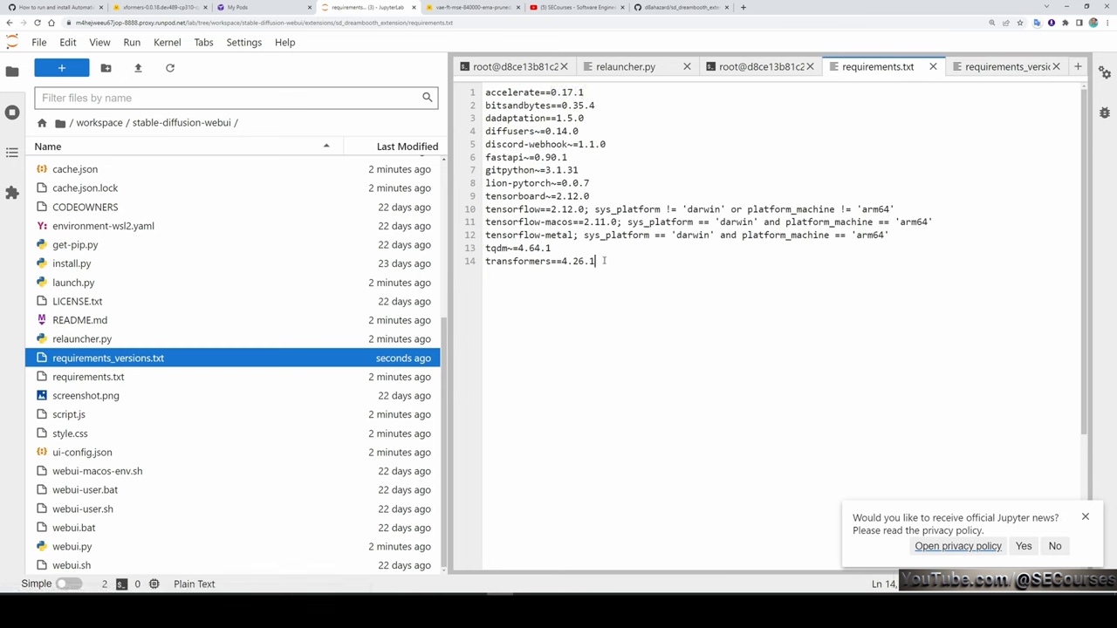
{"action": "left_click", "coordinate": [1008, 66]}
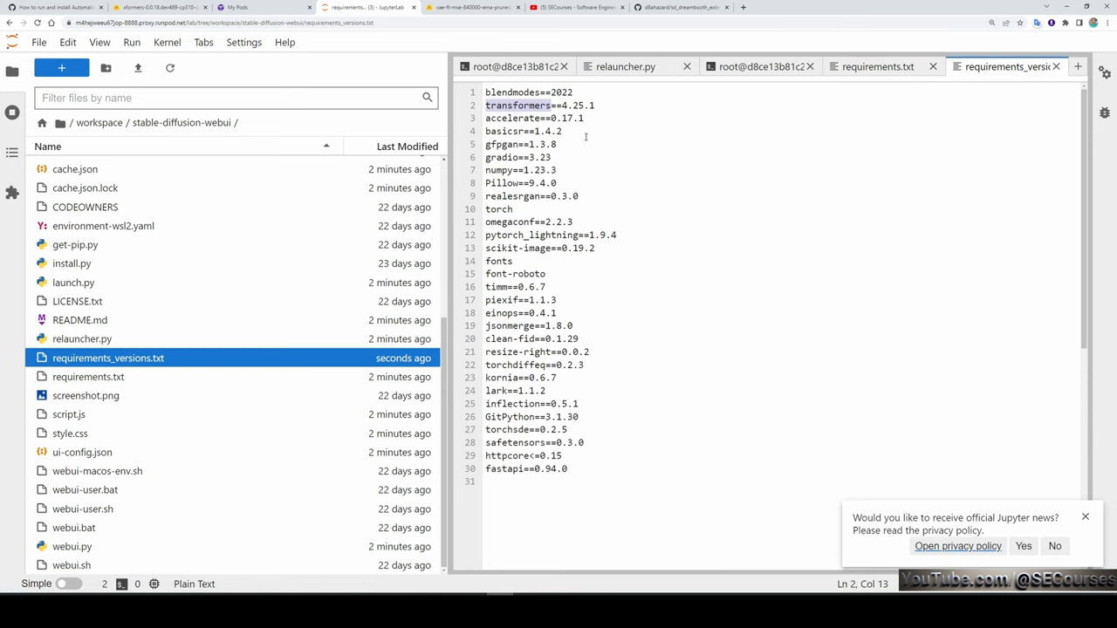
{"action": "left_click", "coordinate": [877, 66]}
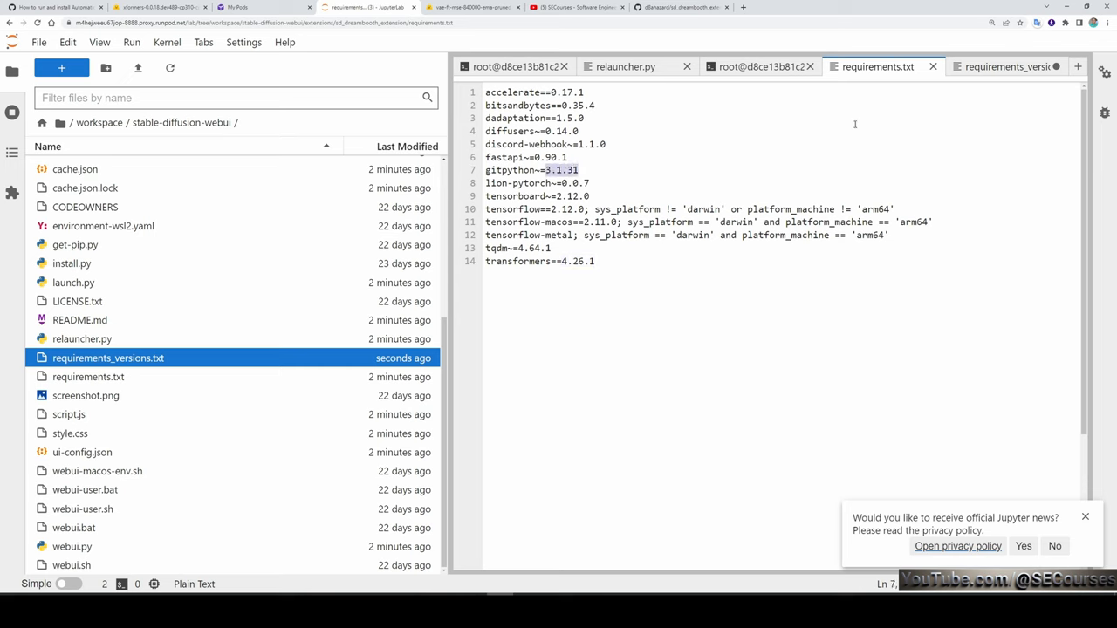
{"action": "left_click", "coordinate": [1003, 67]}
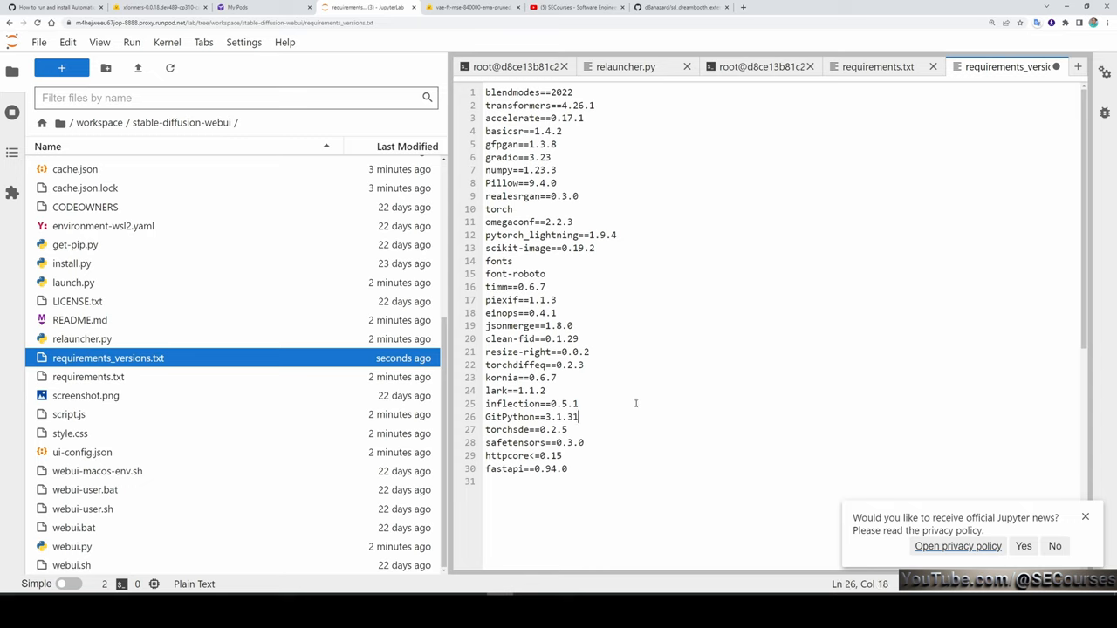
{"action": "key", "text": "ctrl+s"}
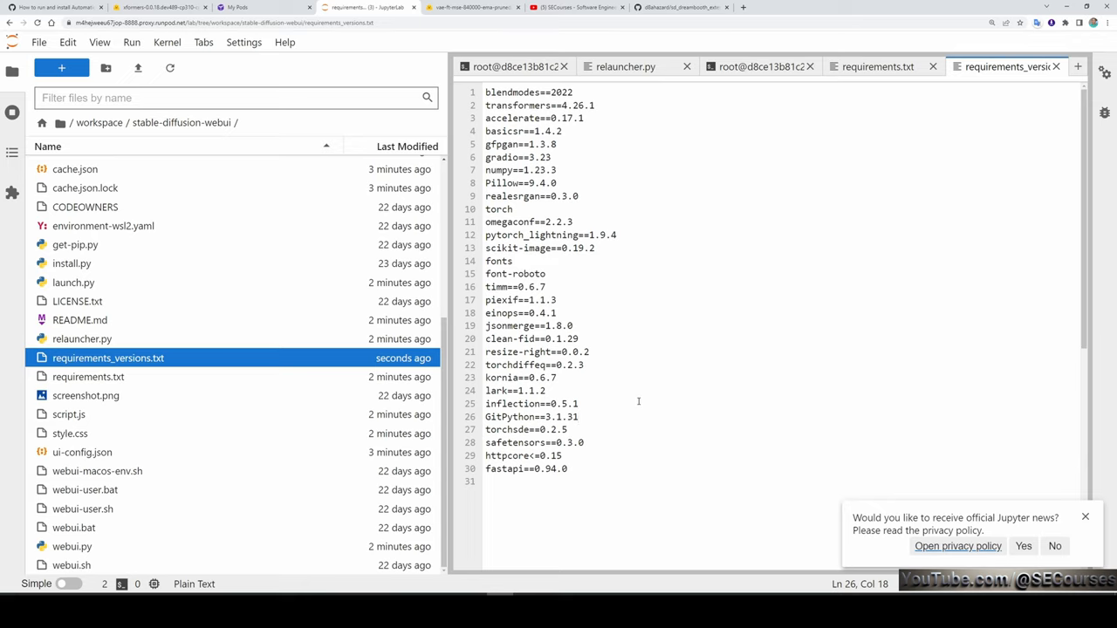
{"action": "left_click", "coordinate": [99, 122]}
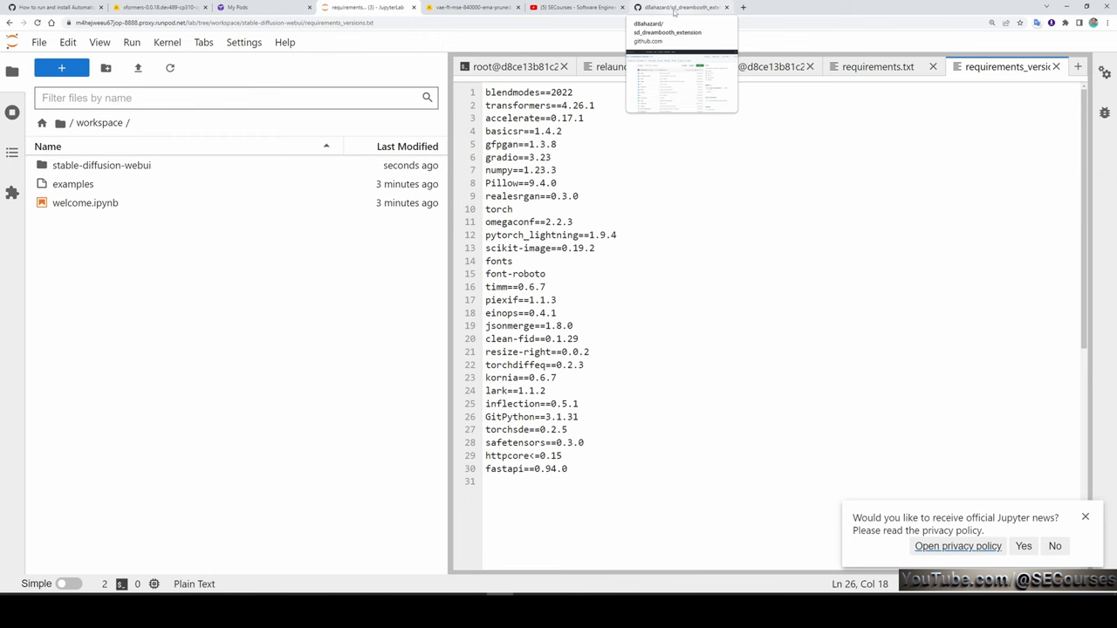
Step: Run the gist's pip3 torch 1.13.1 cu117 install command in a new workspace terminal
{"action": "left_click", "coordinate": [680, 7]}
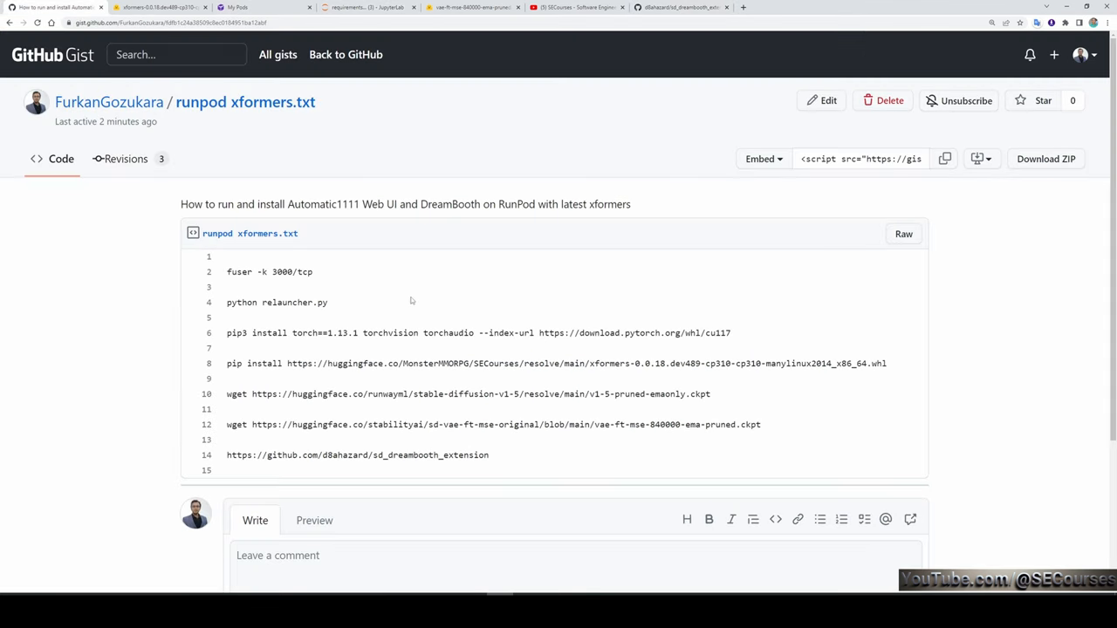
{"action": "mouse_move", "coordinate": [336, 262]}
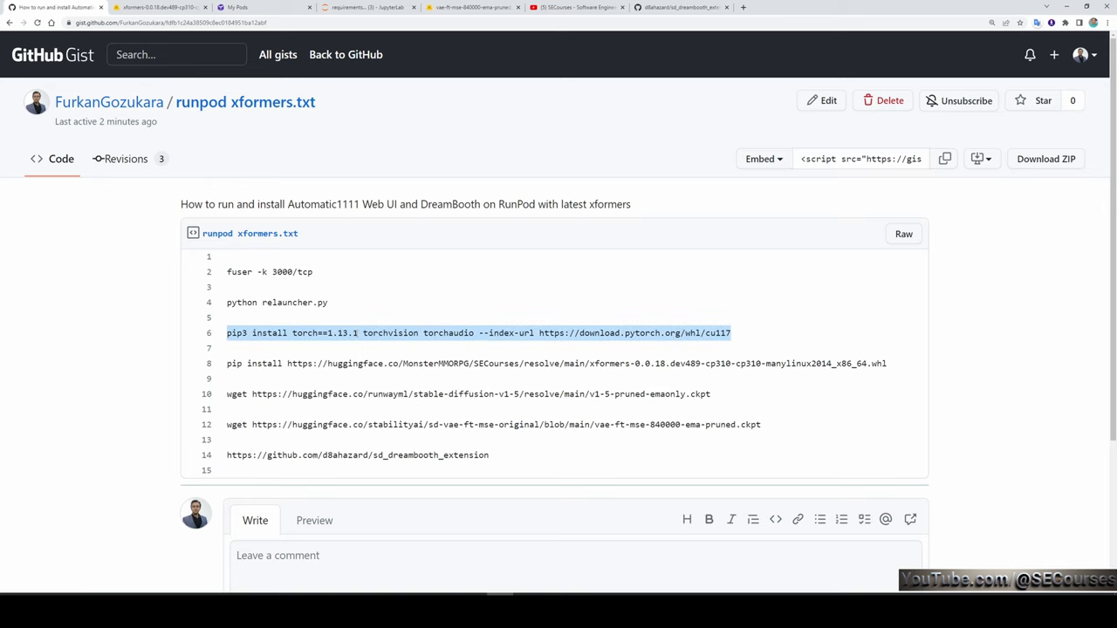
{"action": "left_click", "coordinate": [366, 7]}
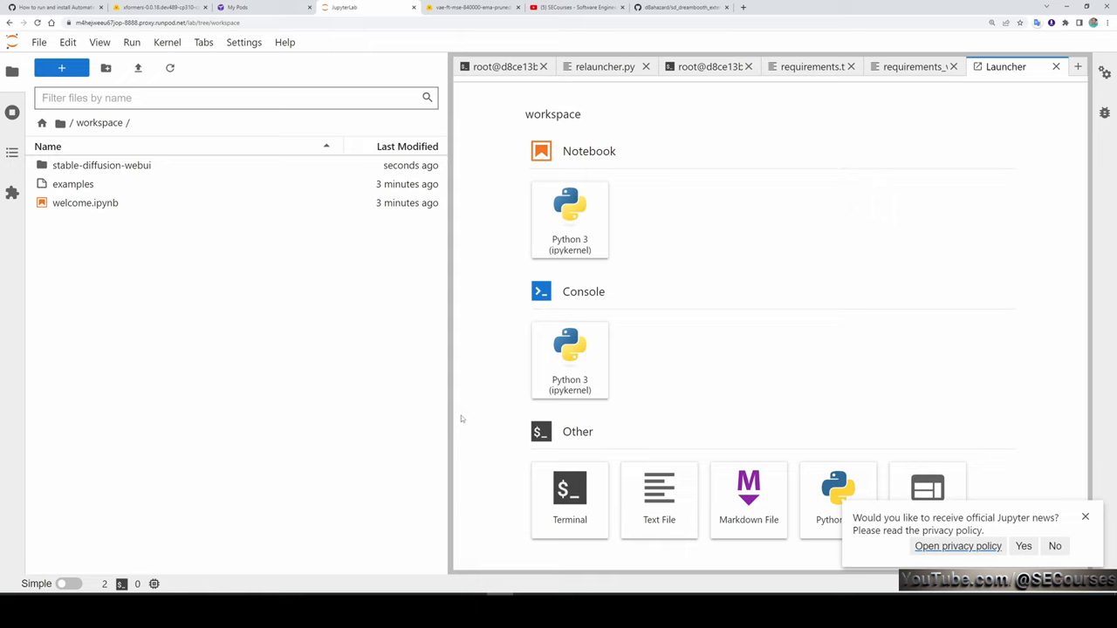
{"action": "left_click", "coordinate": [569, 497]}
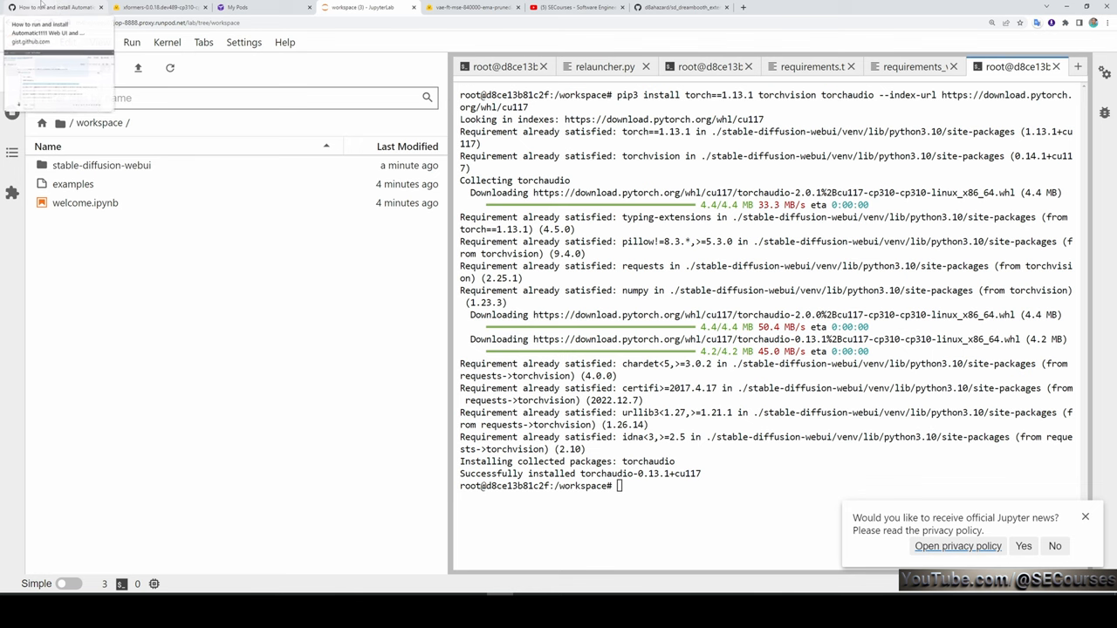
{"action": "left_click", "coordinate": [57, 7]}
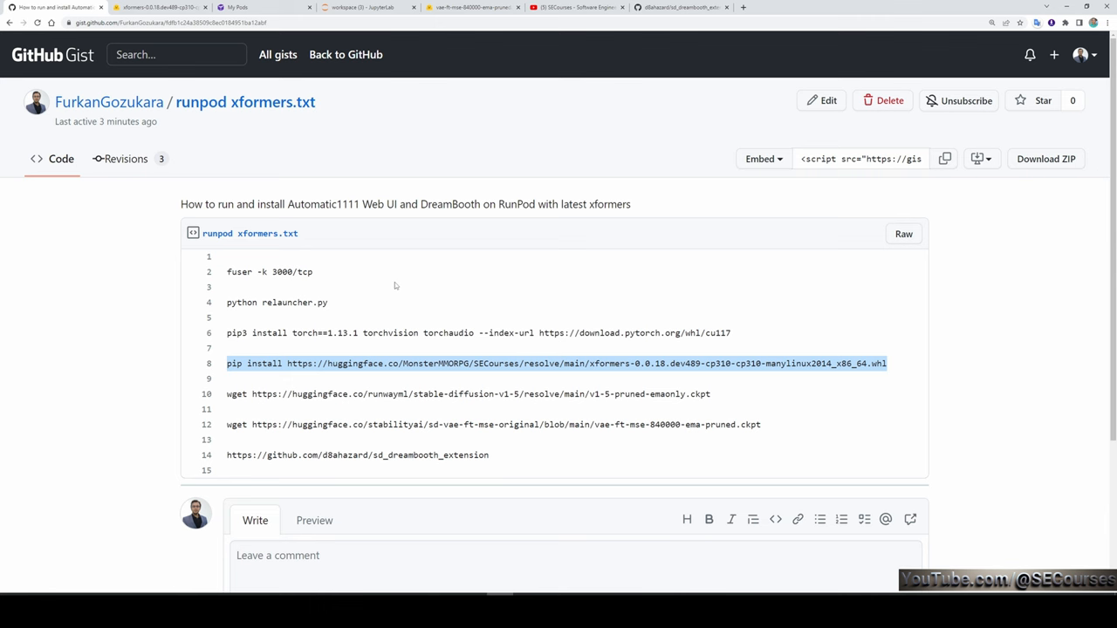
Step: Uninstall xformers 0.0.16rc425 and pip install the 0.0.18.dev489 wheel from Hugging Face
{"action": "left_click", "coordinate": [366, 7]}
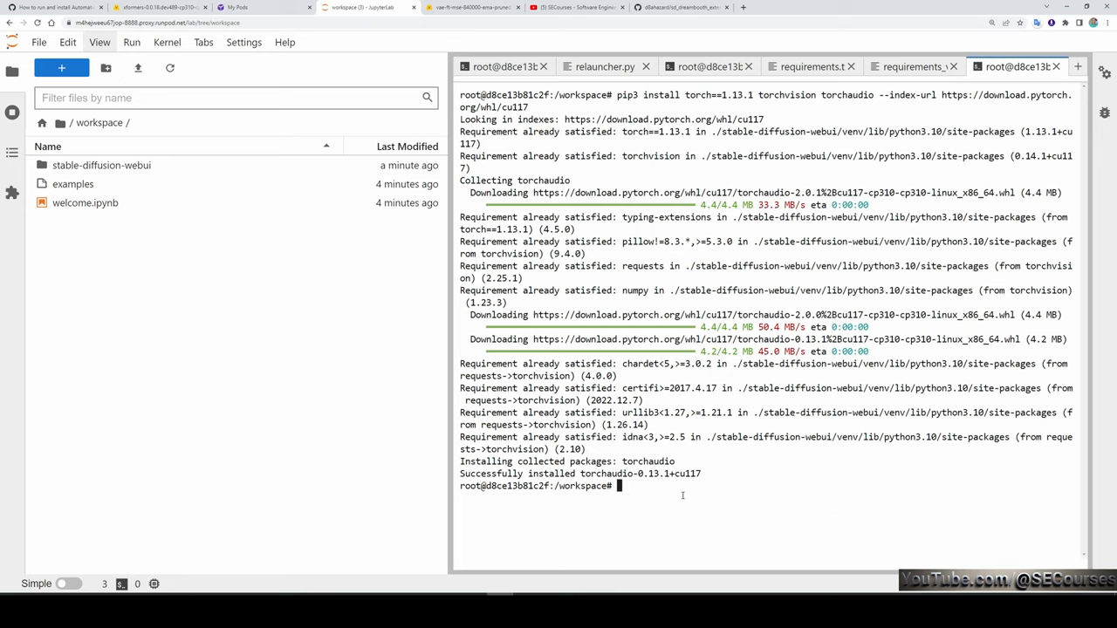
{"action": "type", "text": "pip uninstall xformers"}
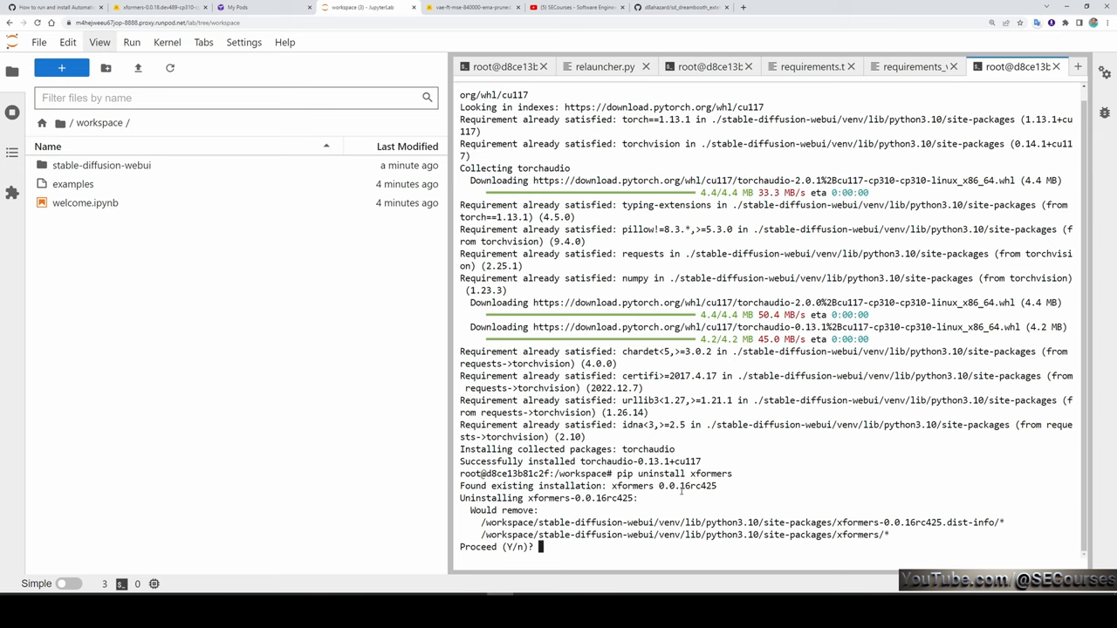
{"action": "type", "text": "y"}
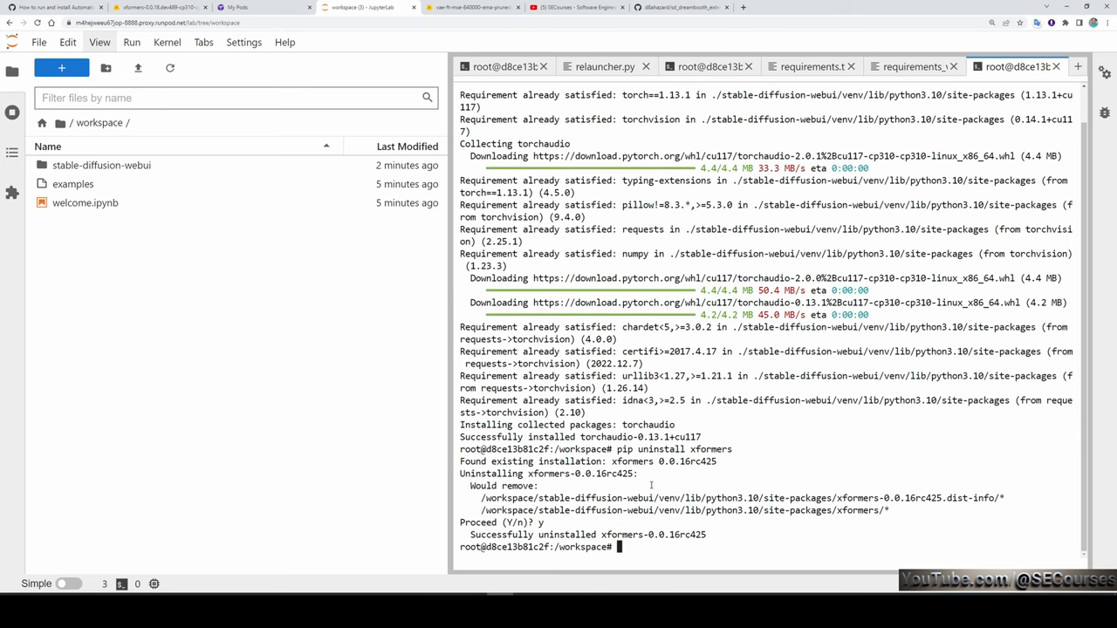
{"action": "type", "text": "pip install https://huggingface.co/MonsterMMORPG/SECourses/resolve/main/xformers-0.0.18.dev489-cp310-cp310-manylinux2014_x86_64.whl"}
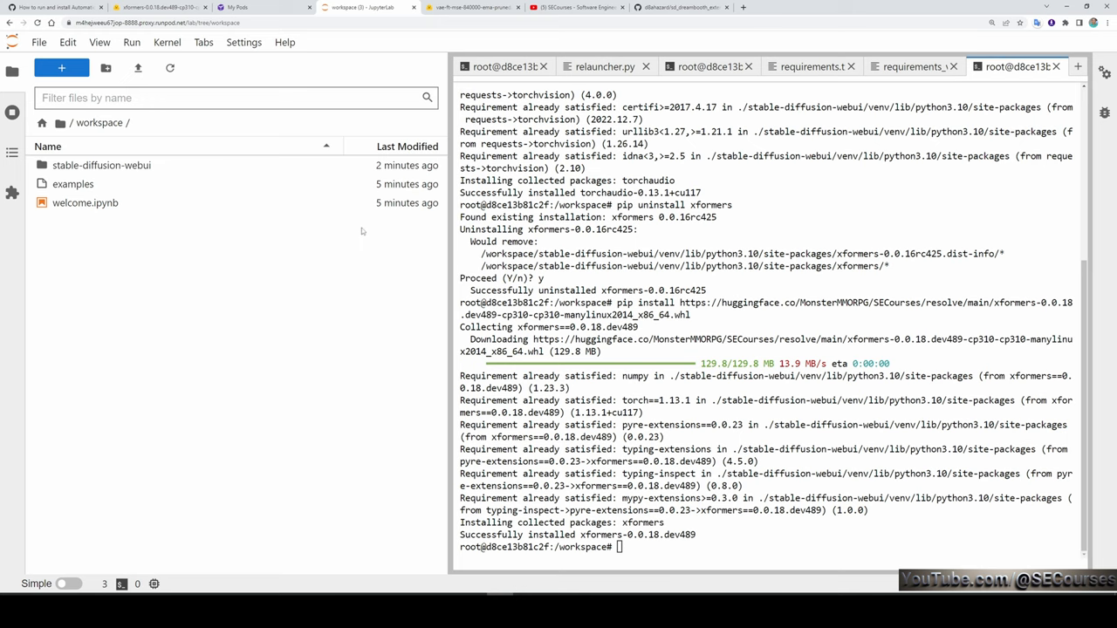
{"action": "left_click", "coordinate": [101, 165]}
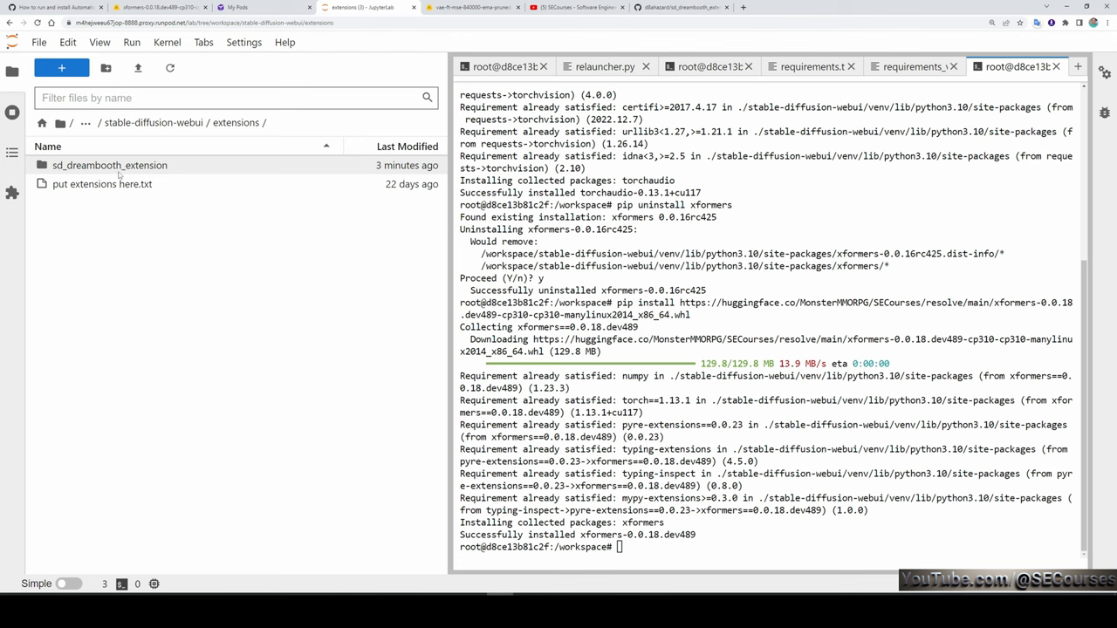
Step: Open a terminal in sd_dreambooth_extension and copy pip install -r requirements.txt from the gist
{"action": "double_click", "coordinate": [109, 165]}
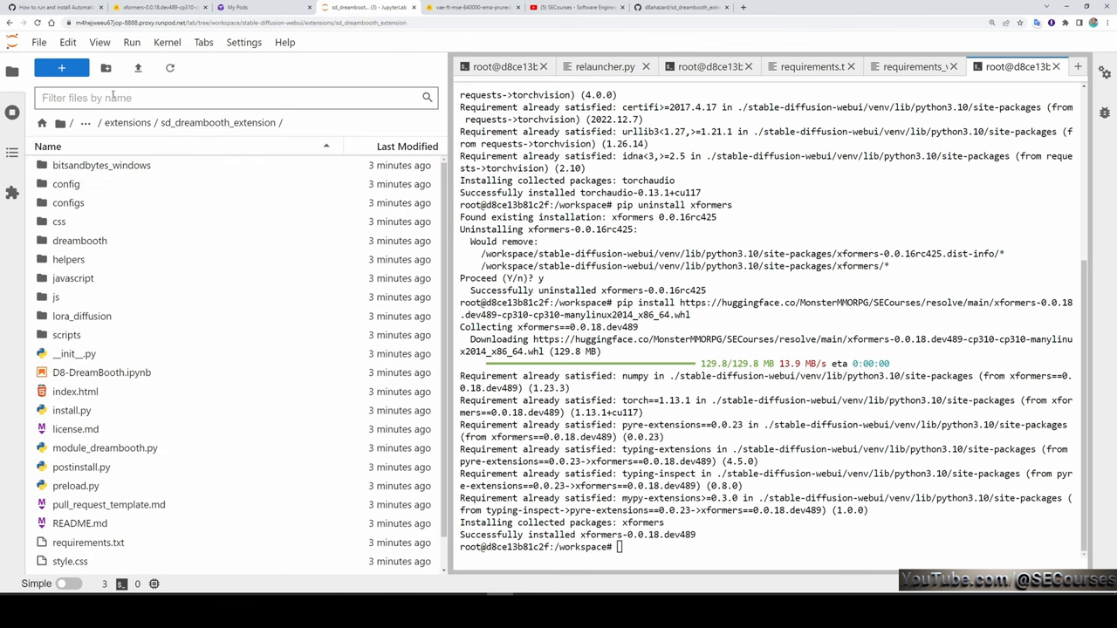
{"action": "left_click", "coordinate": [61, 67]}
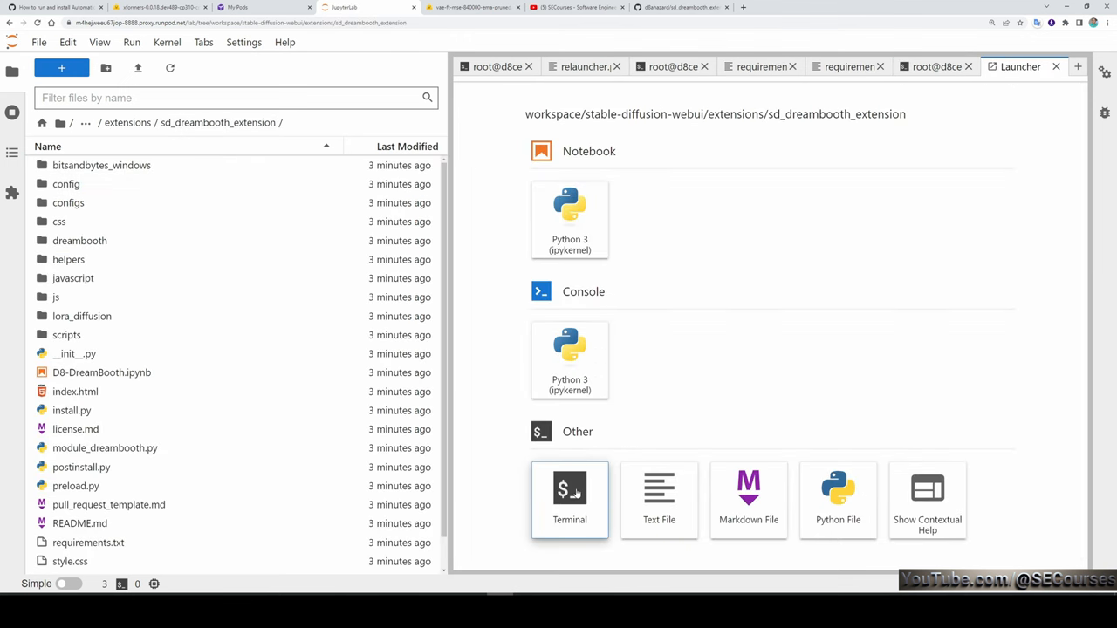
{"action": "left_click", "coordinate": [569, 500]}
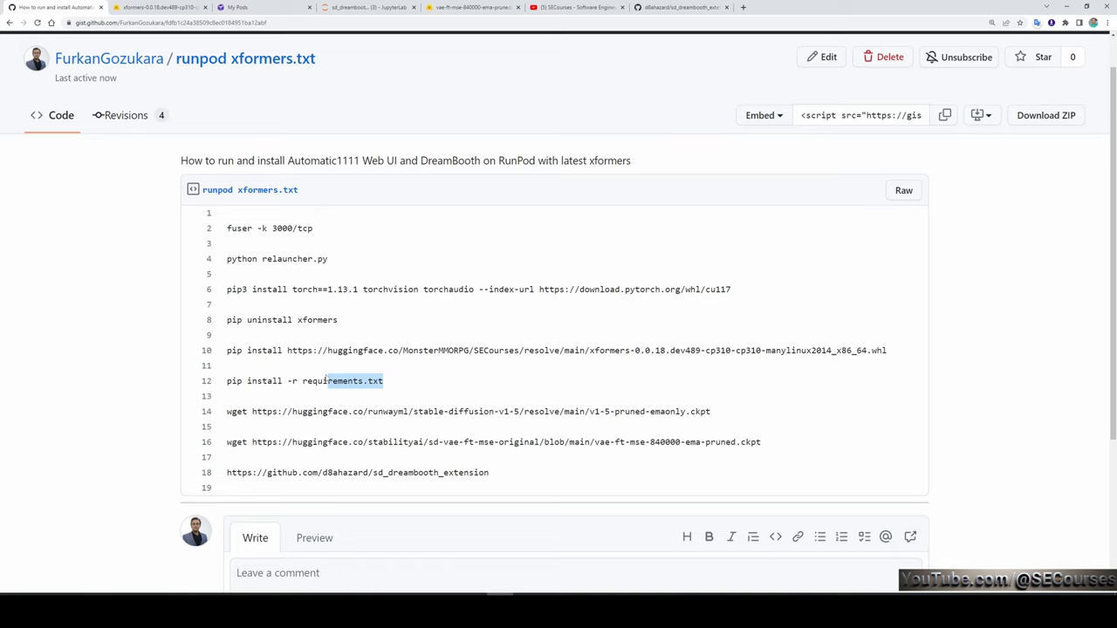
{"action": "right_click", "coordinate": [305, 380]}
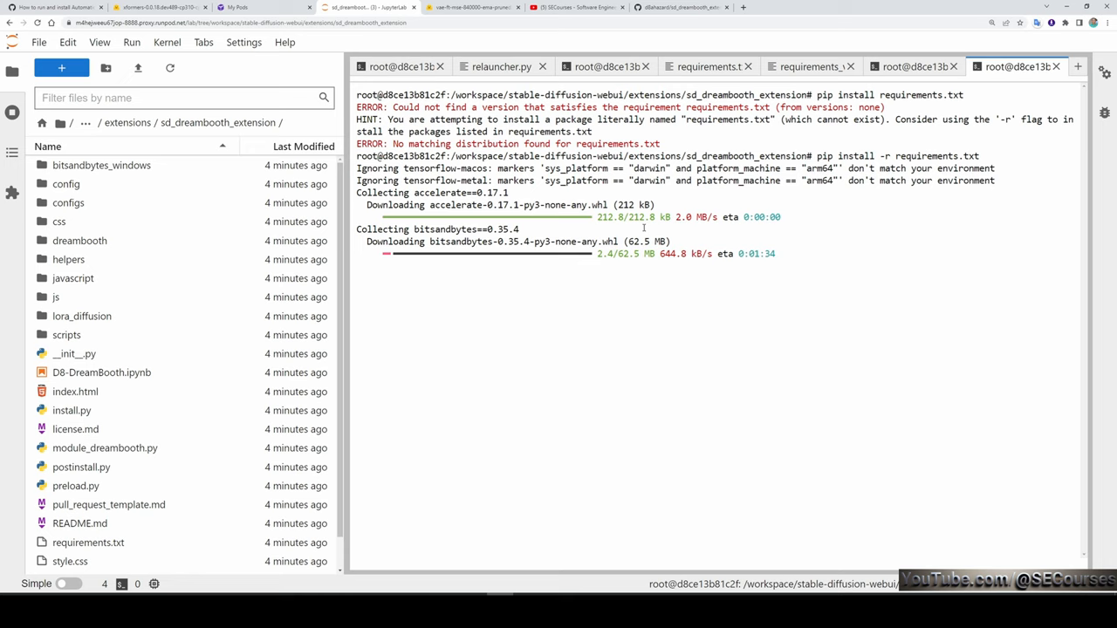
{"action": "mouse_move", "coordinate": [87, 226]}
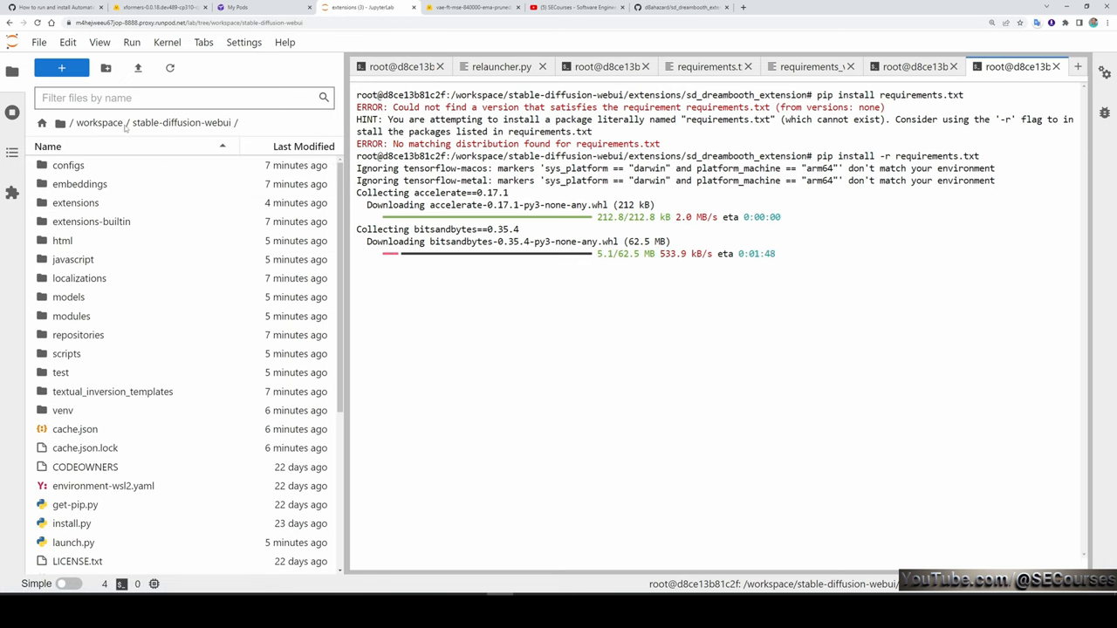
Step: Open a terminal in models/VAE and download vae-ft-mse-840000-ema-pruned.ckpt while requirements finish installing
{"action": "left_click", "coordinate": [68, 297]}
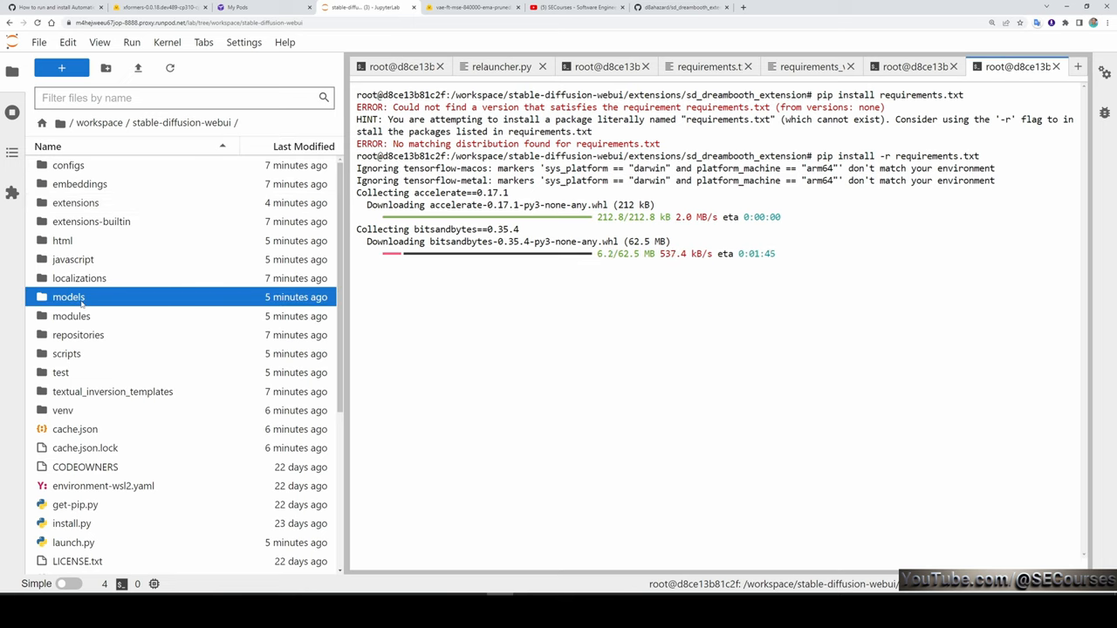
{"action": "double_click", "coordinate": [68, 297]}
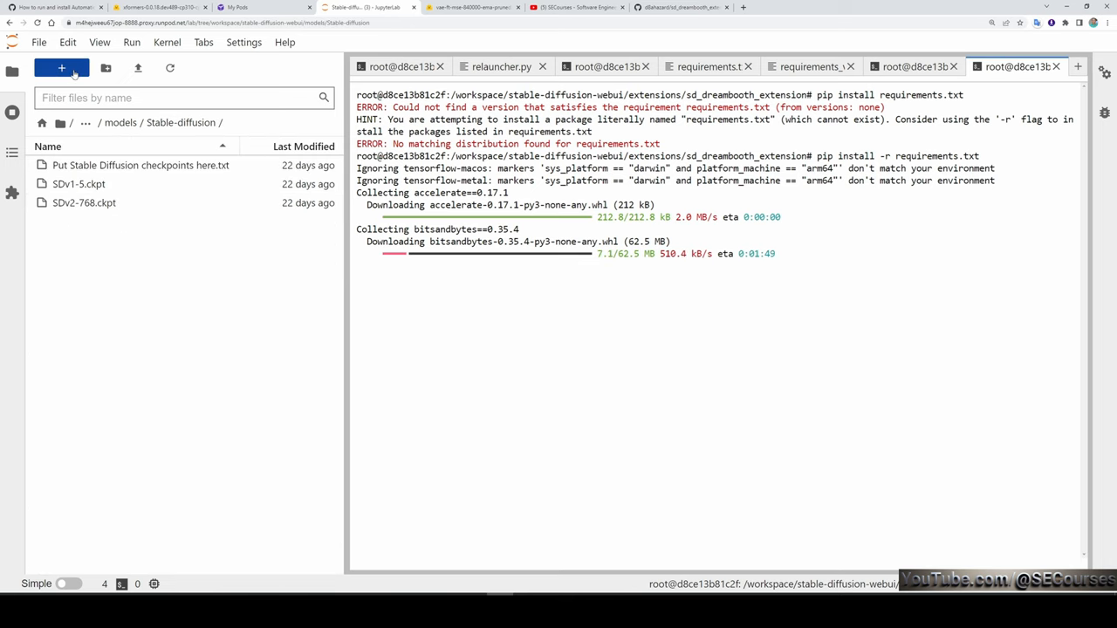
{"action": "left_click", "coordinate": [61, 68]}
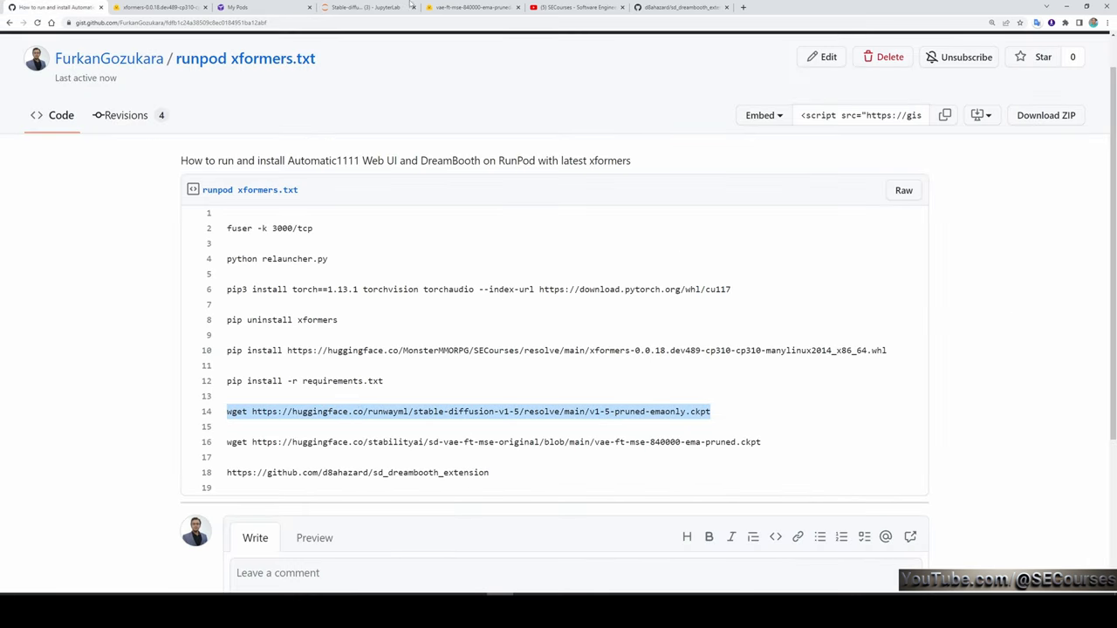
{"action": "left_click", "coordinate": [367, 7]}
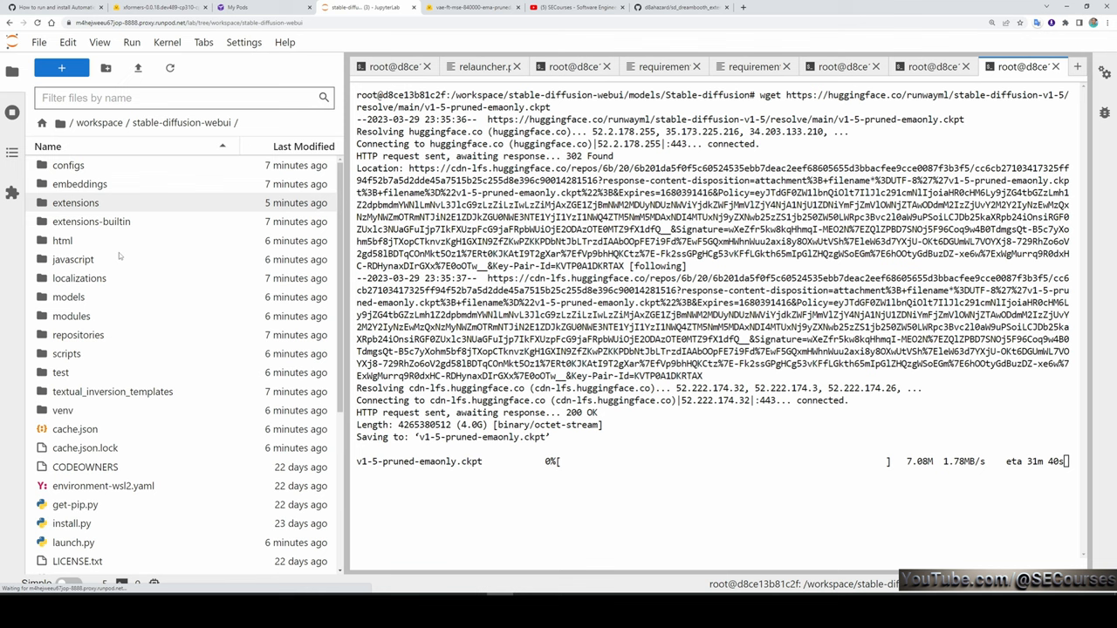
{"action": "left_click", "coordinate": [68, 297]}
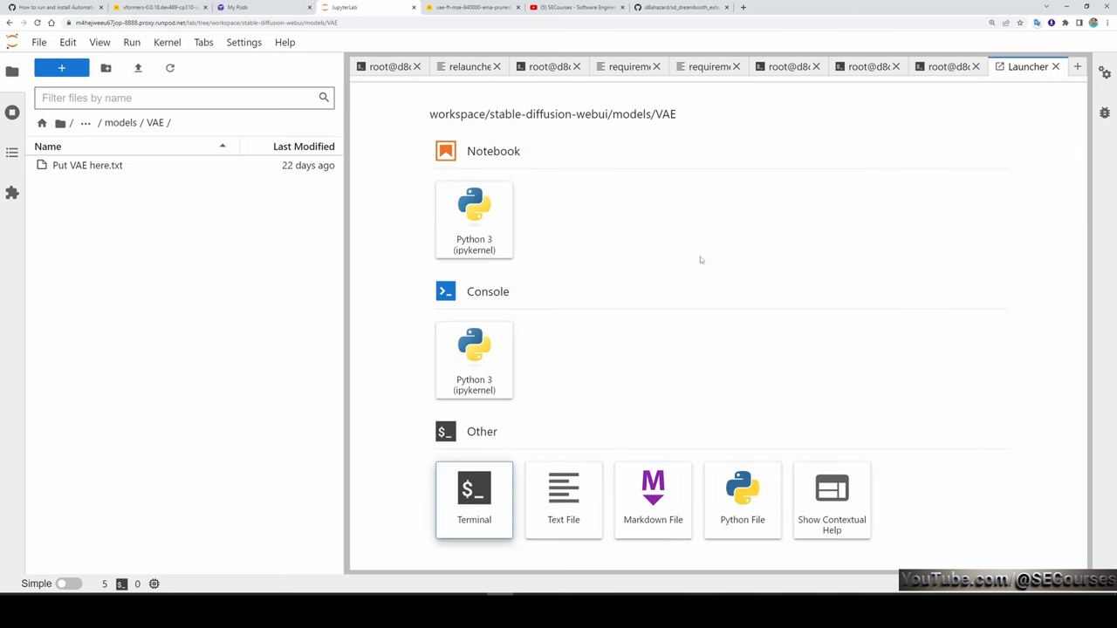
{"action": "left_click", "coordinate": [474, 500]}
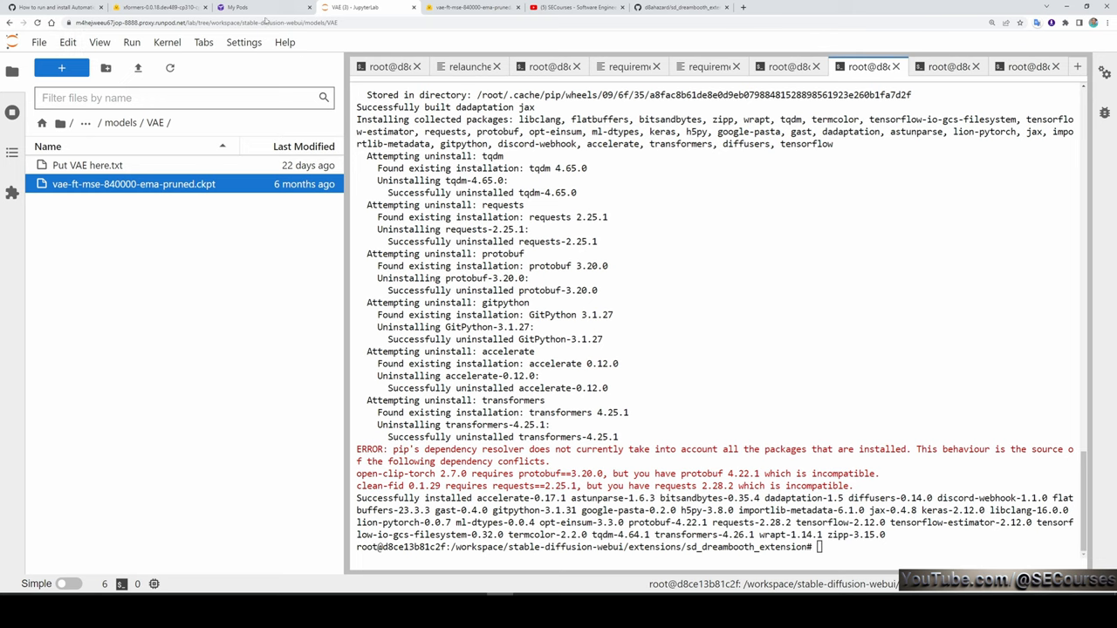
{"action": "left_click", "coordinate": [253, 7]}
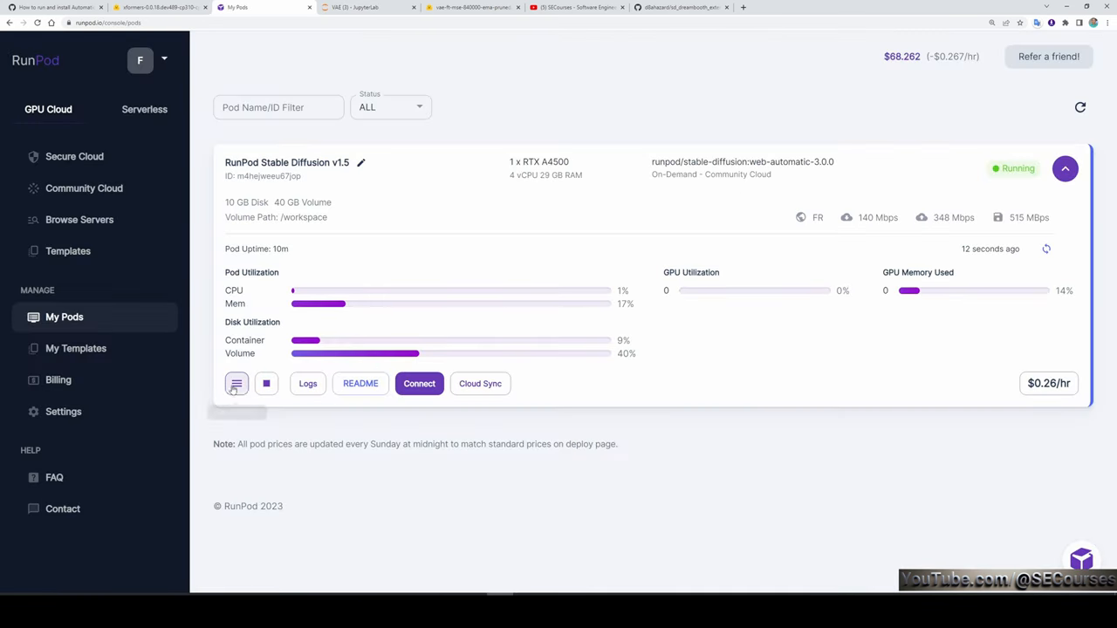
Step: Restart the Stable Diffusion pod and run fuser -k 3000/tcp from the gist in JupyterLab
{"action": "left_click", "coordinate": [236, 383]}
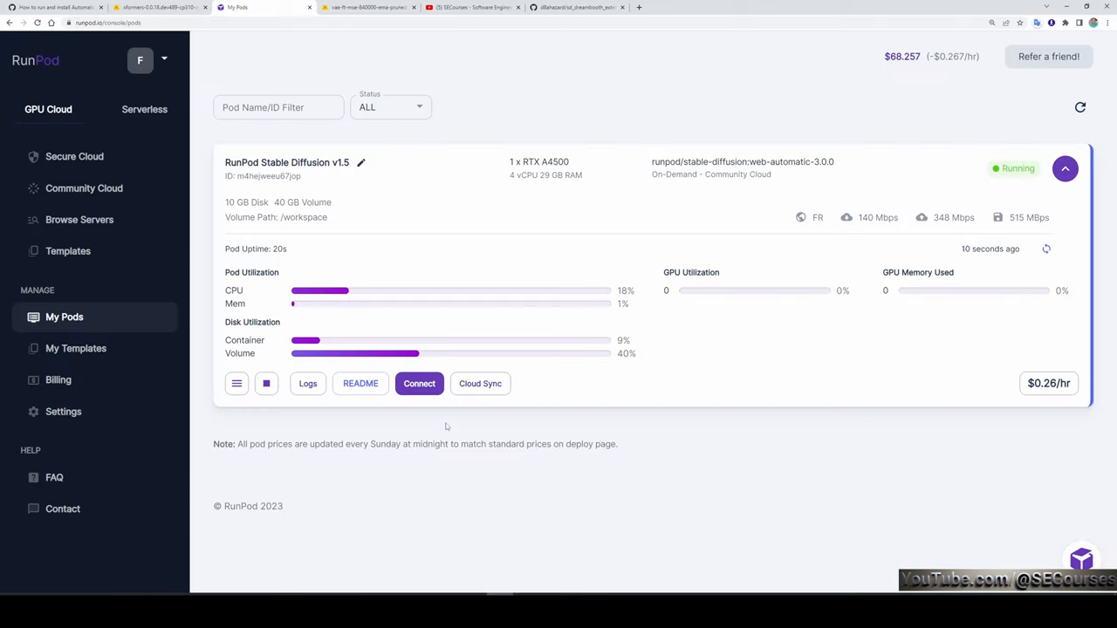
{"action": "left_click", "coordinate": [419, 383]}
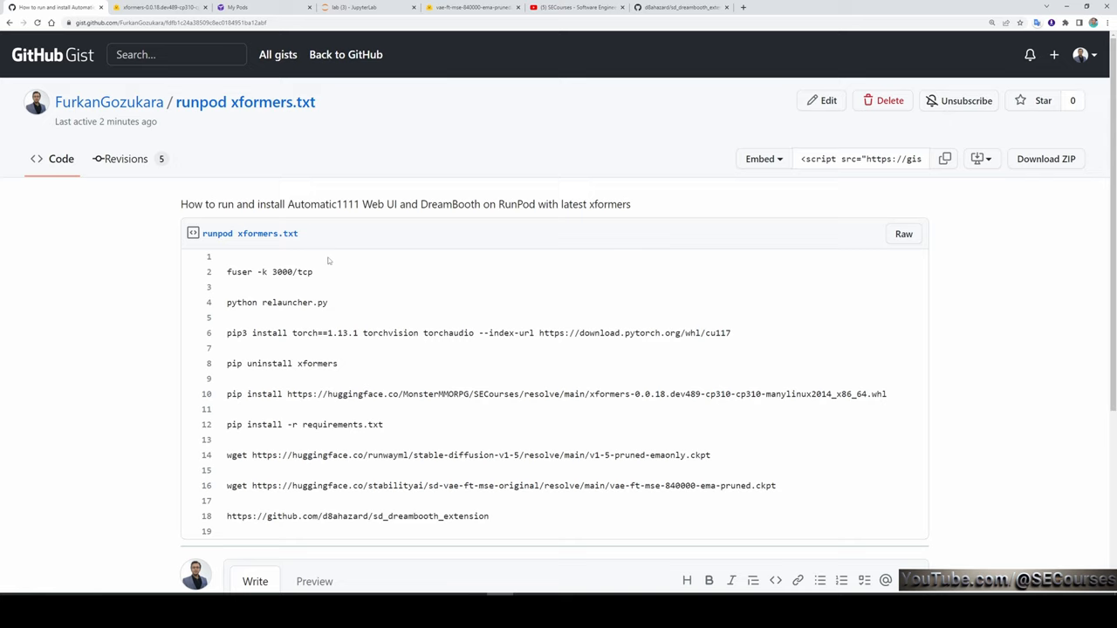
{"action": "double_click", "coordinate": [269, 271]}
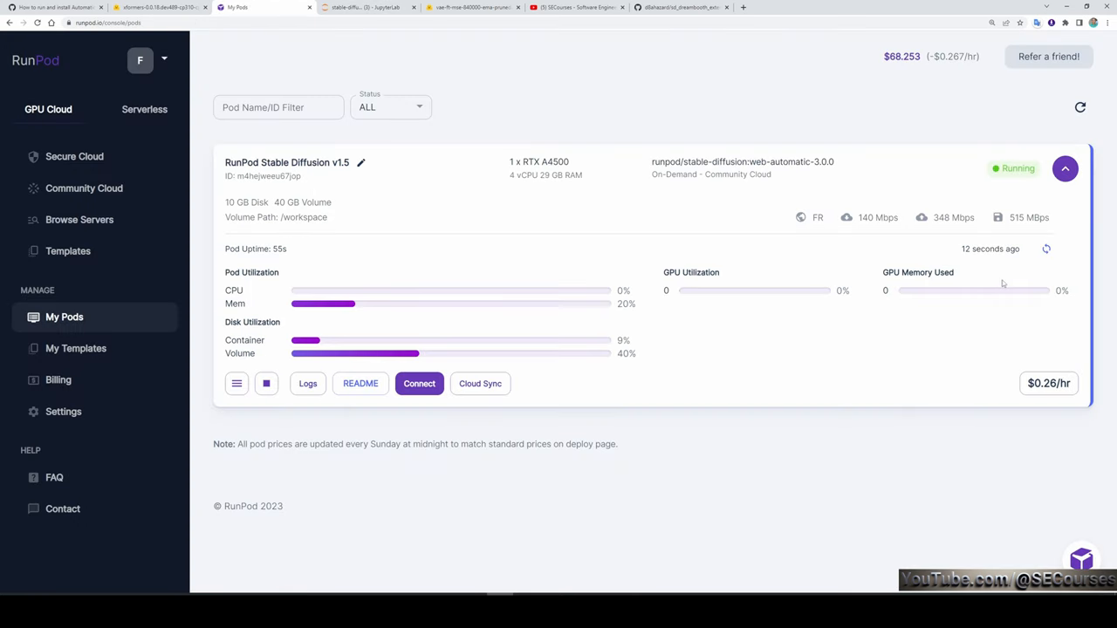
{"action": "left_click", "coordinate": [366, 7]}
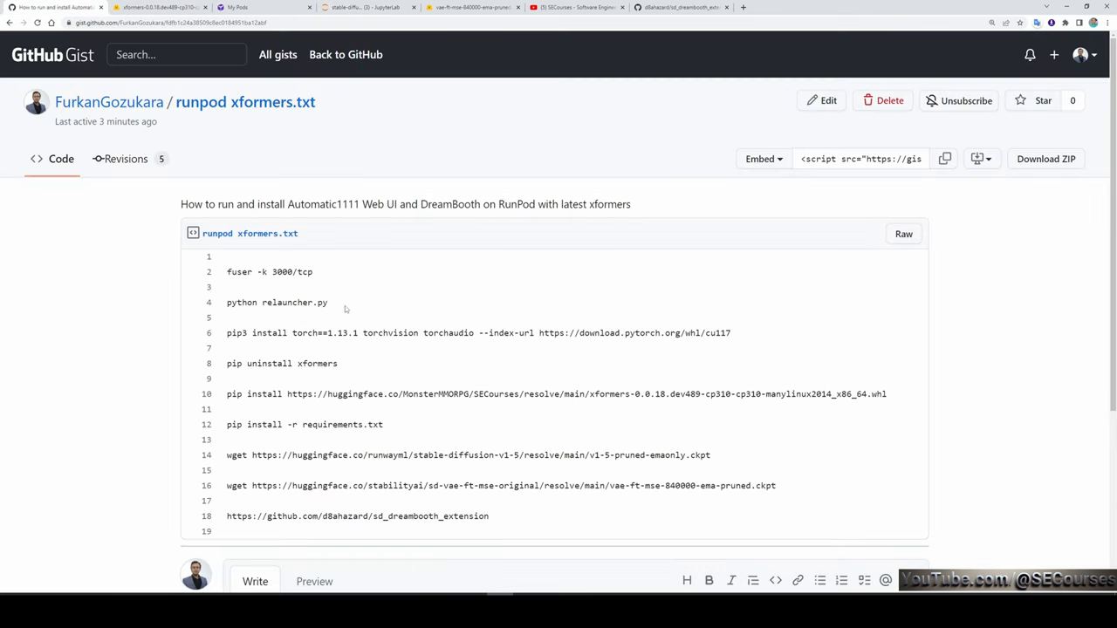
{"action": "left_click", "coordinate": [366, 7]}
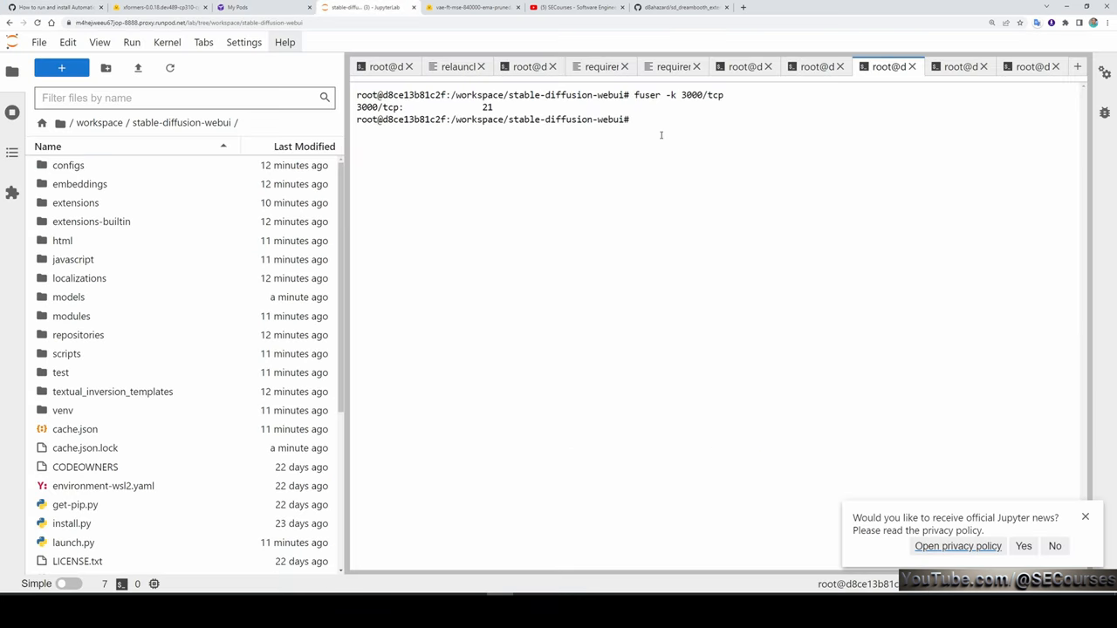
Step: Run python relauncher.py to start the web UI on port 3000
{"action": "type", "text": "python relauncher.py"}
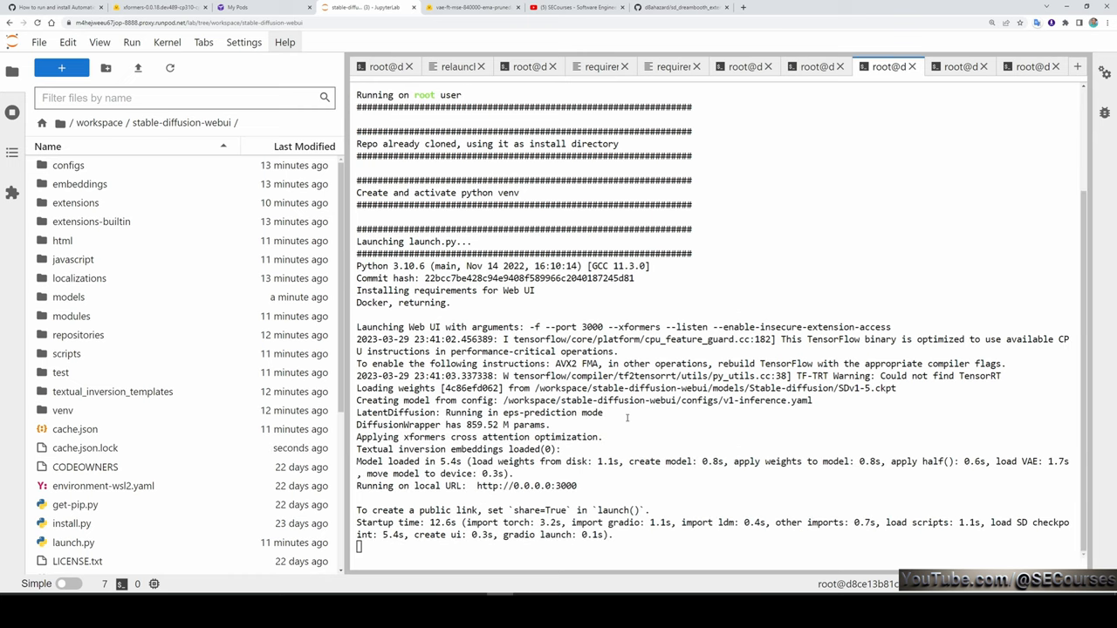
{"action": "left_click", "coordinate": [235, 7]}
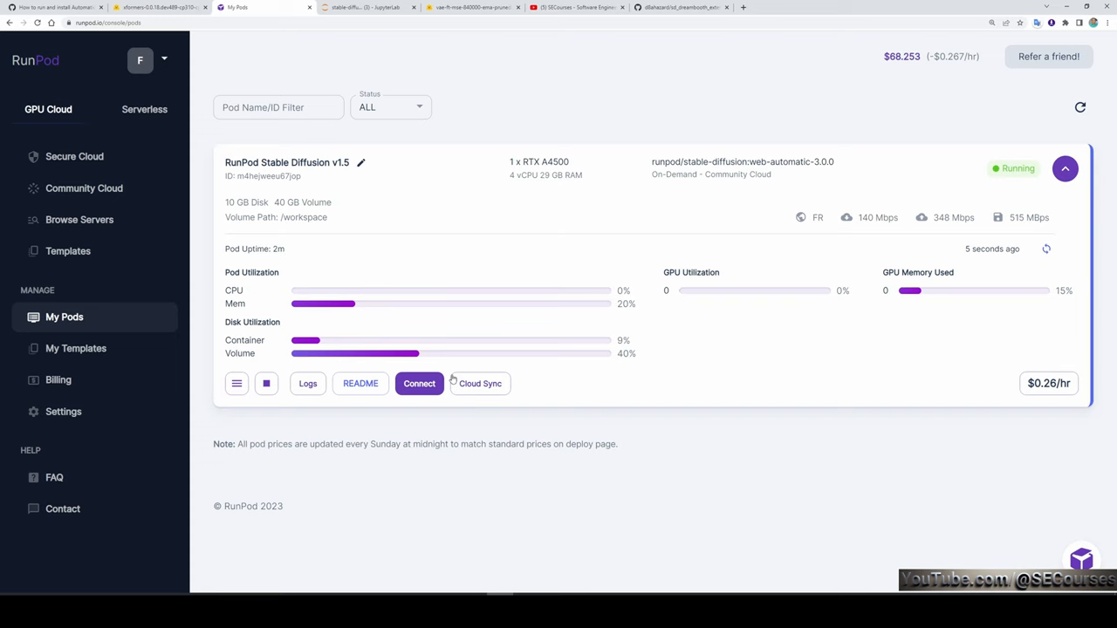
Step: Connect to the pod over HTTP port 3000 and select v1-5-pruned-emaonly.ckpt as the checkpoint
{"action": "left_click", "coordinate": [418, 383]}
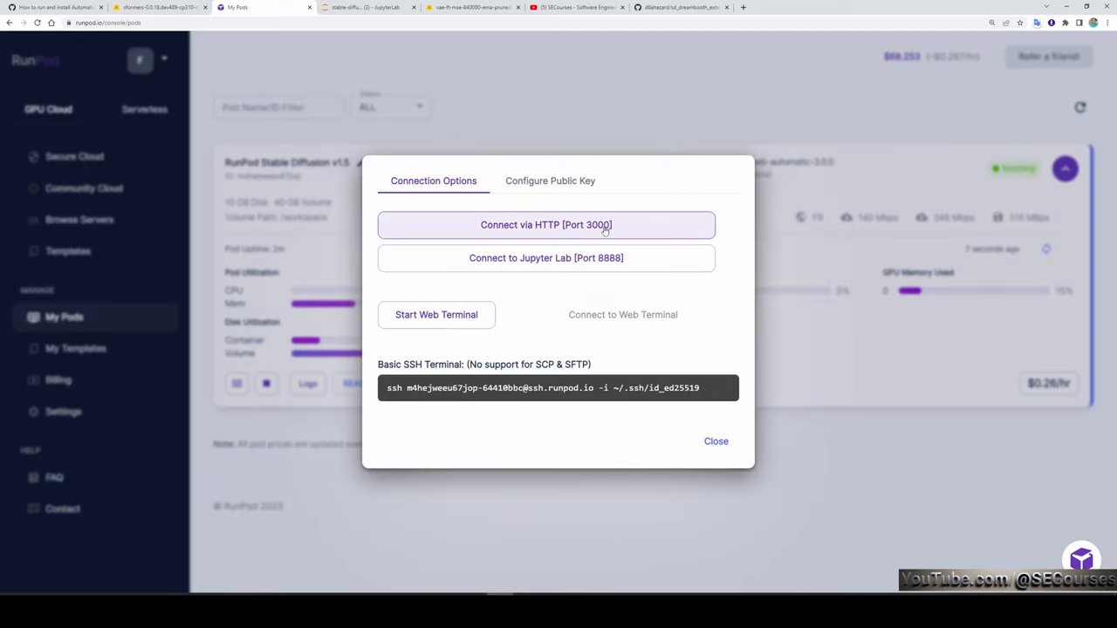
{"action": "left_click", "coordinate": [546, 224]}
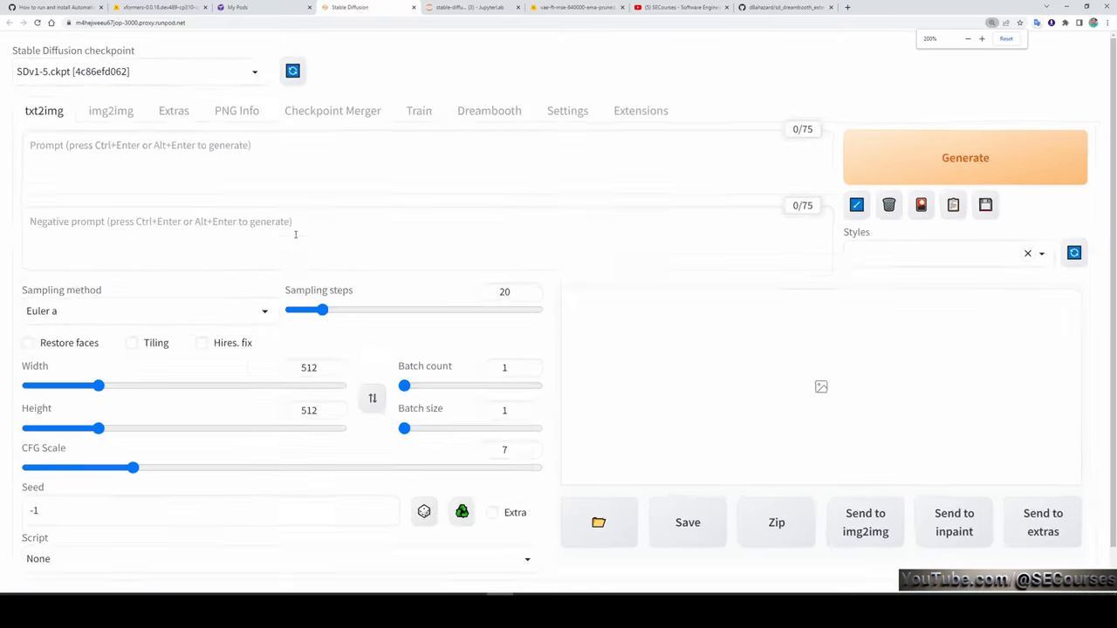
{"action": "left_click", "coordinate": [139, 72]}
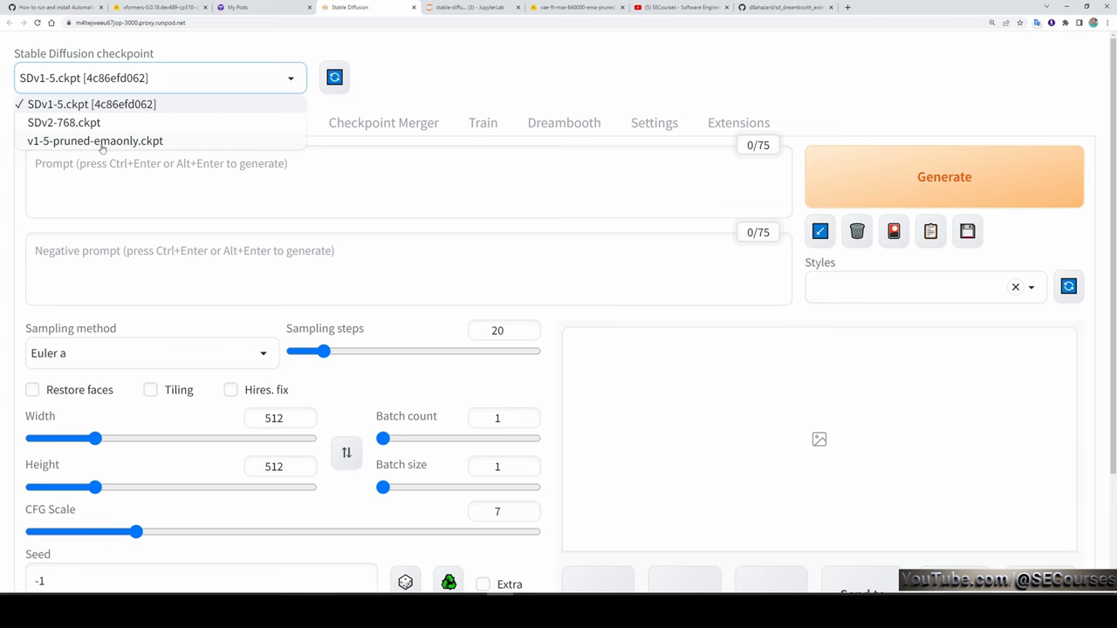
{"action": "scroll", "scroll_direction": "down", "scroll_amount": 3}
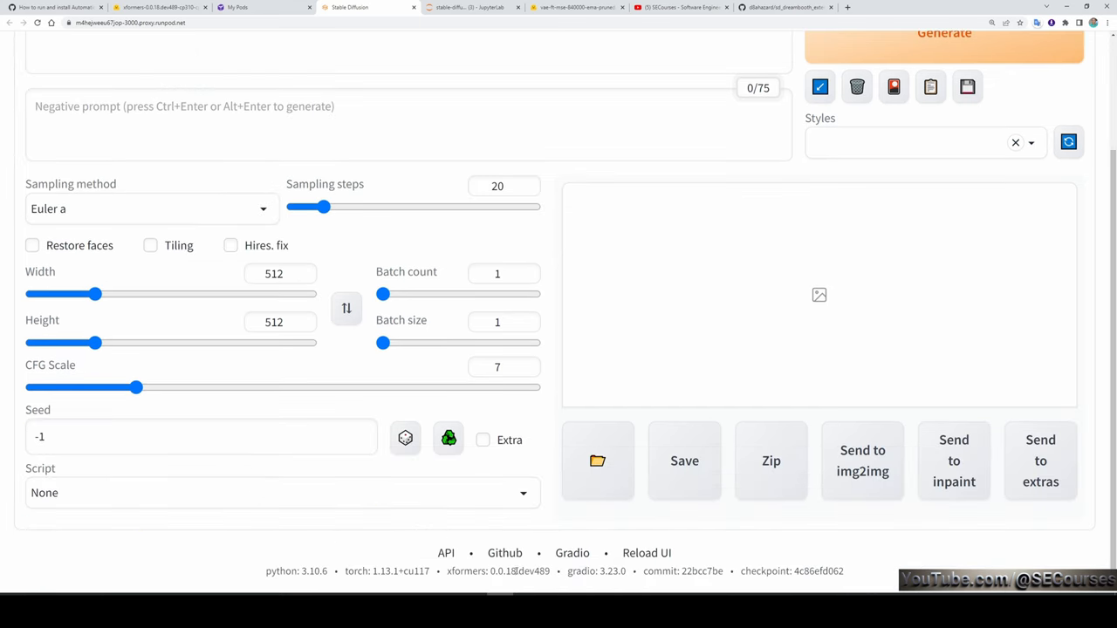
{"action": "mouse_move", "coordinate": [702, 570]}
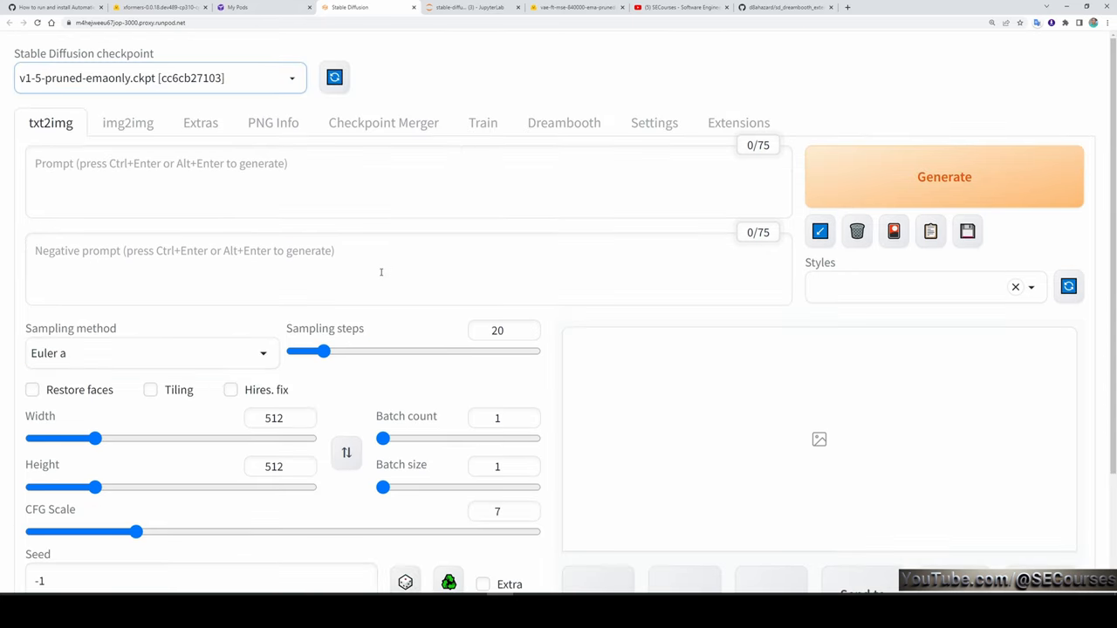
Step: Generate a 'car' test image, then set up DreamBooth model 'test' from v1-5-pruned-emaonly
{"action": "type", "text": "car"}
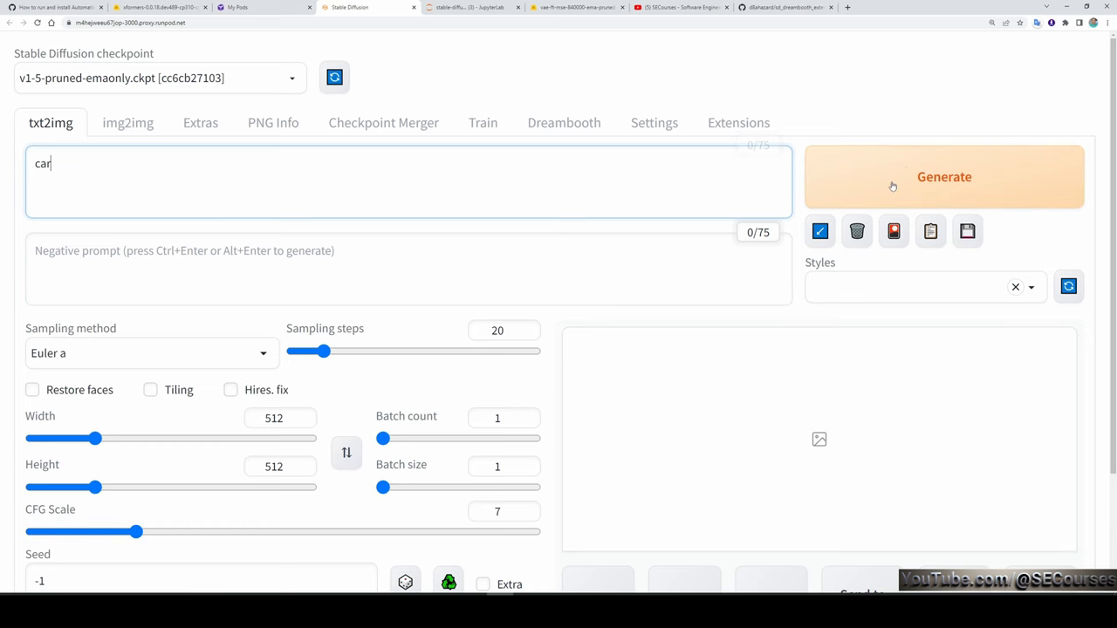
{"action": "left_click", "coordinate": [944, 176]}
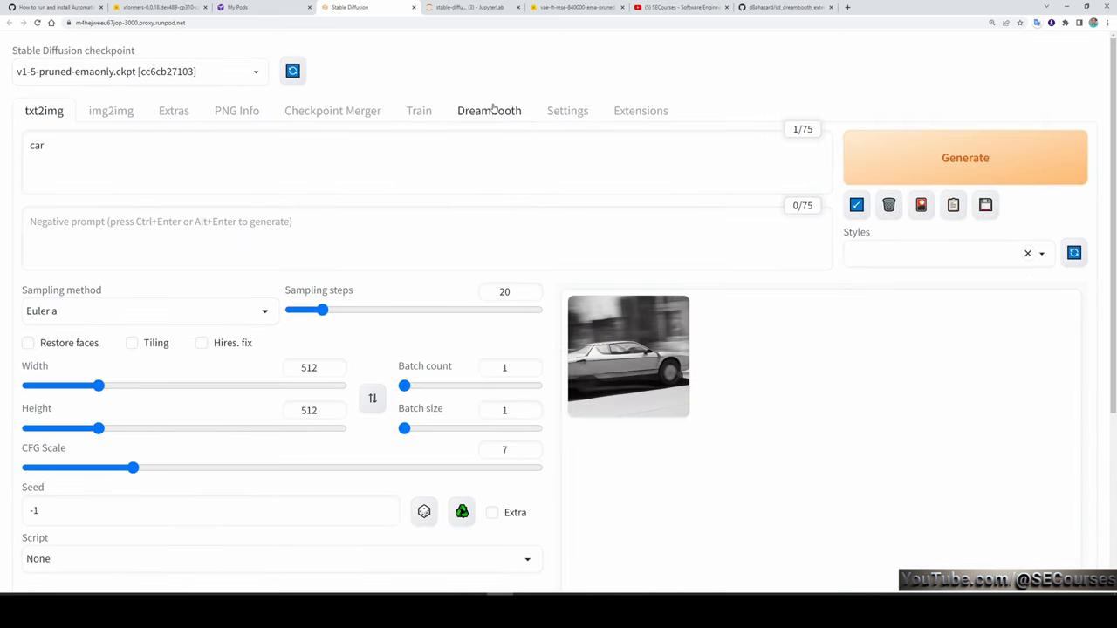
{"action": "left_click", "coordinate": [488, 110]}
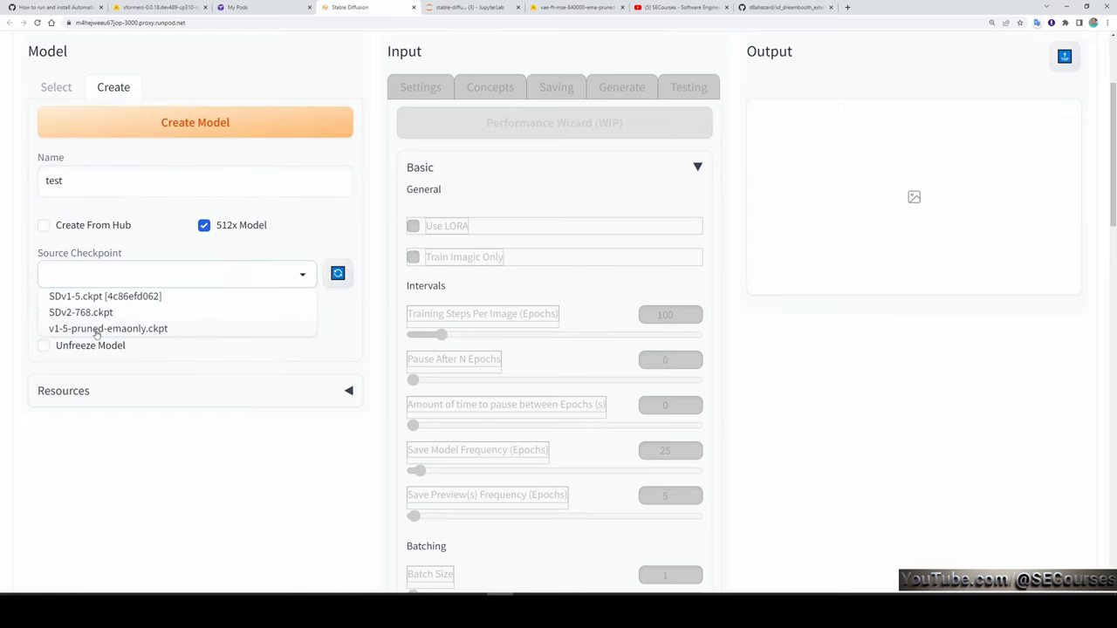
{"action": "left_click", "coordinate": [108, 328]}
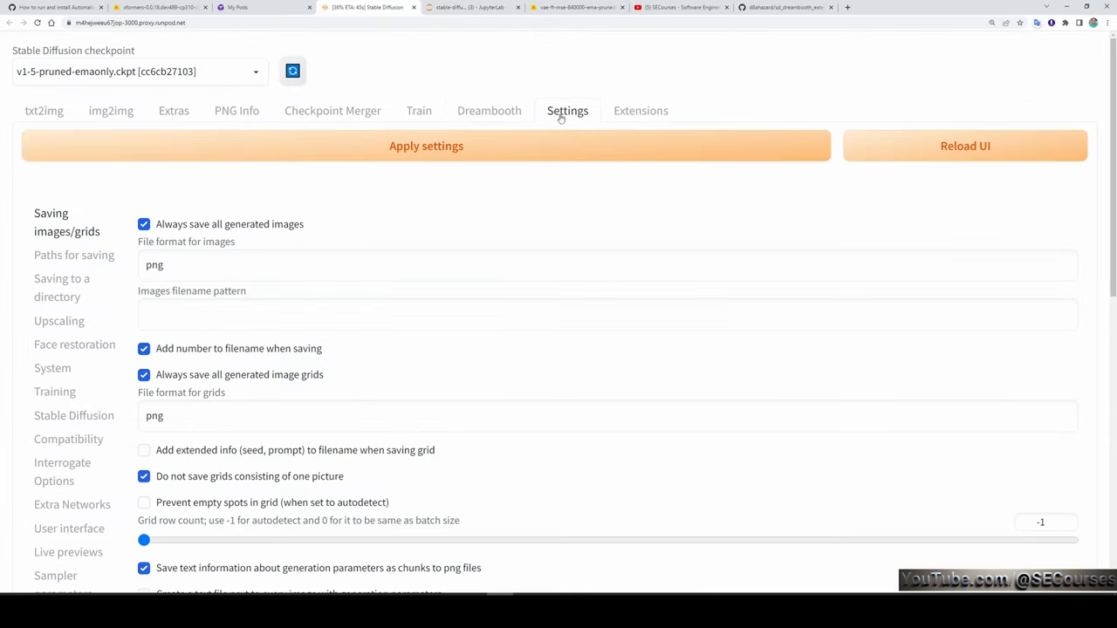
Step: Apply vae-ft-mse-840000-ema-pruned.ckpt as the SD VAE and return to the Dreambooth tab
{"action": "scroll", "scroll_direction": "down", "scroll_amount": 3}
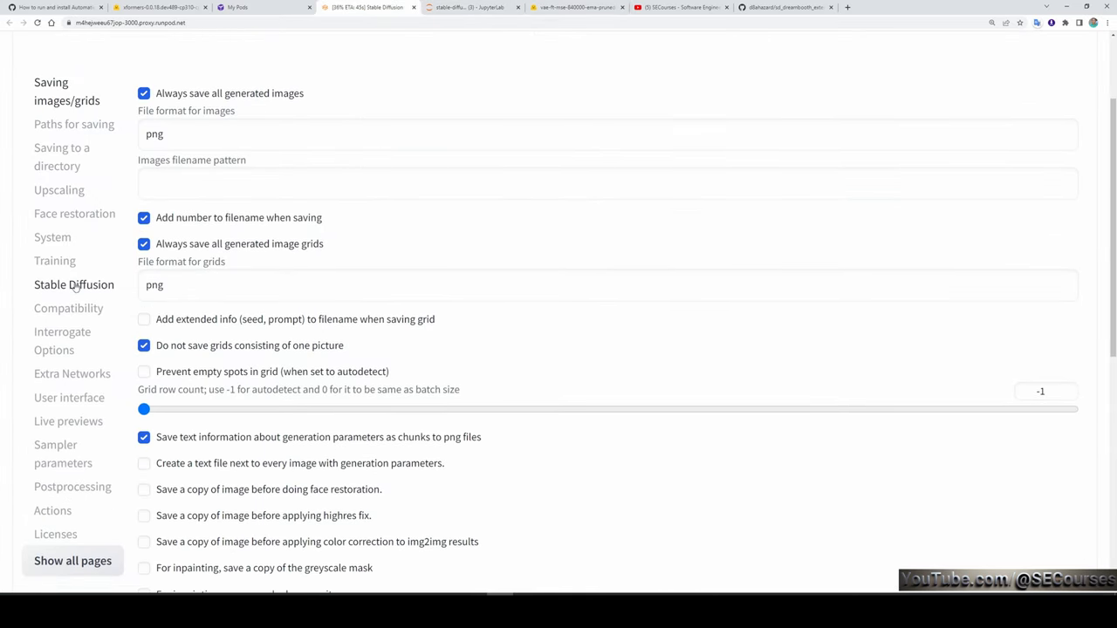
{"action": "scroll", "scroll_direction": "down", "scroll_amount": 3}
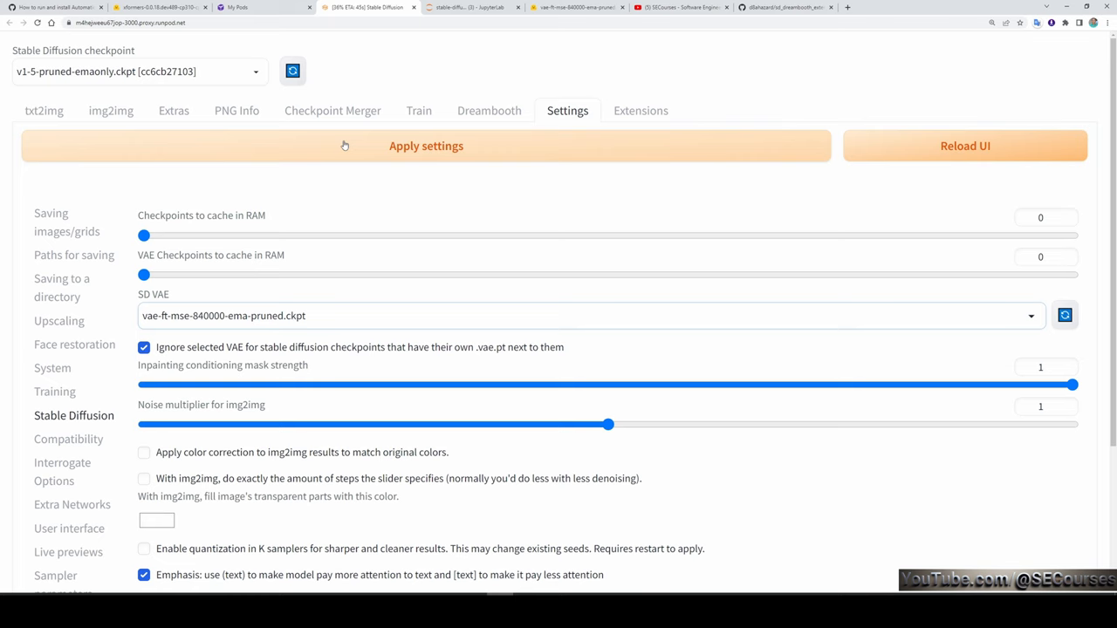
{"action": "left_click", "coordinate": [426, 146]}
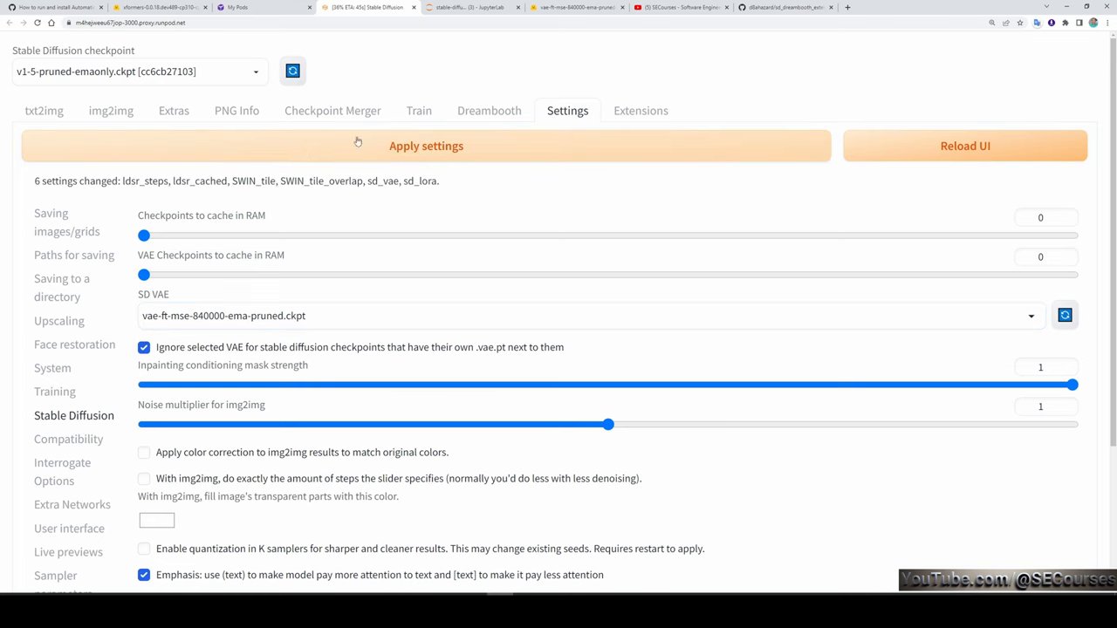
{"action": "left_click", "coordinate": [489, 110]}
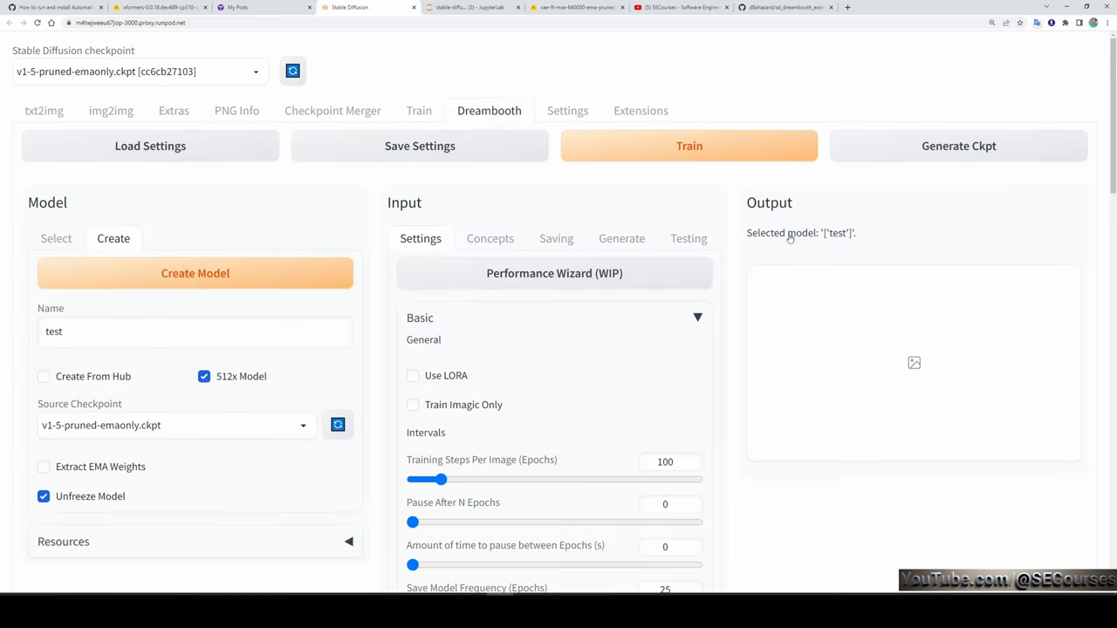
{"action": "scroll", "scroll_direction": "down", "scroll_amount": 3}
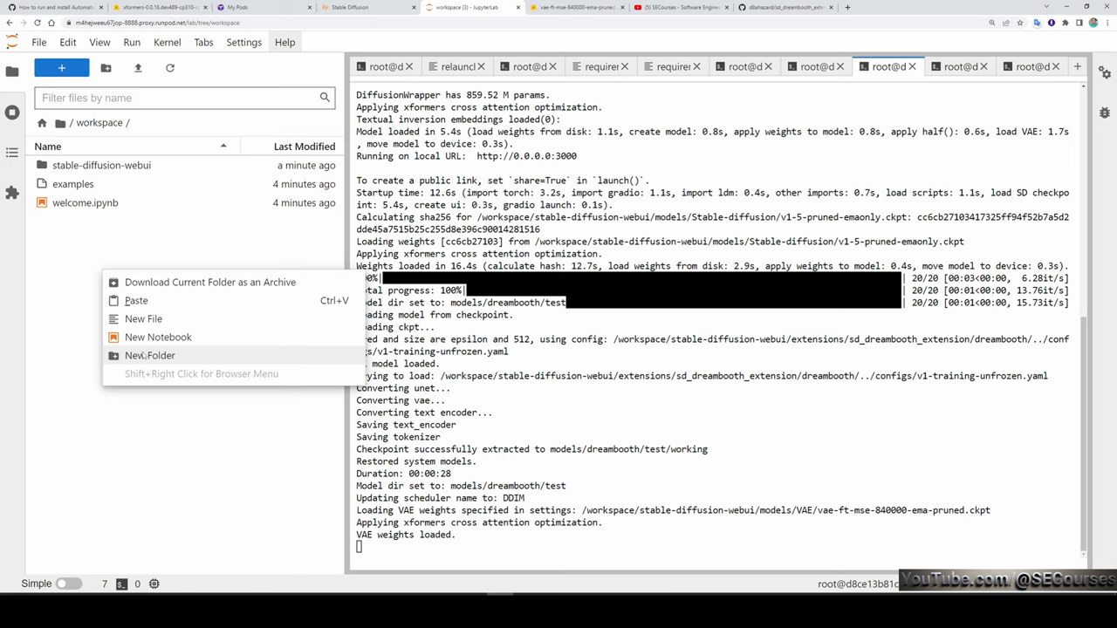
Step: Create and open a 'train images' folder in the JupyterLab workspace
{"action": "left_click", "coordinate": [149, 355]}
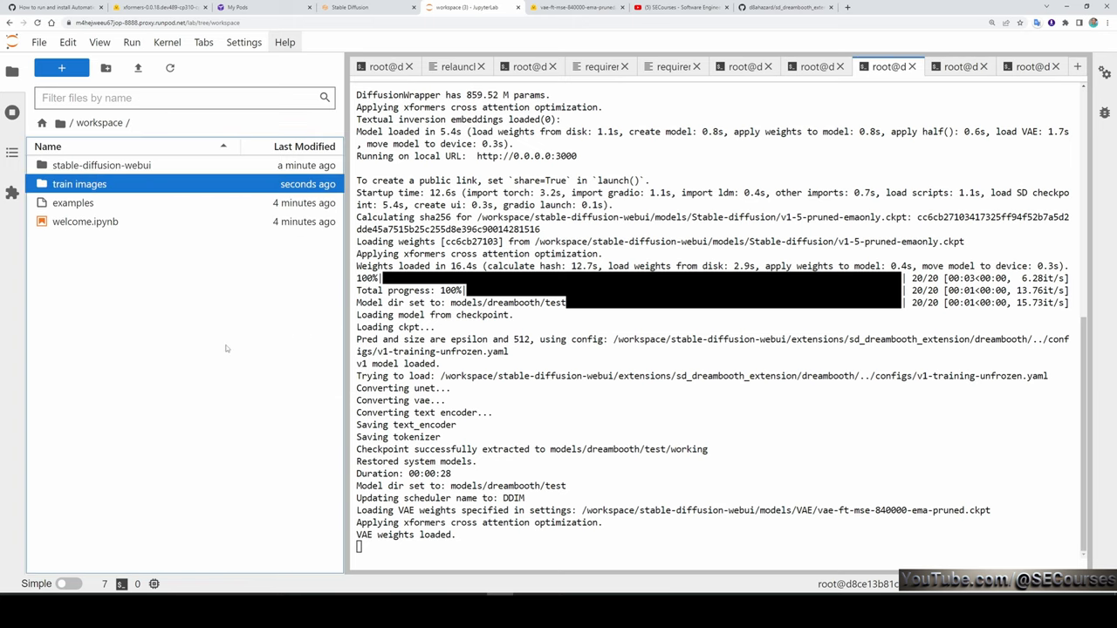
{"action": "double_click", "coordinate": [79, 183]}
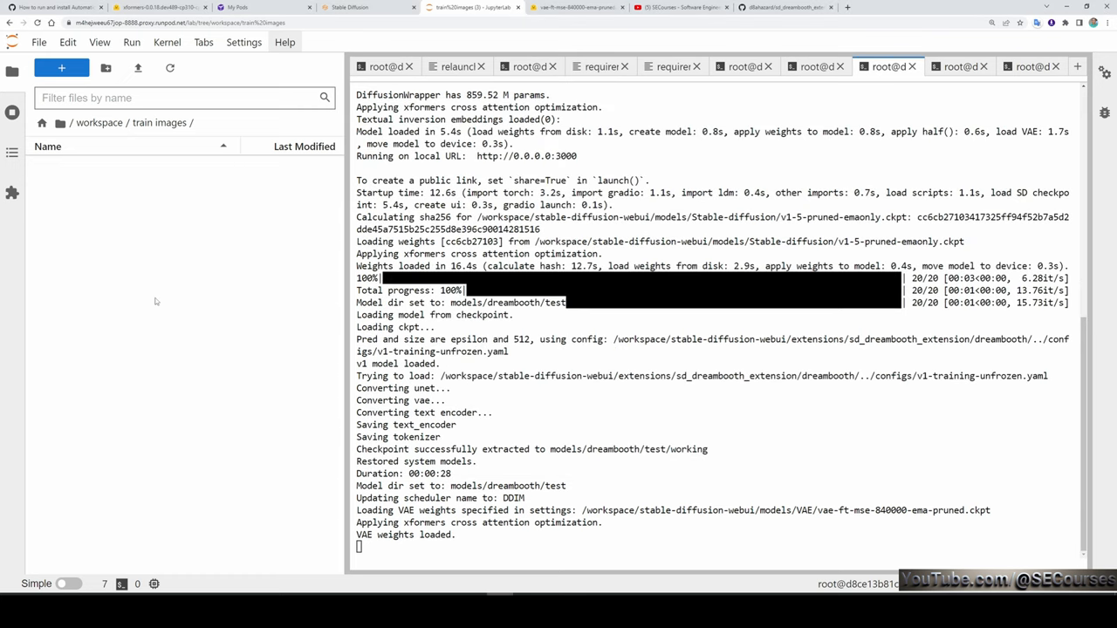
{"action": "left_click", "coordinate": [358, 7]}
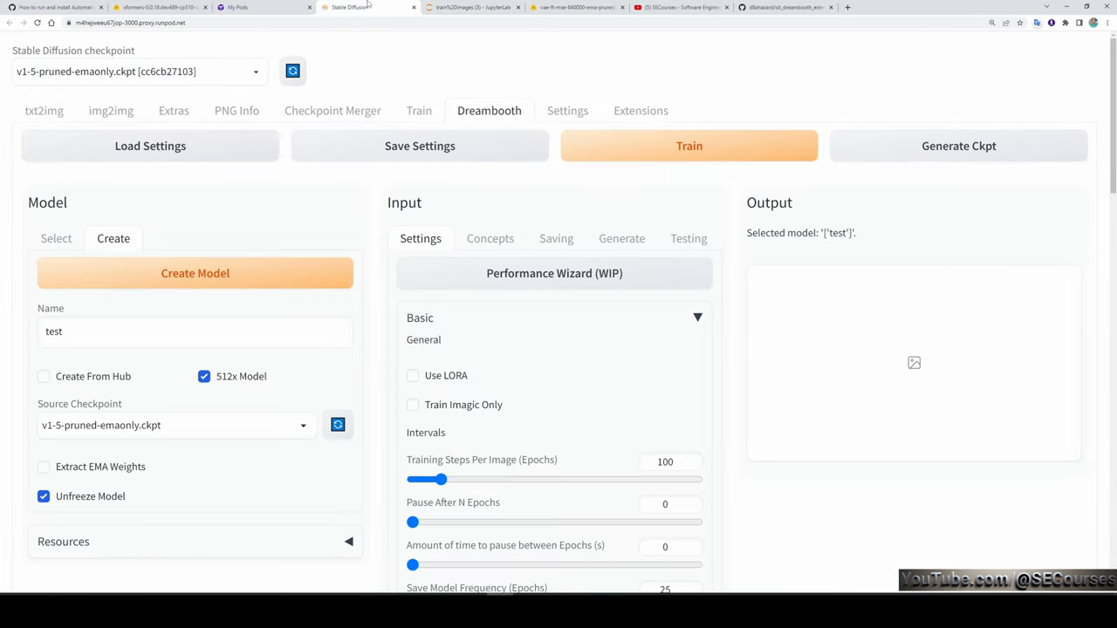
Step: Give model 'test' learning rate 0.0000001, Lion optimizer and default memory attention
{"action": "scroll", "scroll_direction": "down", "scroll_amount": 3}
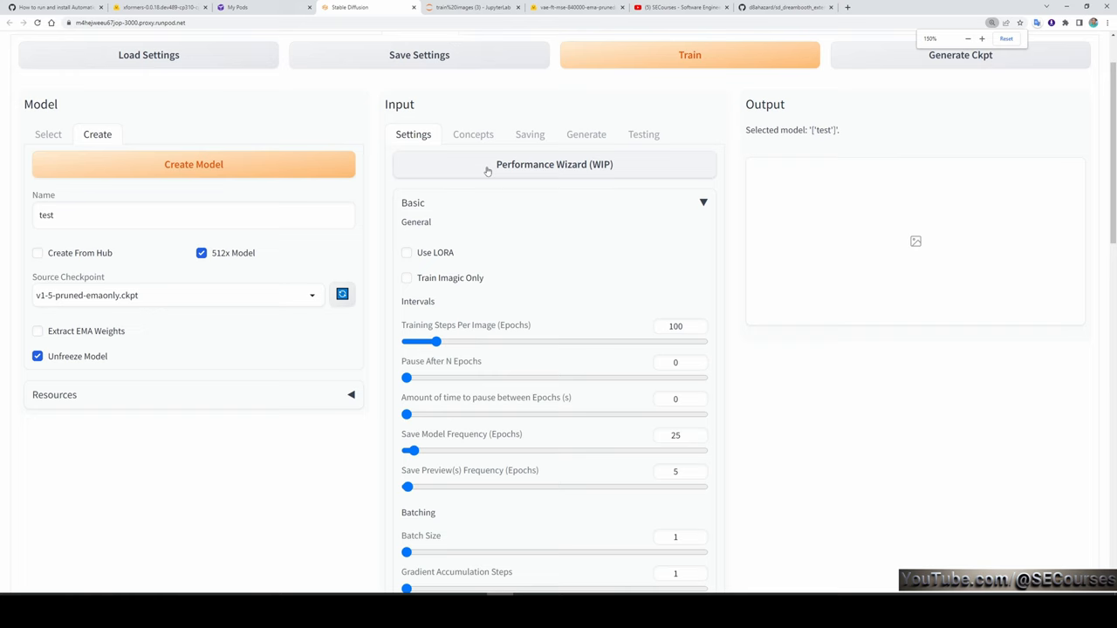
{"action": "left_click", "coordinate": [473, 134]}
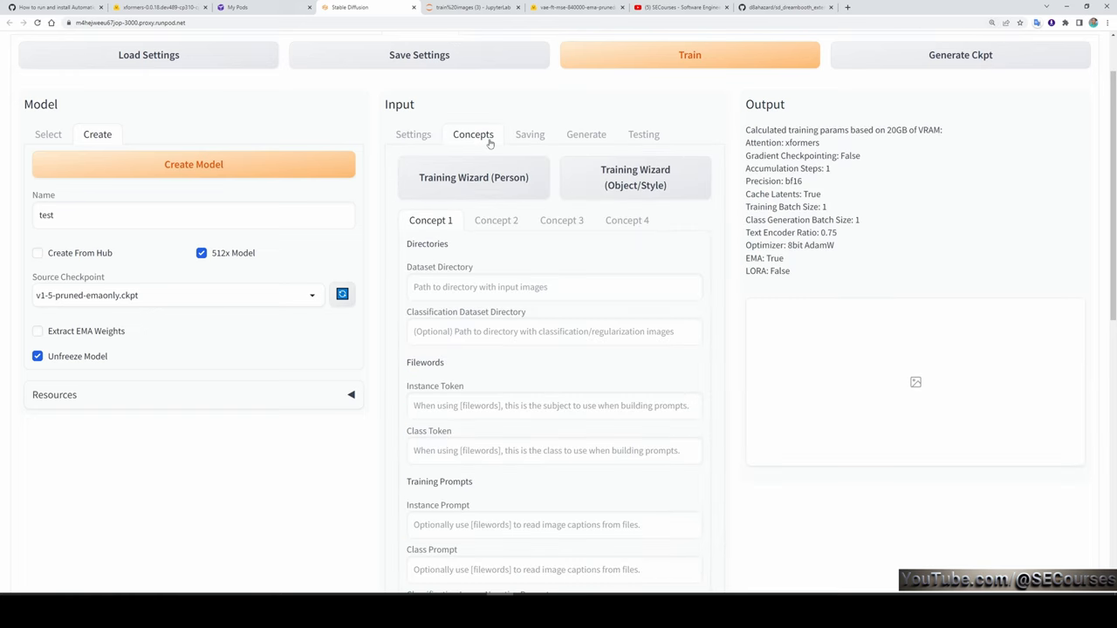
{"action": "left_click", "coordinate": [413, 134]}
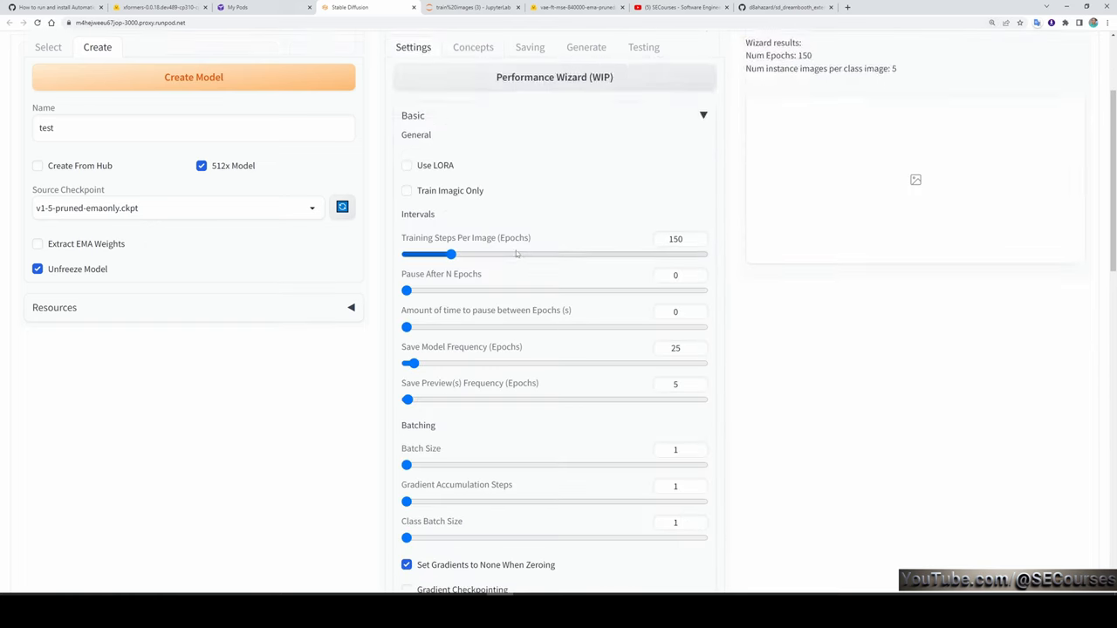
{"action": "scroll", "scroll_direction": "down", "scroll_amount": 3}
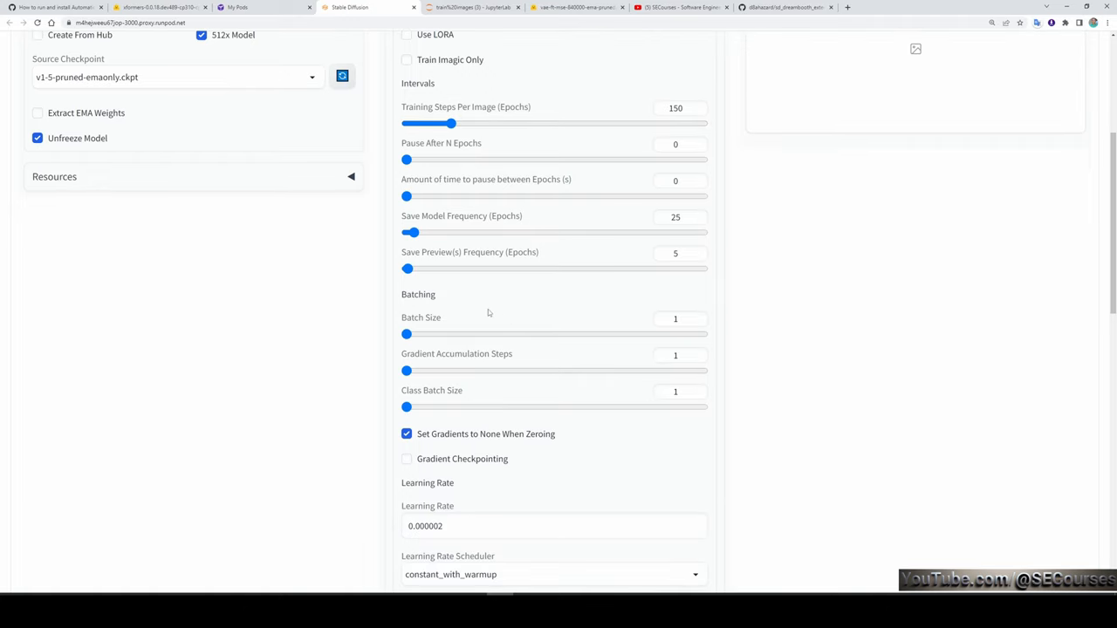
{"action": "scroll", "scroll_direction": "down", "scroll_amount": 3}
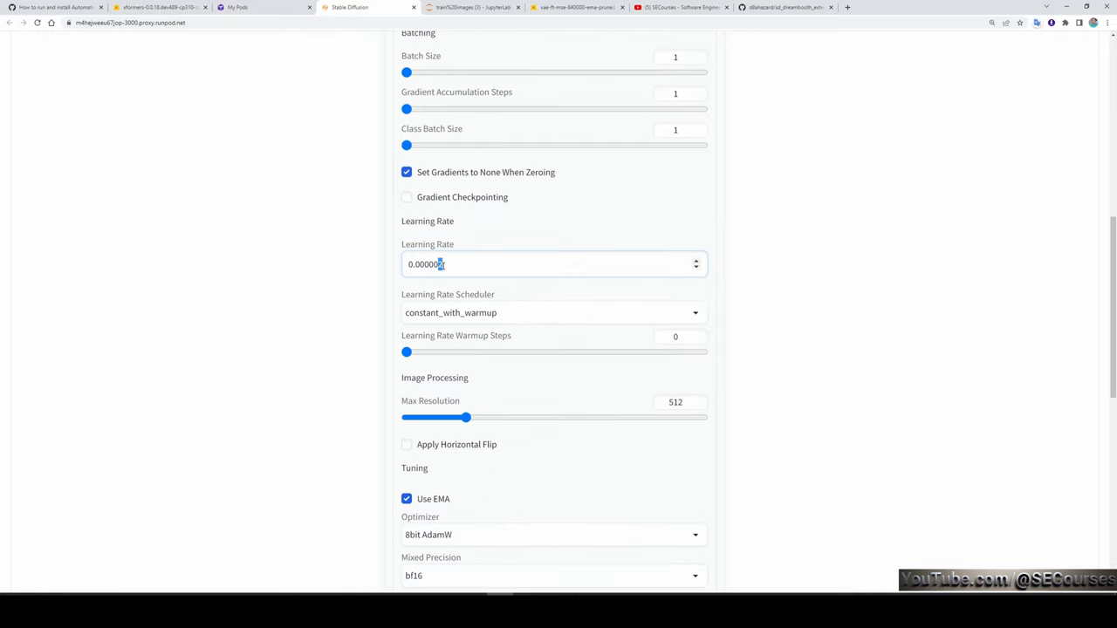
{"action": "scroll", "scroll_direction": "down", "scroll_amount": 3}
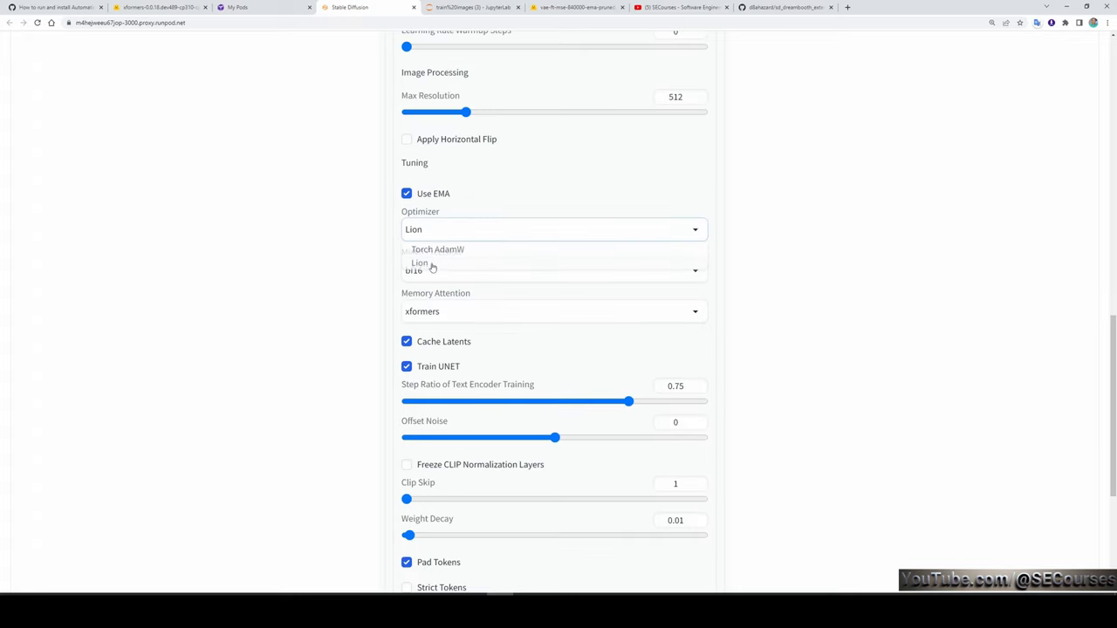
{"action": "scroll", "scroll_direction": "down", "scroll_amount": 3}
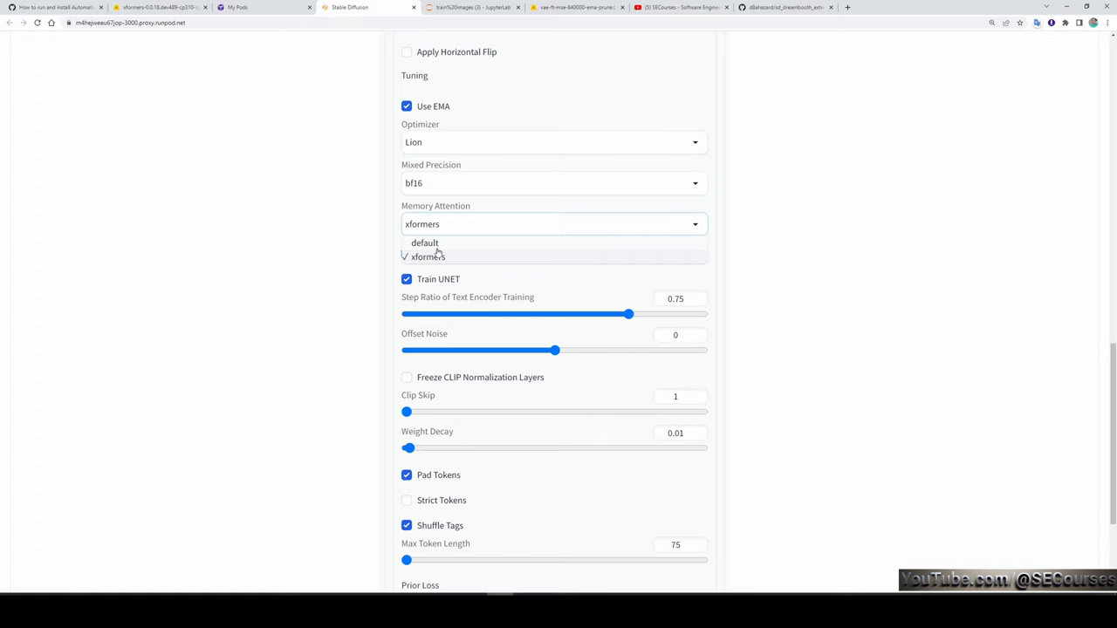
{"action": "left_click", "coordinate": [425, 243]}
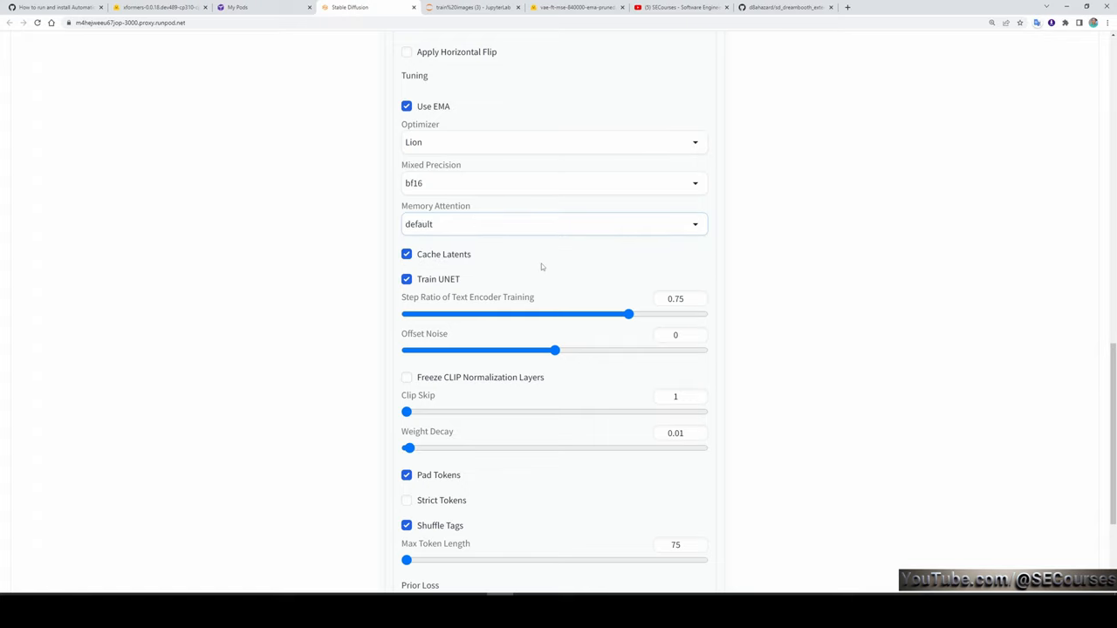
{"action": "scroll", "scroll_direction": "down", "scroll_amount": 3}
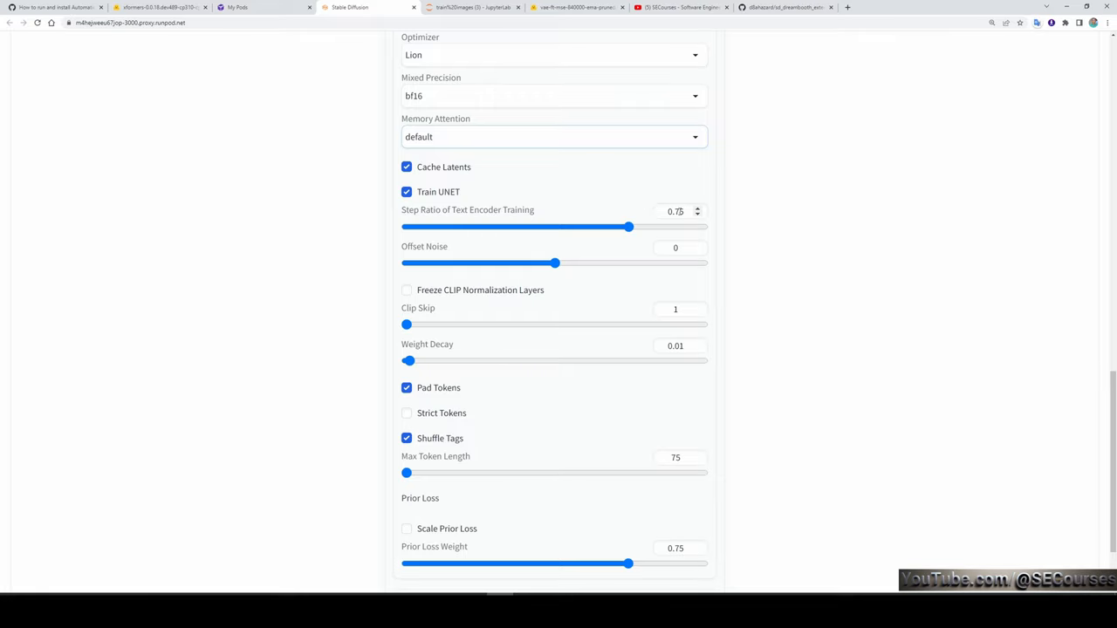
{"action": "scroll", "scroll_direction": "down", "scroll_amount": 3}
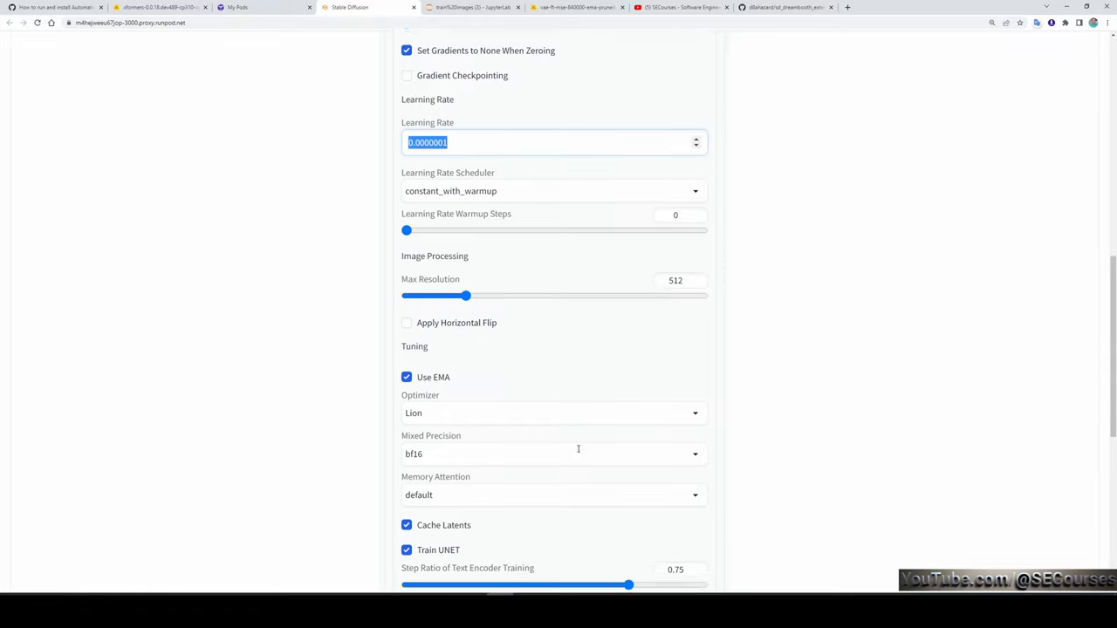
{"action": "left_click", "coordinate": [473, 78]}
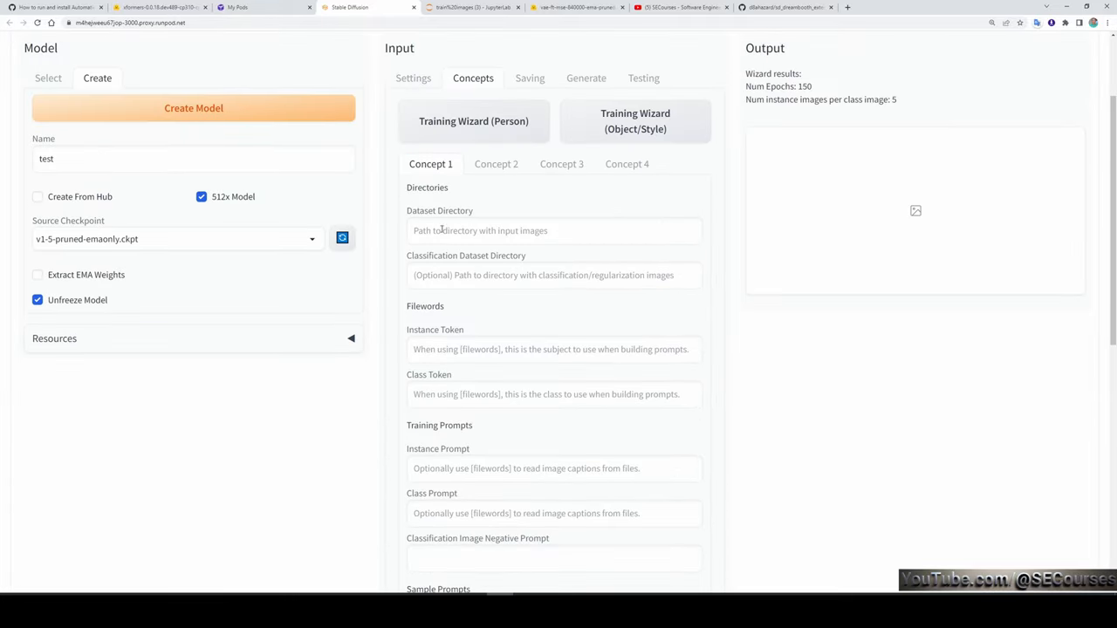
Step: Set the dataset directory to /workspace/train images and the classification directory to /workspace/class
{"action": "left_click", "coordinate": [472, 7]}
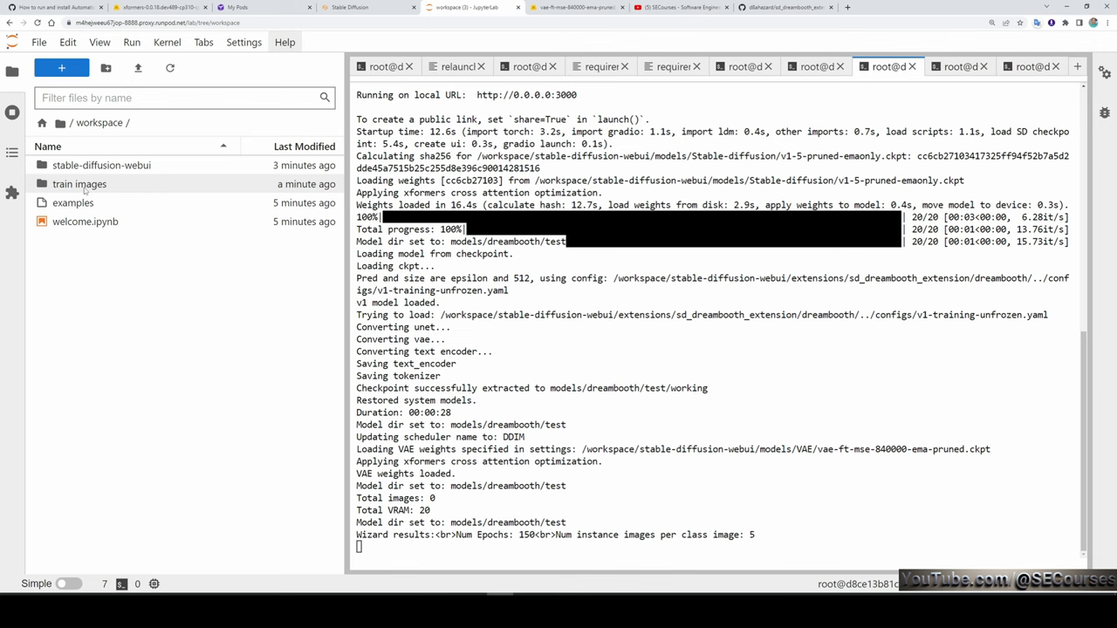
{"action": "left_click", "coordinate": [79, 184]}
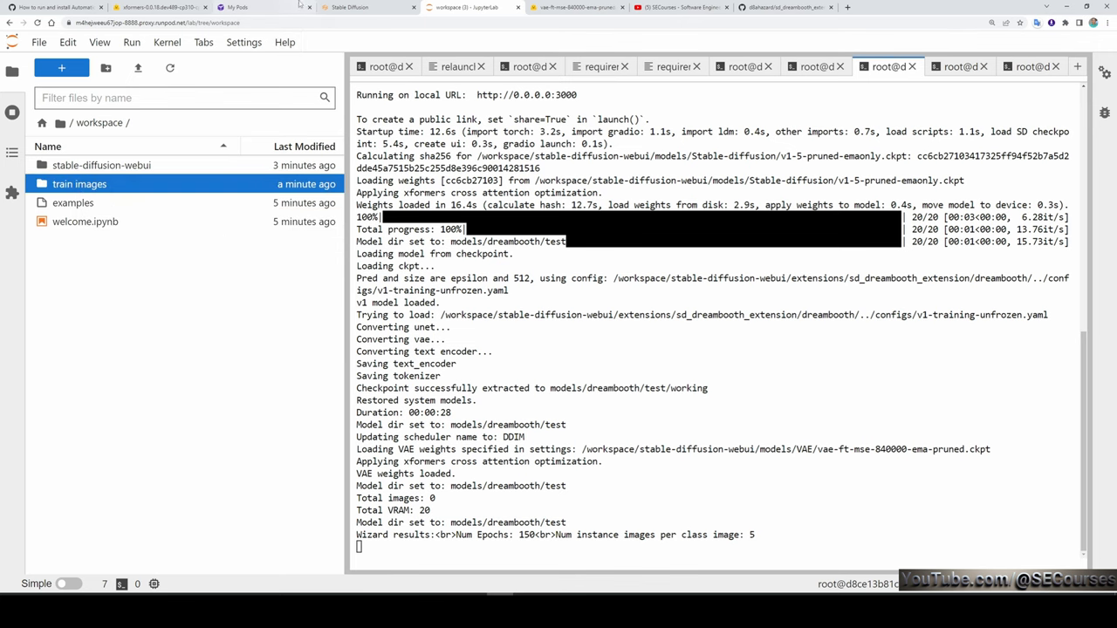
{"action": "left_click", "coordinate": [356, 6]}
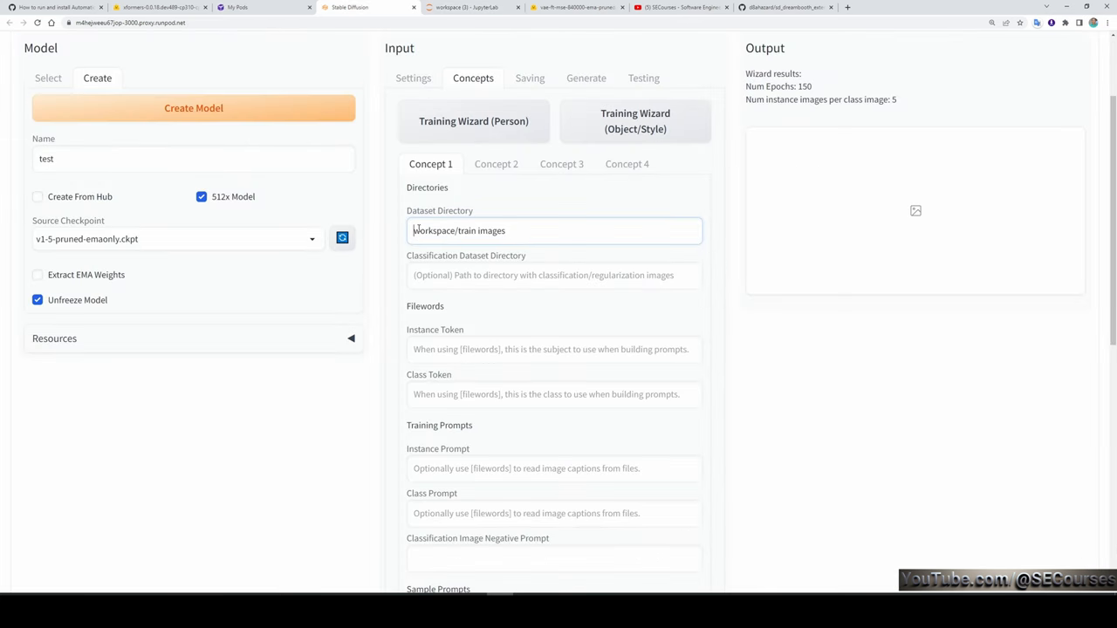
{"action": "left_click", "coordinate": [553, 275]}
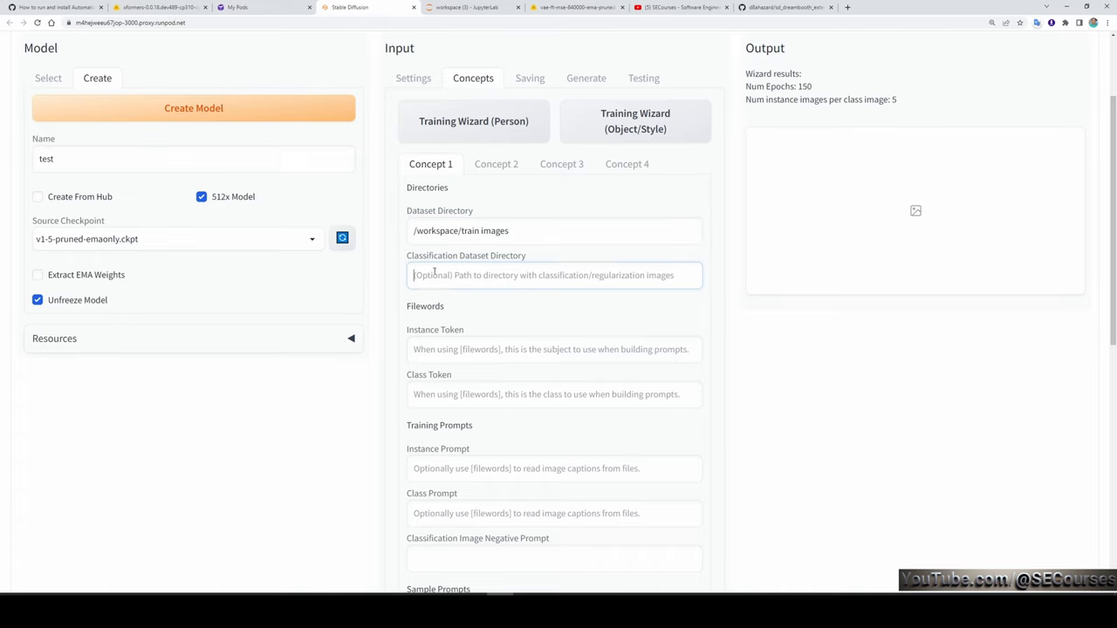
{"action": "type", "text": "/workspace/class"}
{"action": "left_click", "coordinate": [554, 468]}
{"action": "type", "text": "owhx man"}
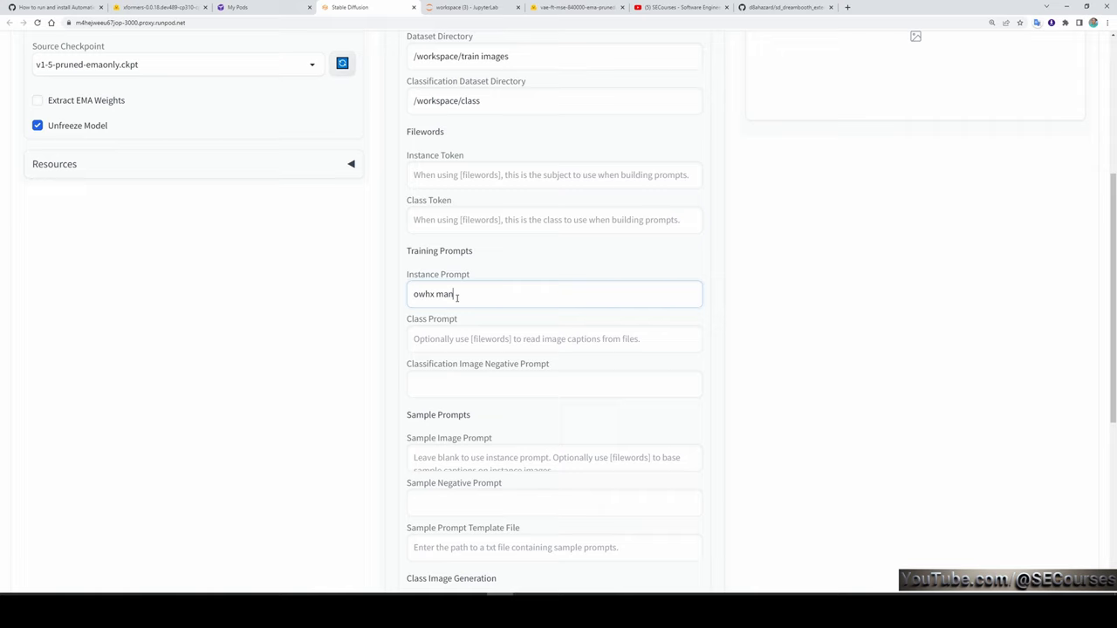
Step: Set prompts 'owhx man' and 'photo of man' with 1 class image per instance image
{"action": "scroll", "scroll_direction": "down", "scroll_amount": 3}
{"action": "type", "text": "photo of man"}
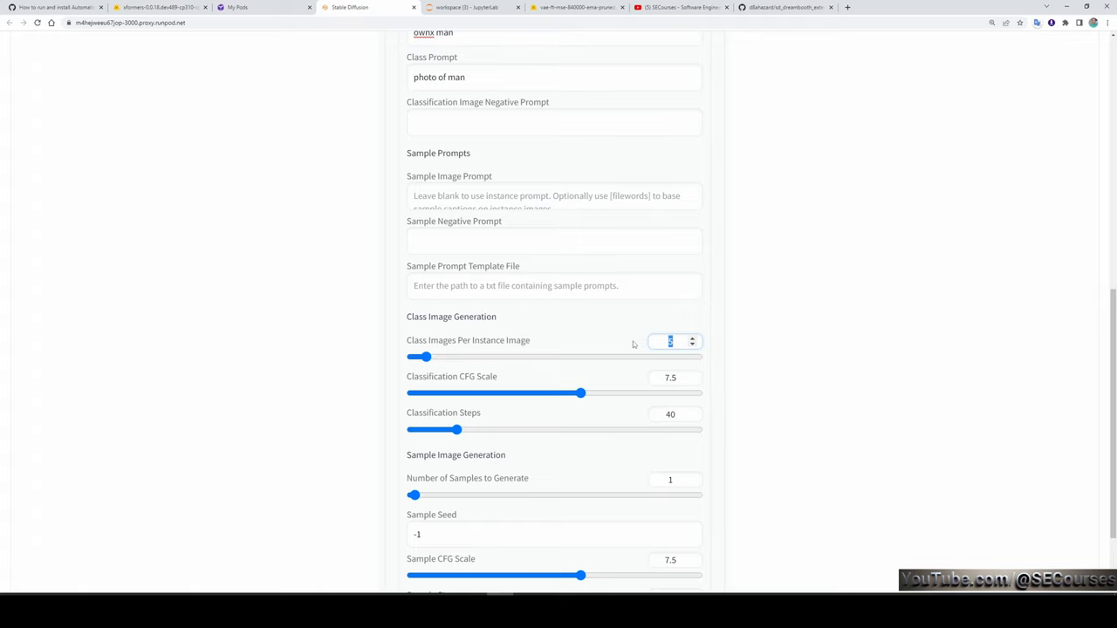
{"action": "left_click_drag", "start_coordinate": [421, 356], "coordinate": [556, 356]}
{"action": "type", "text": "1"}
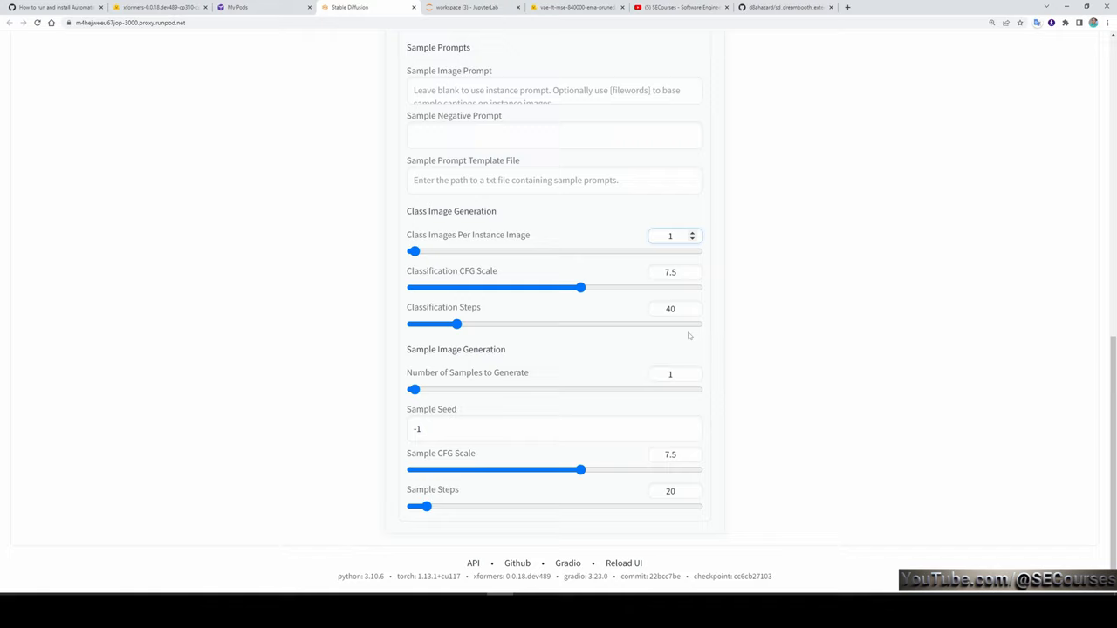
{"action": "left_click", "coordinate": [670, 235]}
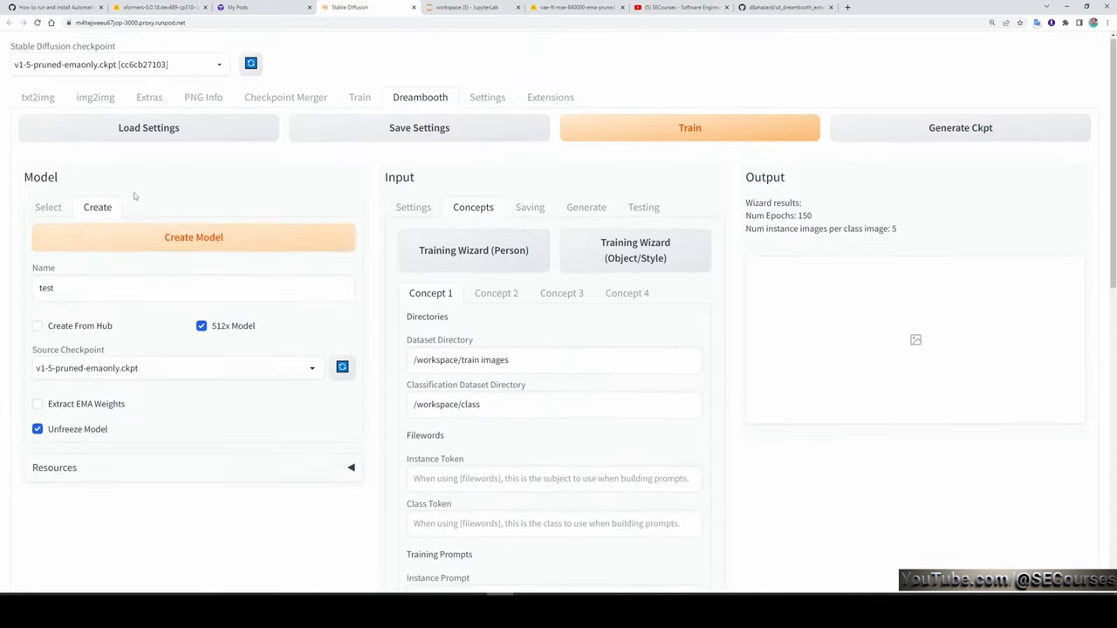
{"action": "scroll", "scroll_direction": "down", "scroll_amount": 3}
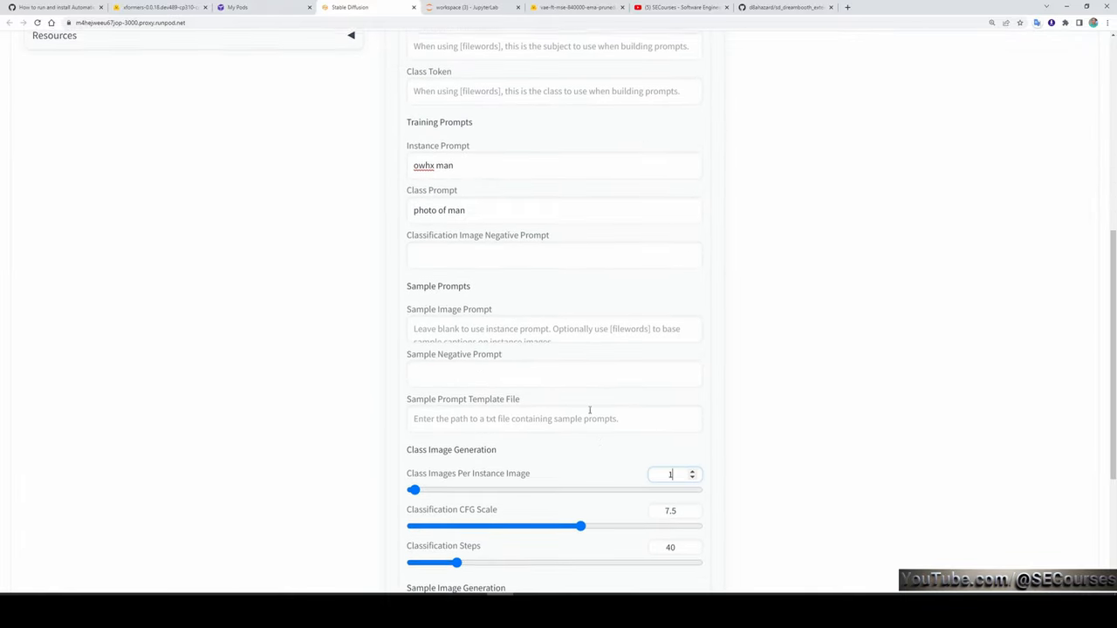
{"action": "scroll", "scroll_direction": "down", "scroll_amount": 3}
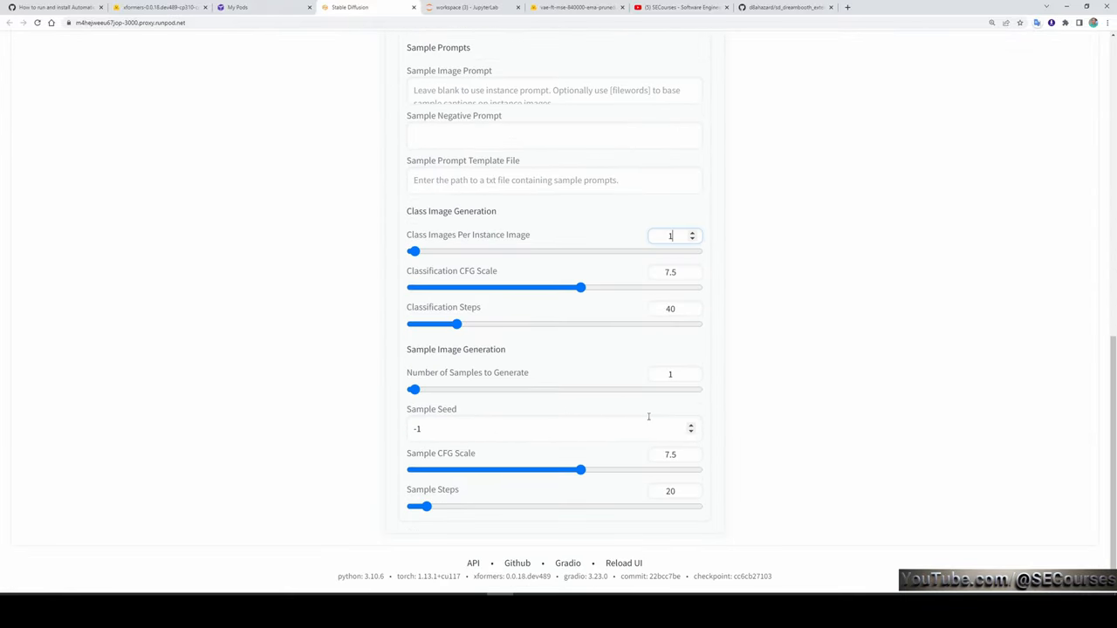
{"action": "scroll", "scroll_direction": "up", "scroll_amount": 3}
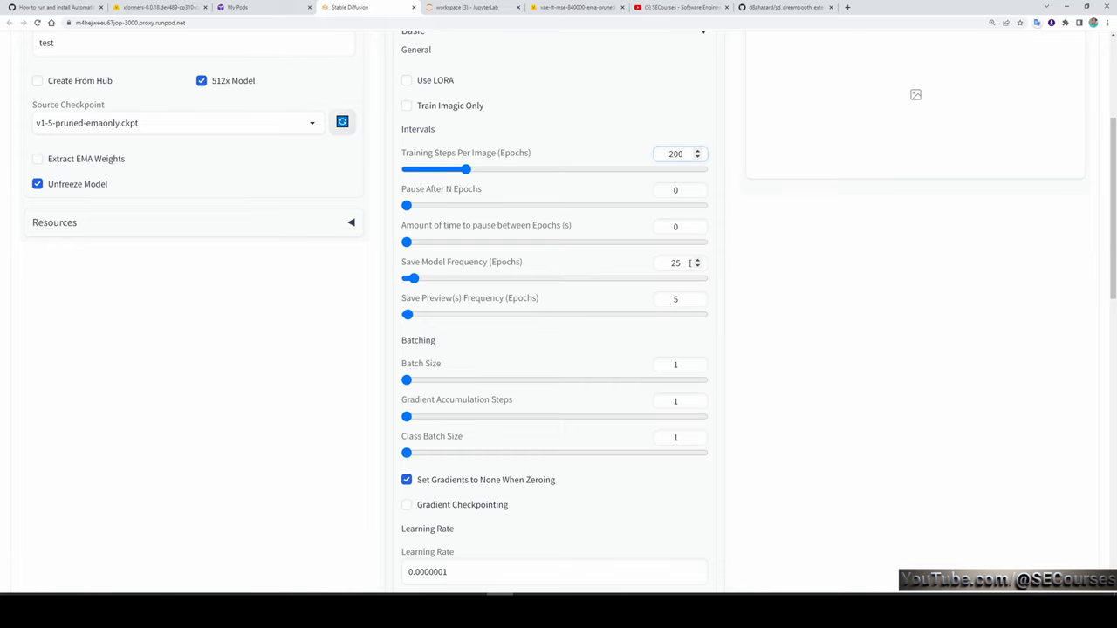
Step: Set model saving to every 10 epochs, then save and reload the settings and start training
{"action": "type", "text": "10"}
{"action": "left_click", "coordinate": [681, 299]}
{"action": "type", "text": "1"}
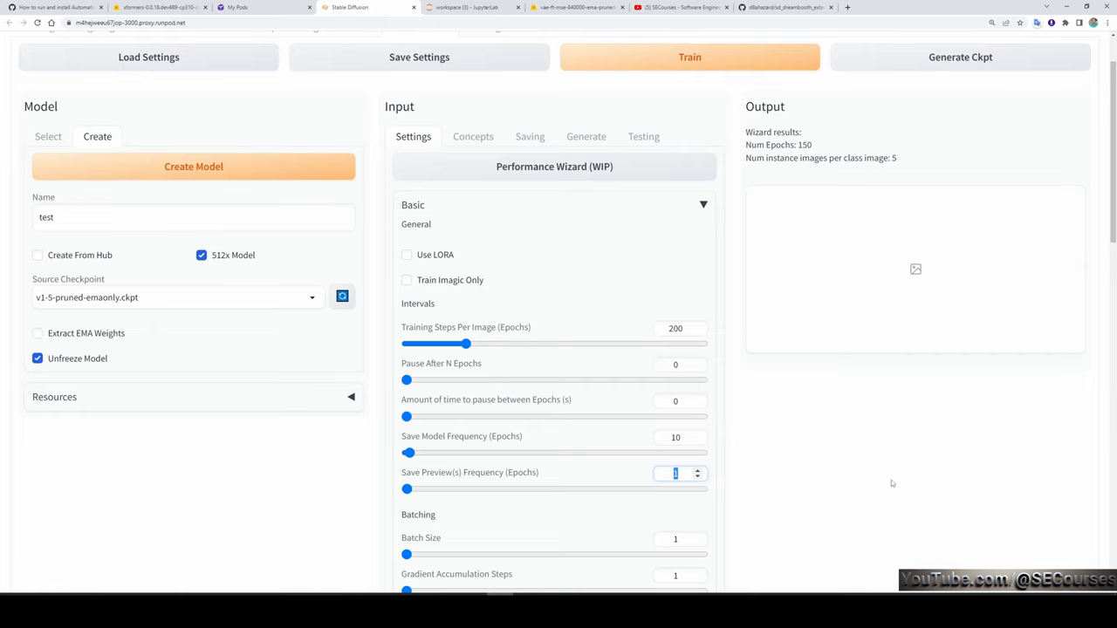
{"action": "mouse_move", "coordinate": [677, 389]}
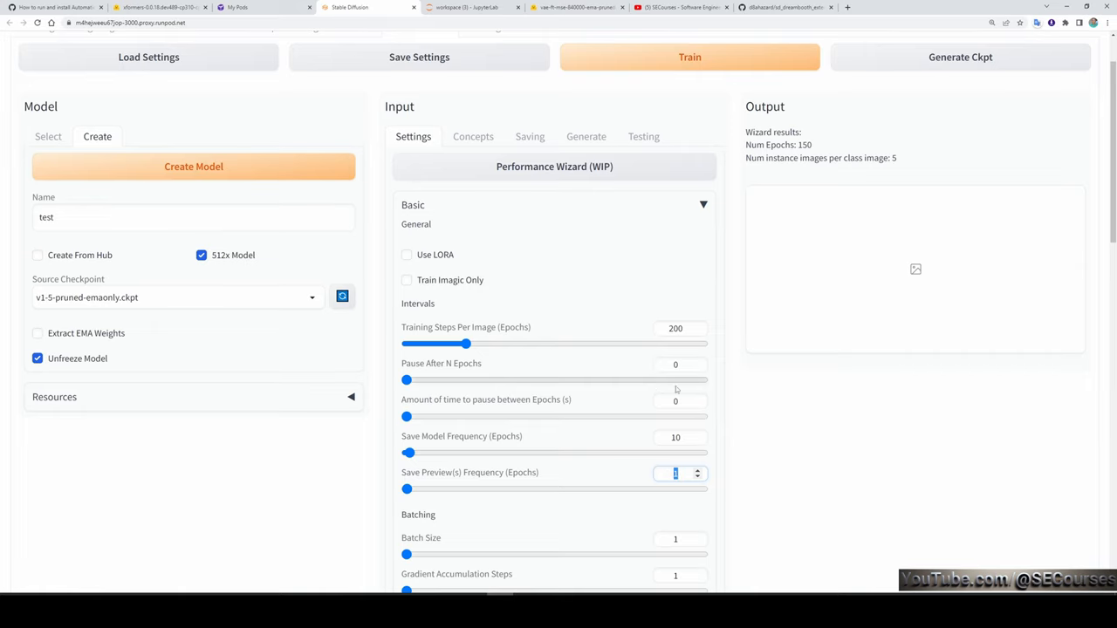
{"action": "left_click", "coordinate": [419, 130]}
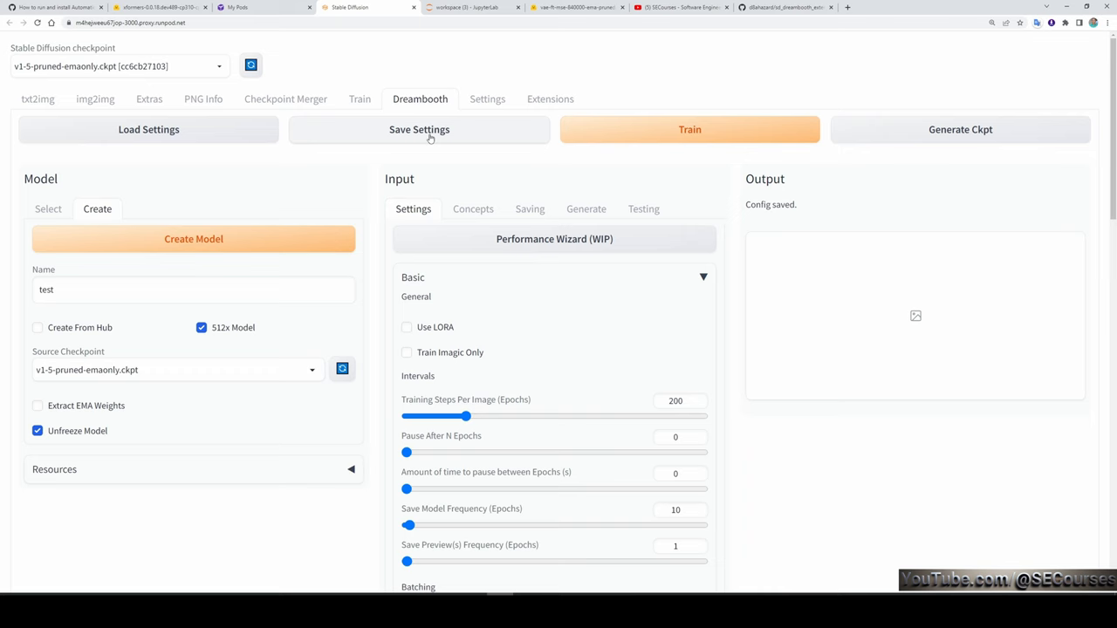
{"action": "left_click", "coordinate": [148, 129]}
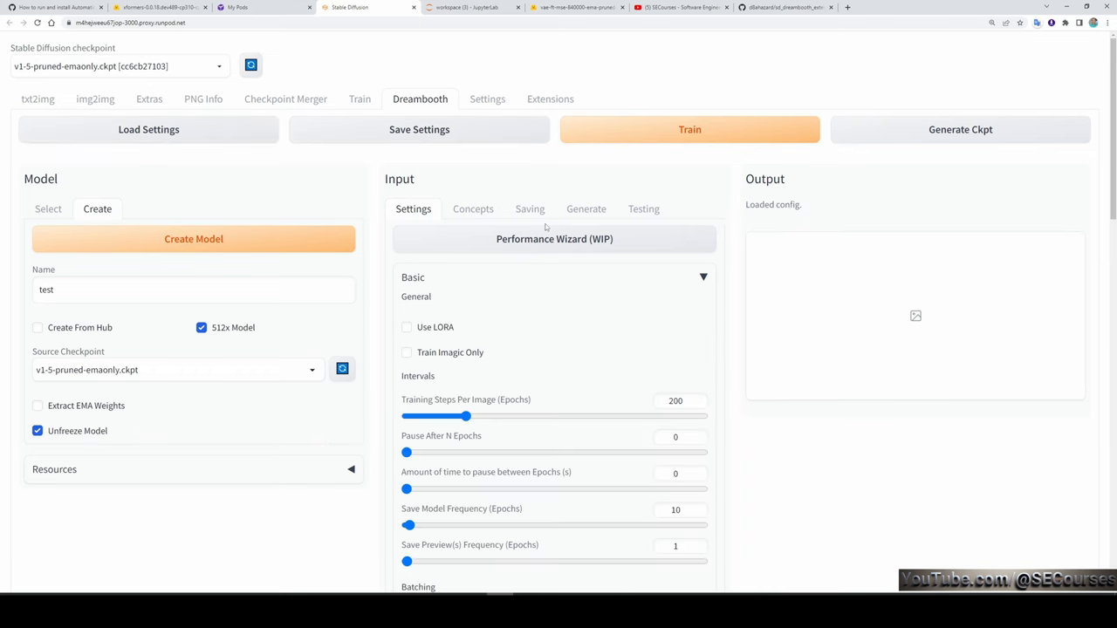
{"action": "left_click", "coordinate": [689, 129]}
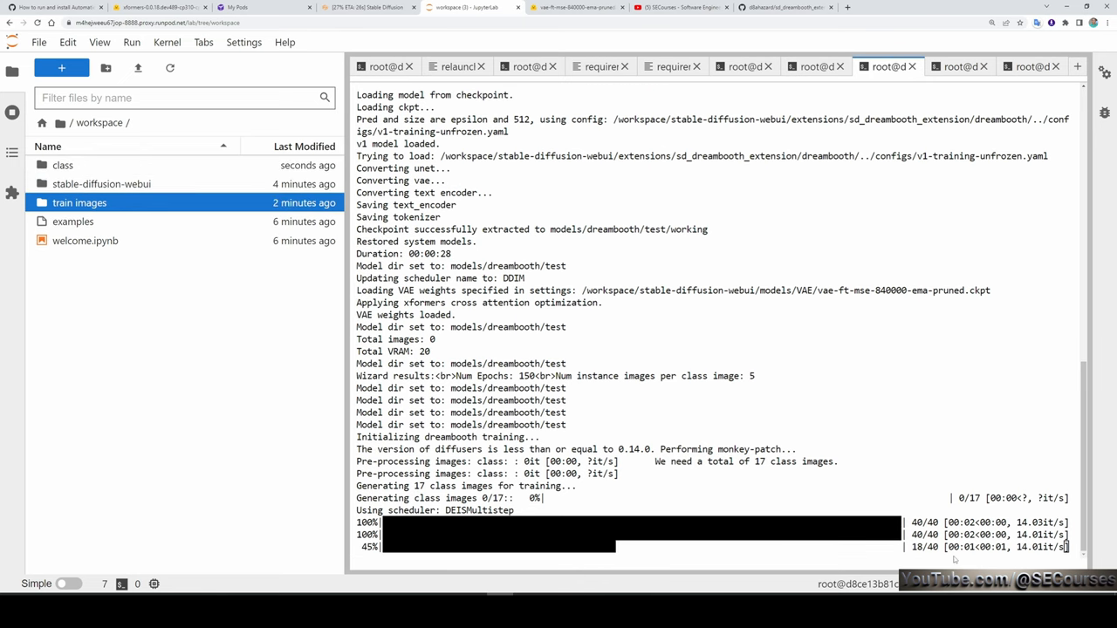
Step: Back on the DreamBooth page, enter the sample image prompt 'photo ohwx'
{"action": "left_click", "coordinate": [367, 7]}
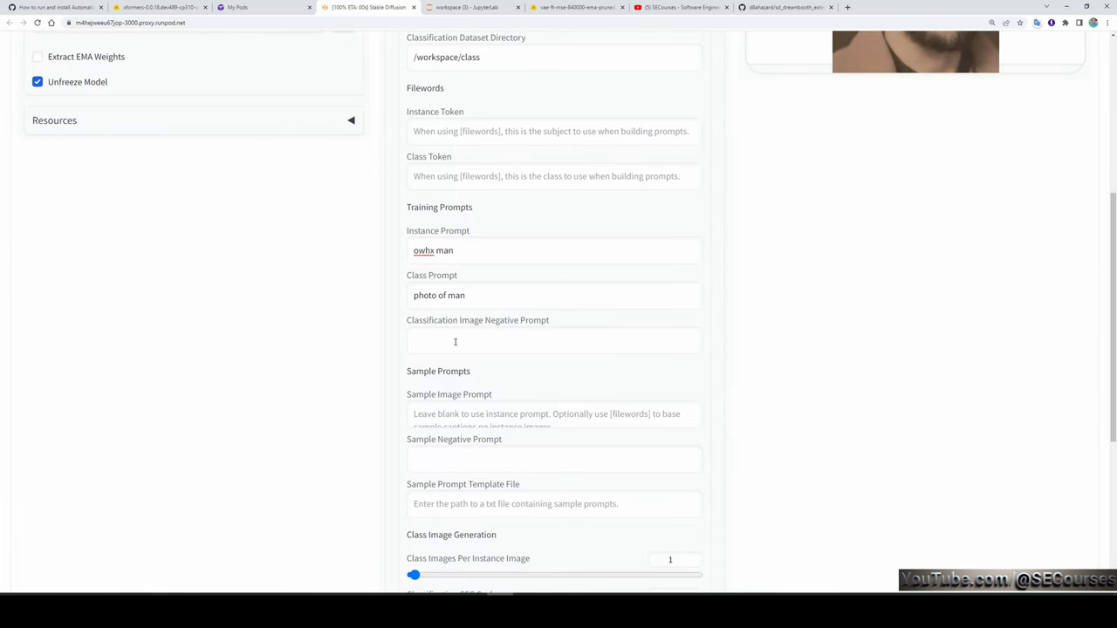
{"action": "left_click", "coordinate": [553, 414]}
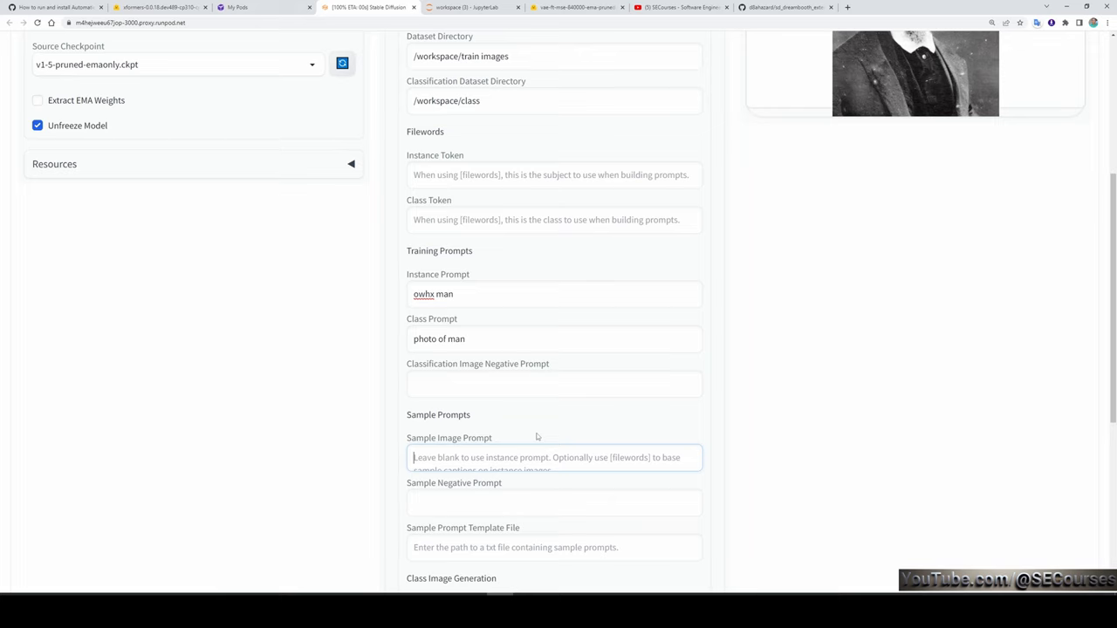
{"action": "type", "text": "photo ohwx"}
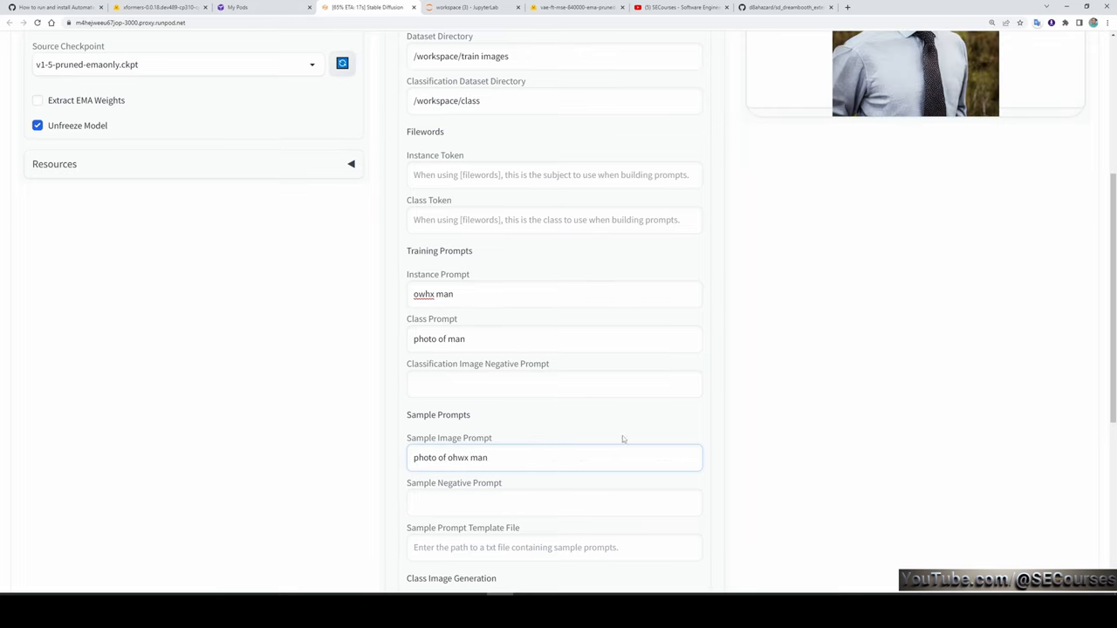
{"action": "scroll", "scroll_direction": "up", "scroll_amount": 3}
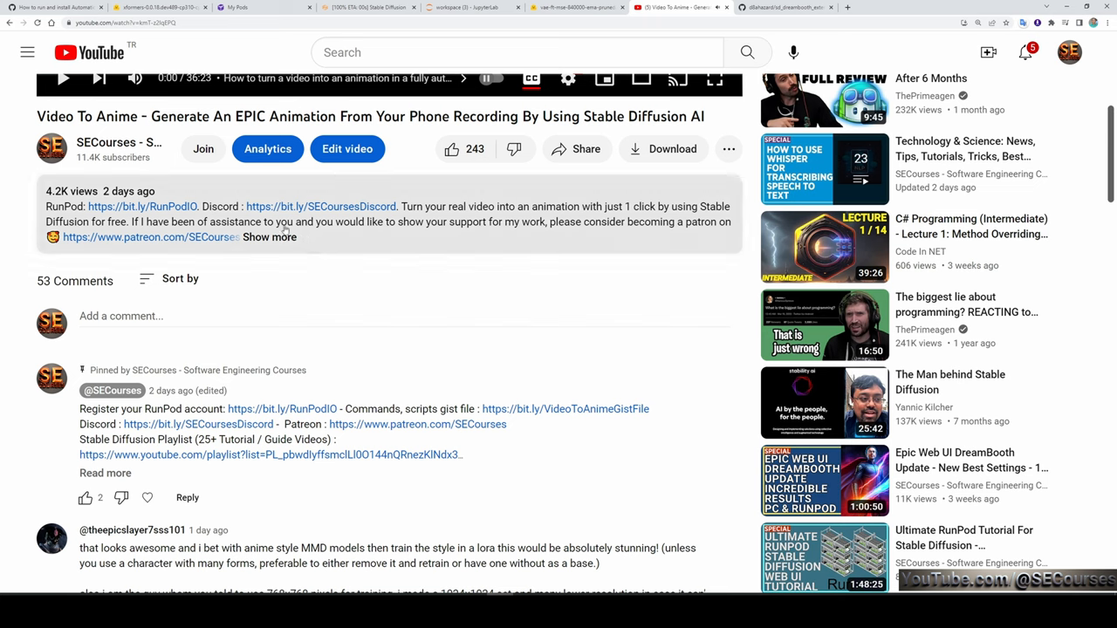
{"action": "mouse_move", "coordinate": [321, 240]}
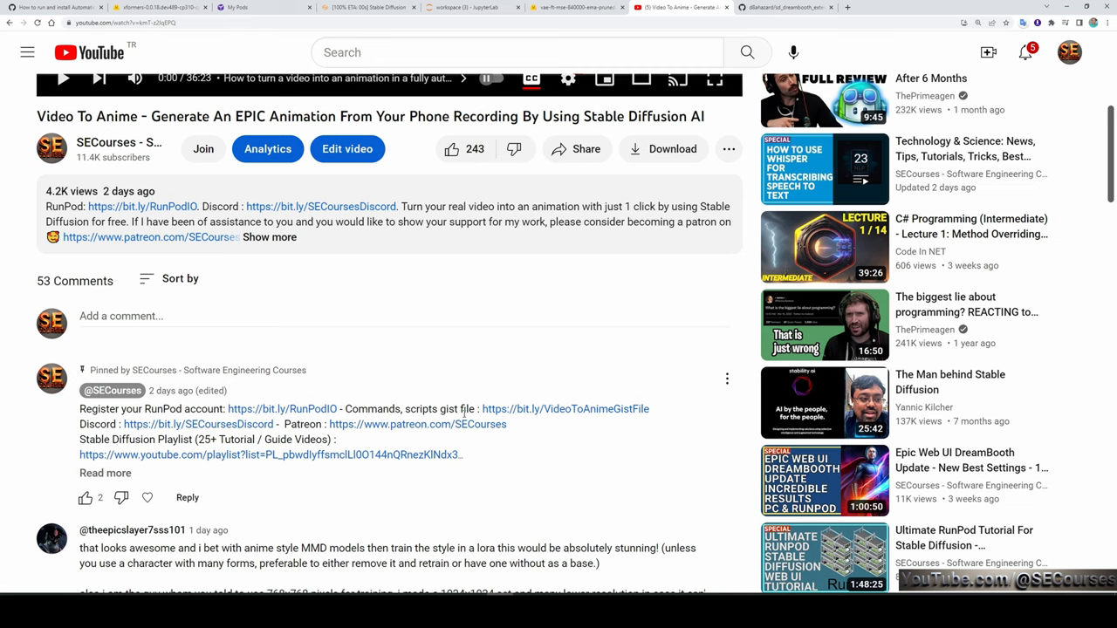
Step: View the Patreon classification images post, then return to the training log
{"action": "left_click", "coordinate": [785, 7]}
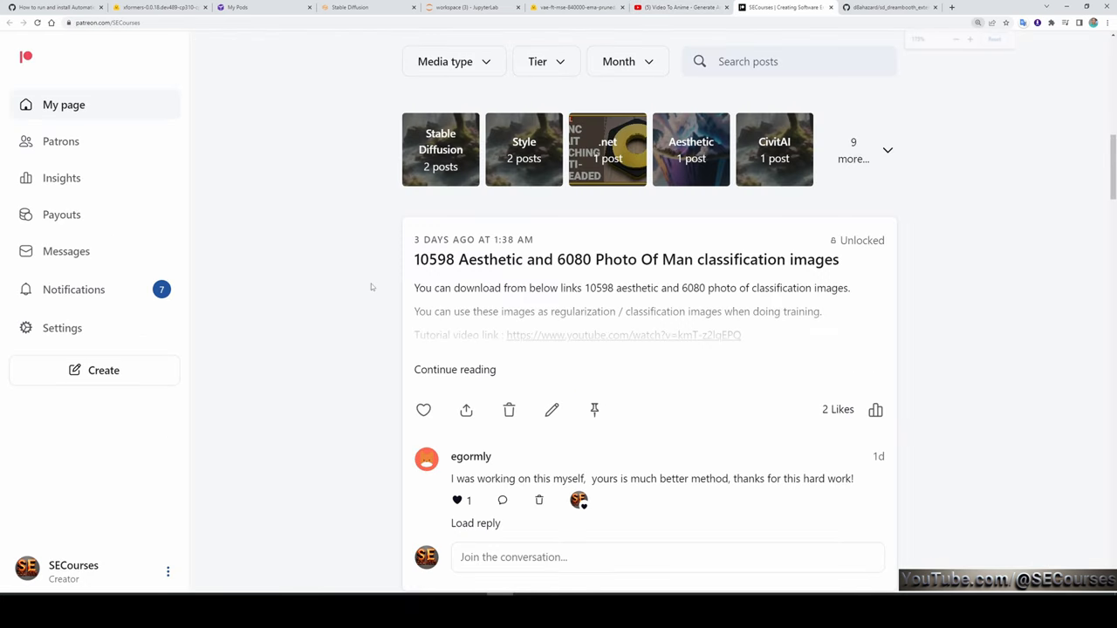
{"action": "left_click", "coordinate": [471, 7]}
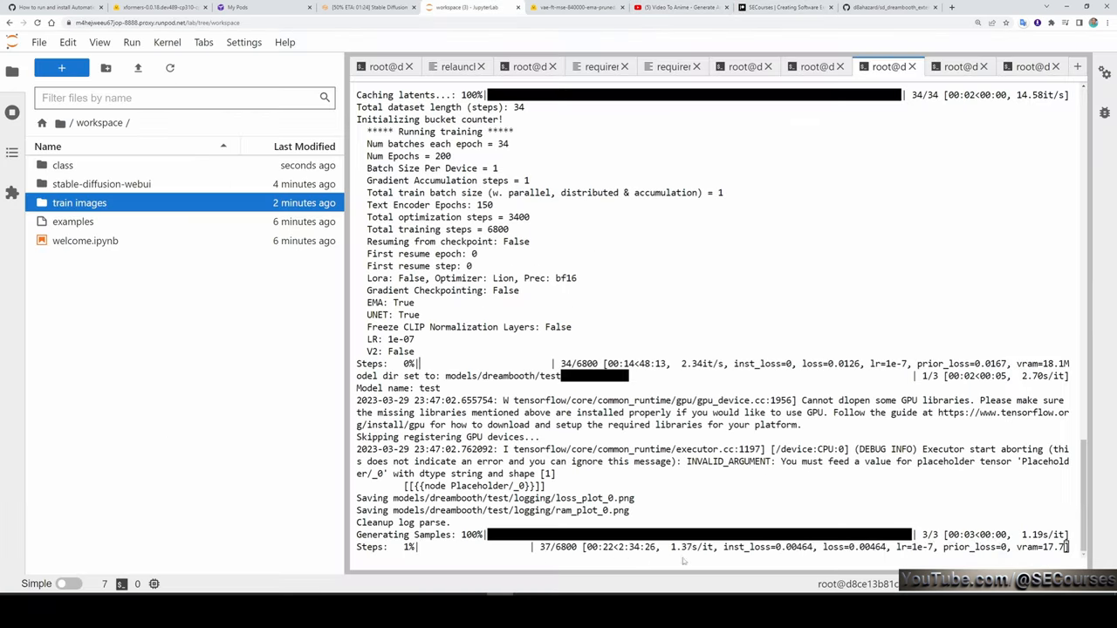
Step: Review the DreamBooth training settings and return to them after the CUDA out-of-memory crash
{"action": "left_click", "coordinate": [358, 7]}
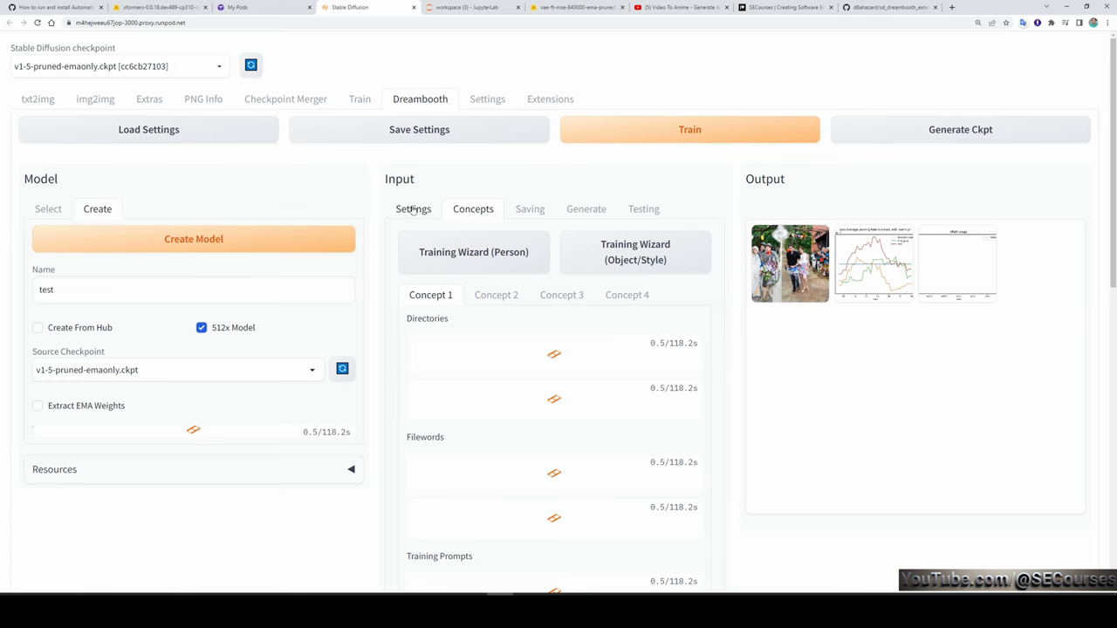
{"action": "left_click", "coordinate": [149, 129]}
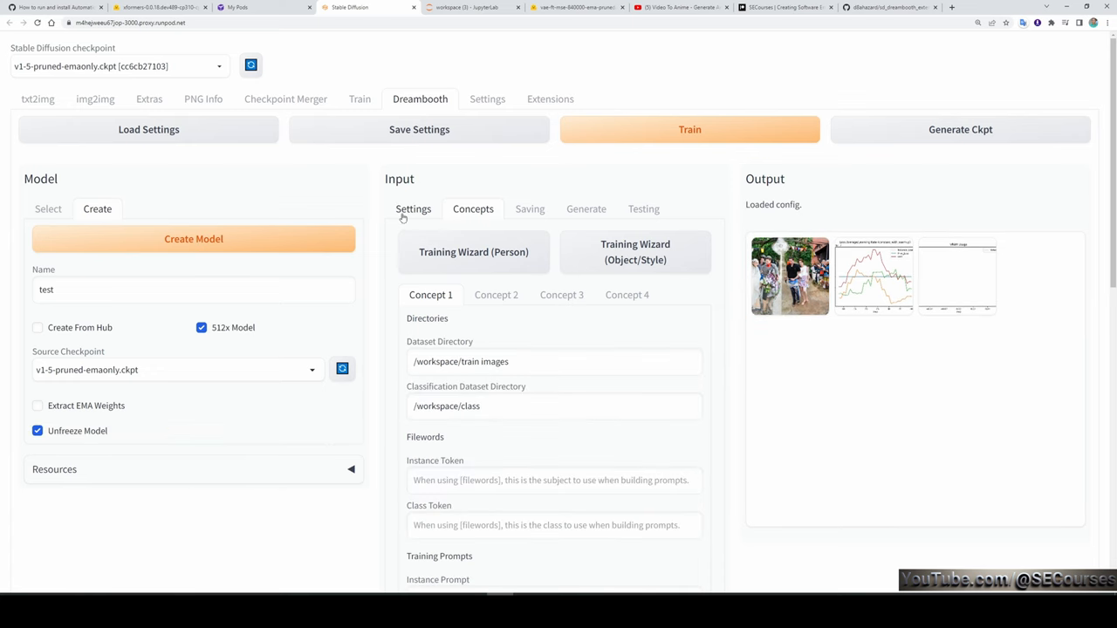
{"action": "scroll", "scroll_direction": "down", "scroll_amount": 3}
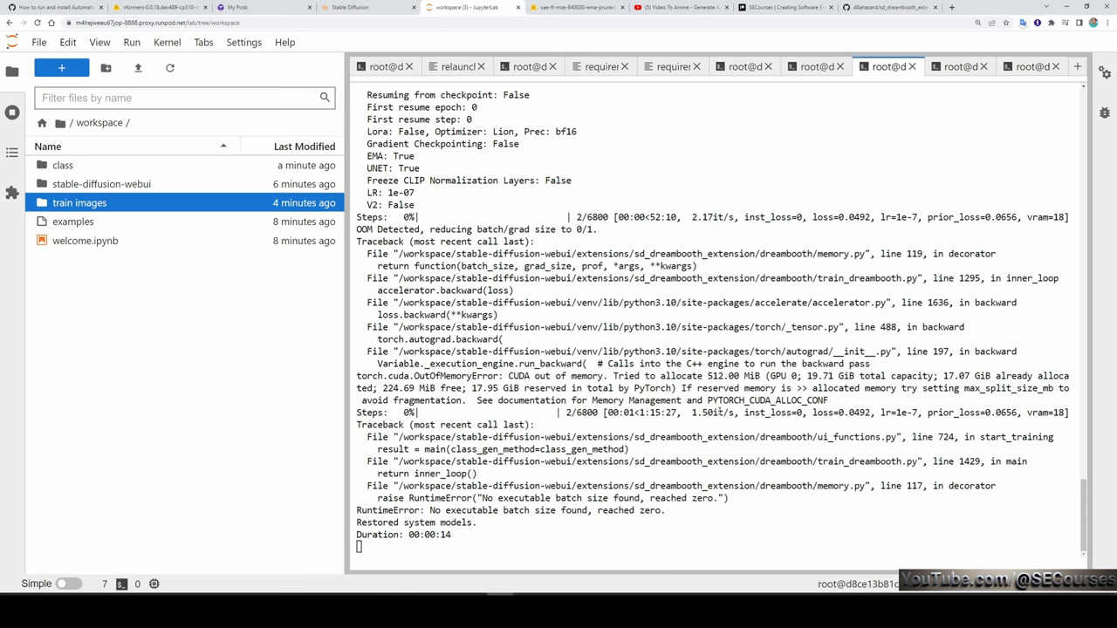
{"action": "mouse_move", "coordinate": [651, 429]}
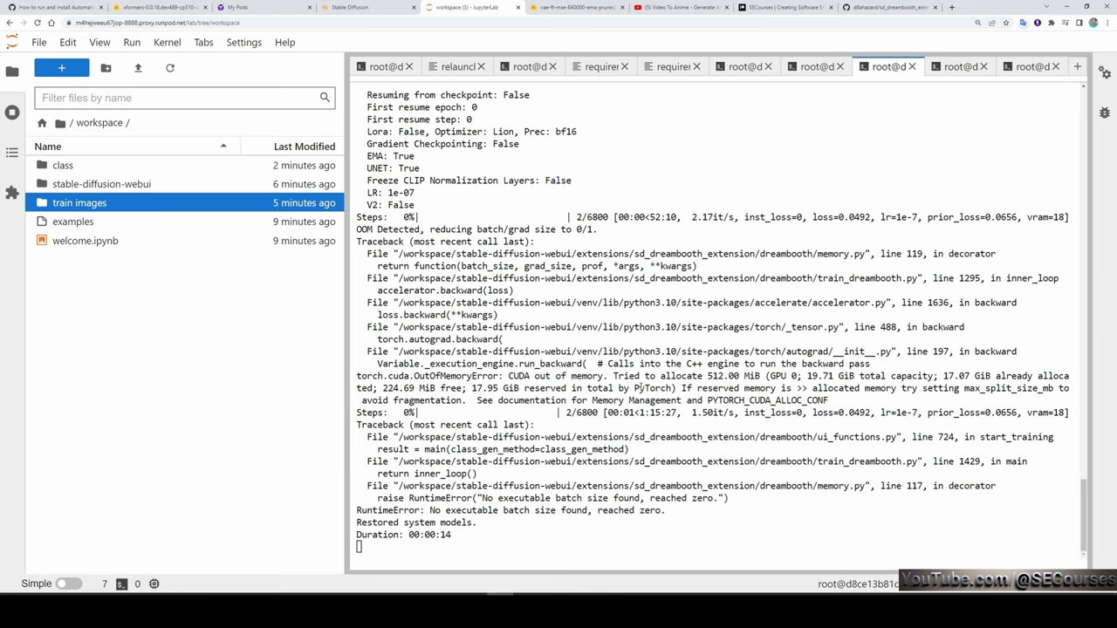
{"action": "left_click", "coordinate": [349, 7]}
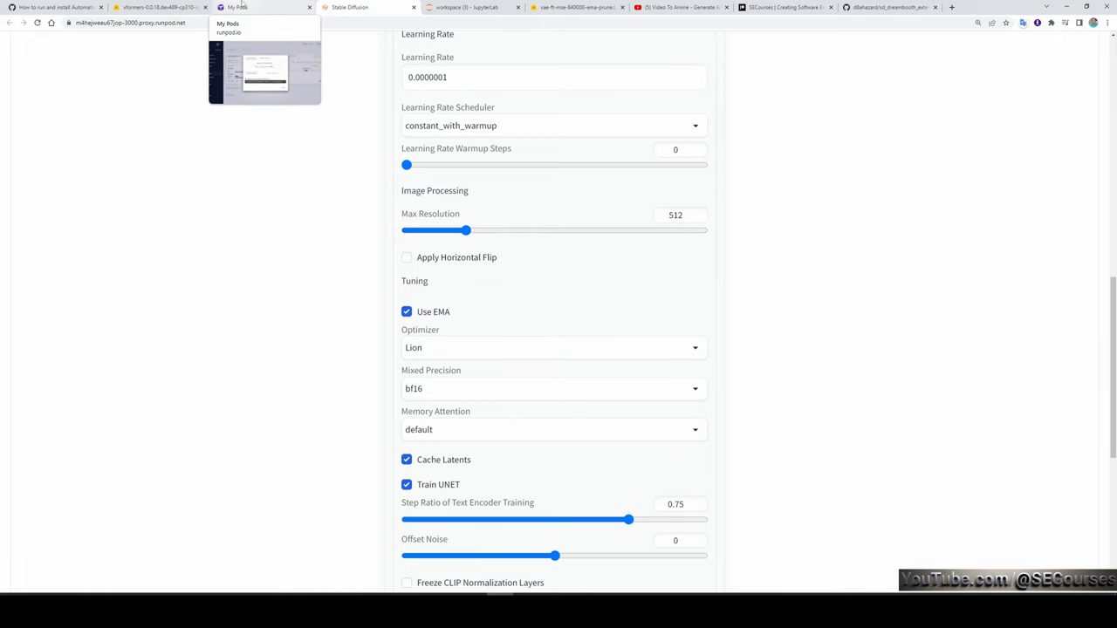
Step: Check the restarted run in the terminal and web UI, then switch to txt2img
{"action": "left_click", "coordinate": [471, 7]}
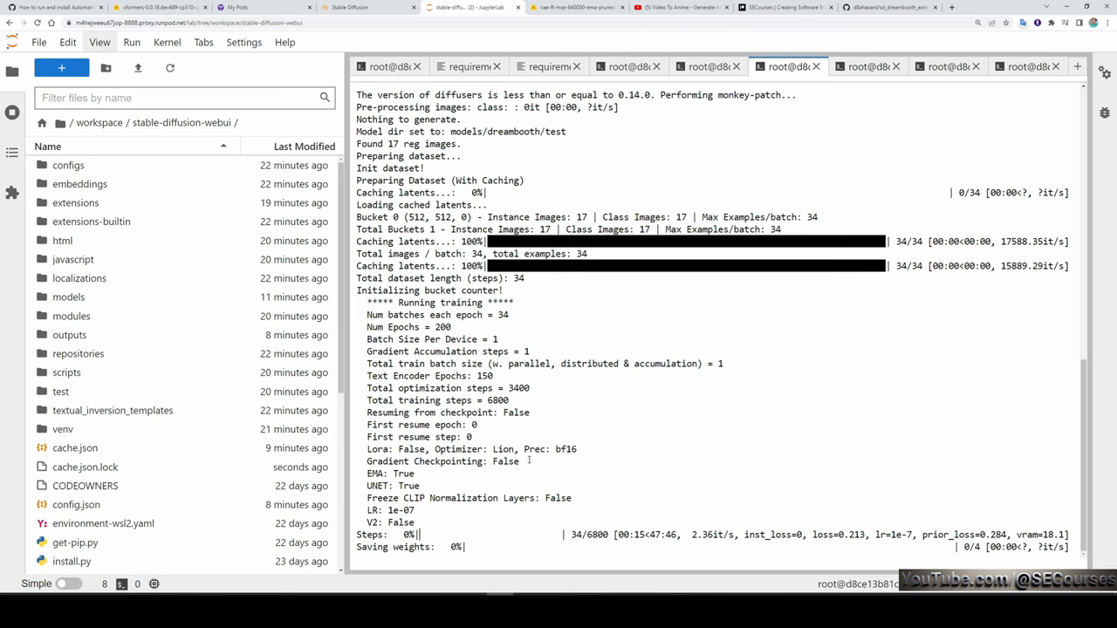
{"action": "left_click", "coordinate": [367, 7]}
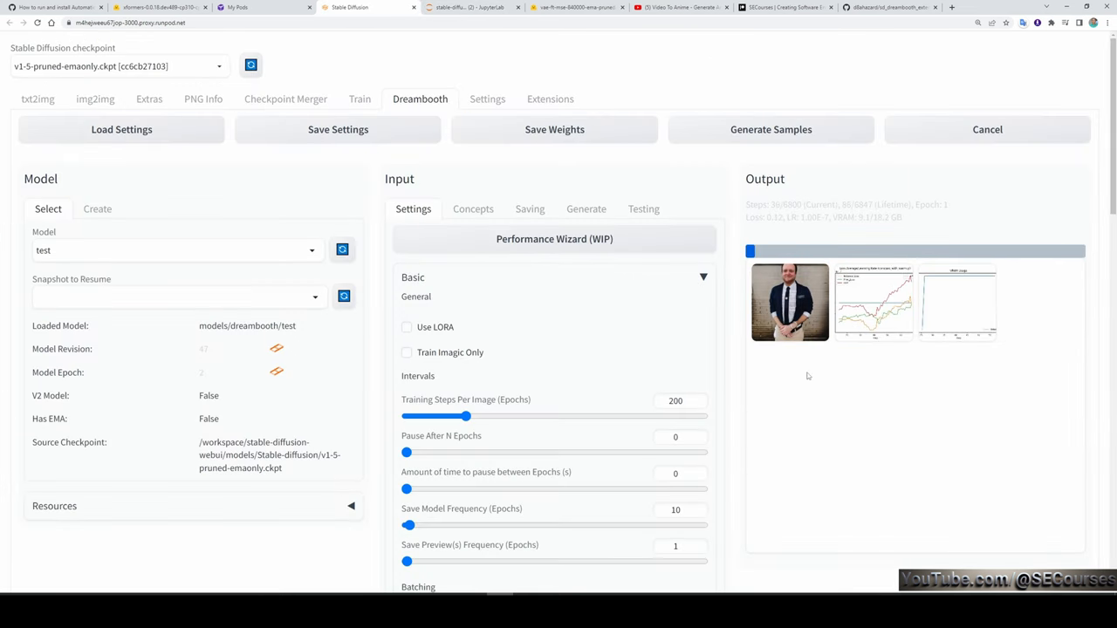
{"action": "left_click", "coordinate": [38, 99]}
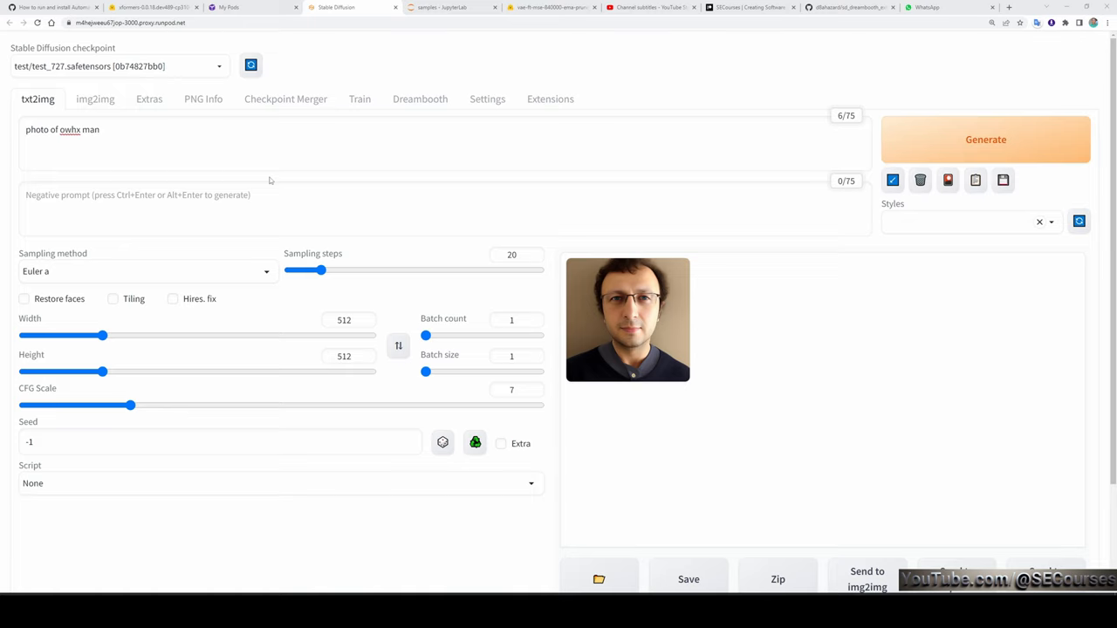
{"action": "mouse_move", "coordinate": [822, 356]}
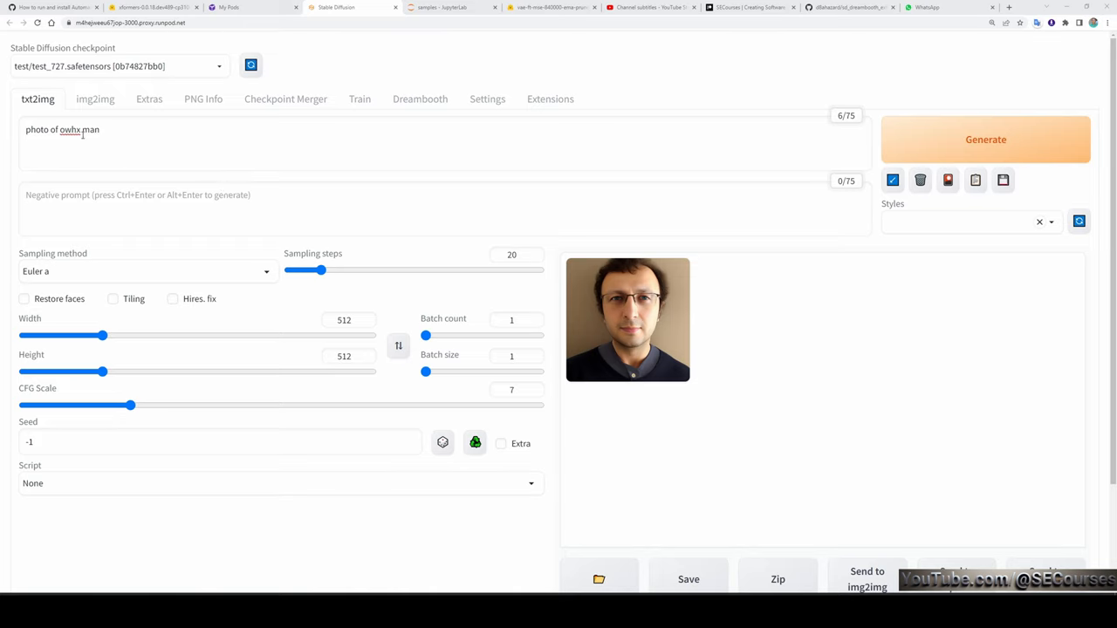
Step: Highlight and deselect 'ohwx' in the txt2img prompt, then show SECourses' video list
{"action": "double_click", "coordinate": [70, 129]}
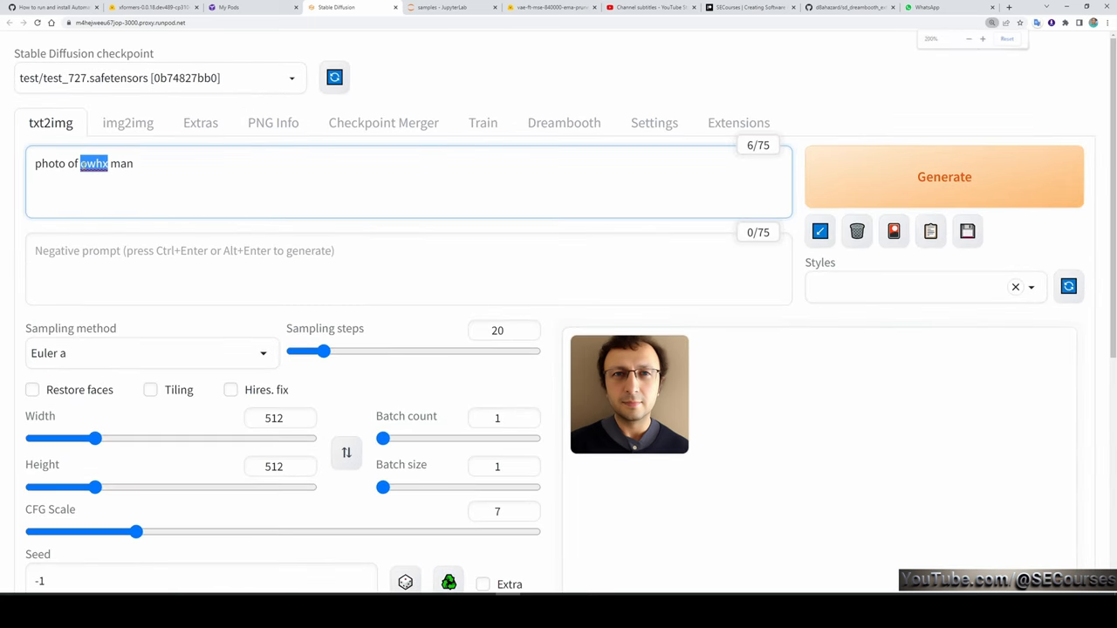
{"action": "left_click", "coordinate": [967, 38]}
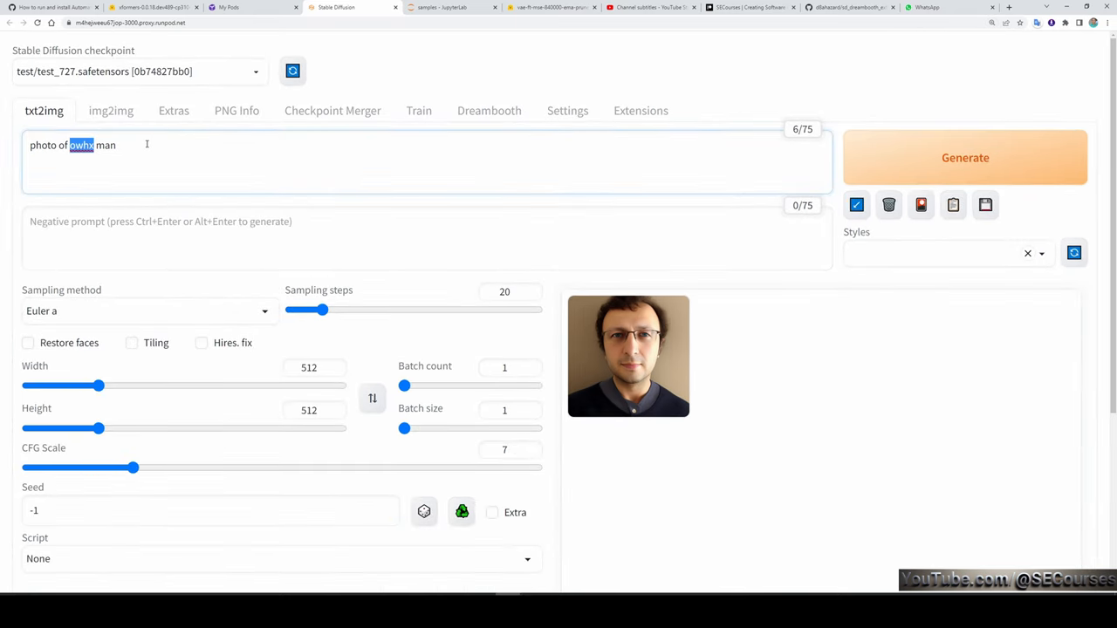
{"action": "left_click", "coordinate": [355, 158]}
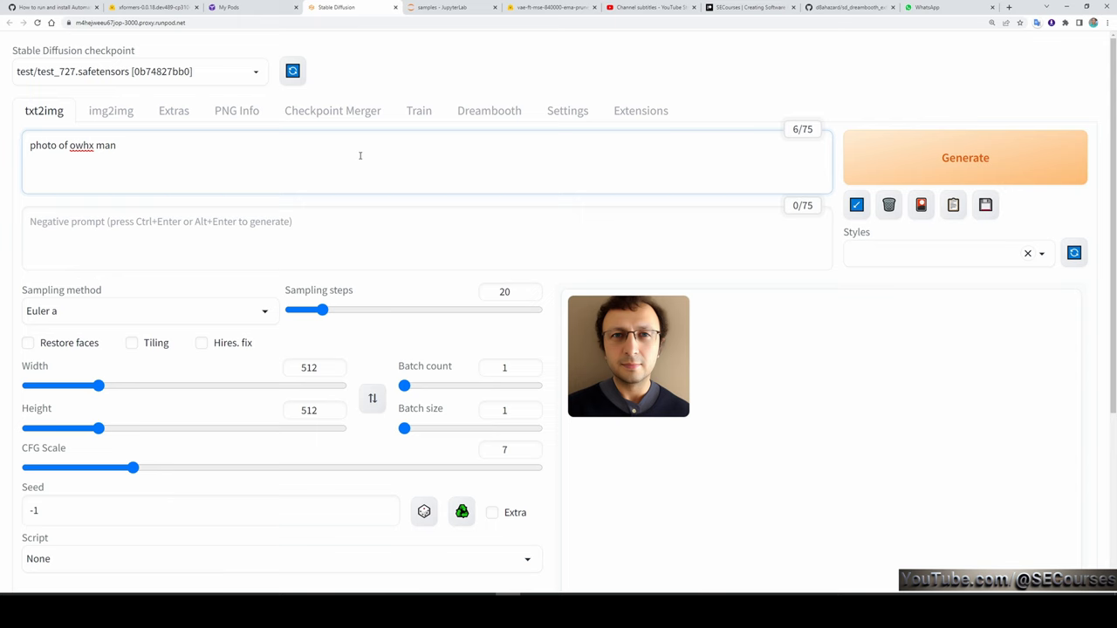
{"action": "left_click", "coordinate": [683, 7]}
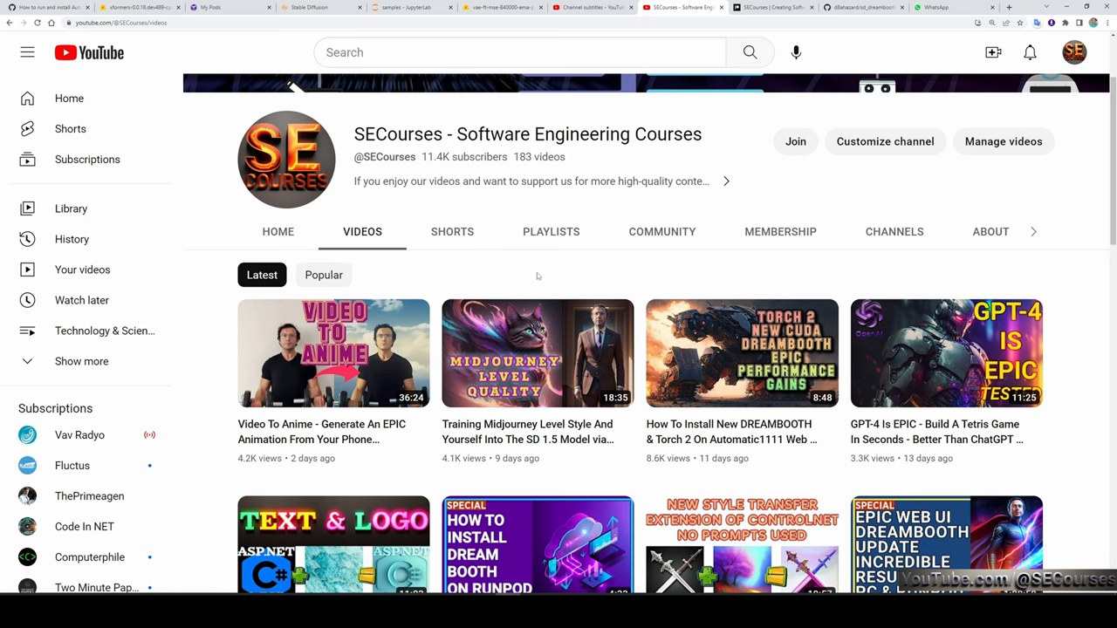
{"action": "mouse_move", "coordinate": [795, 141]}
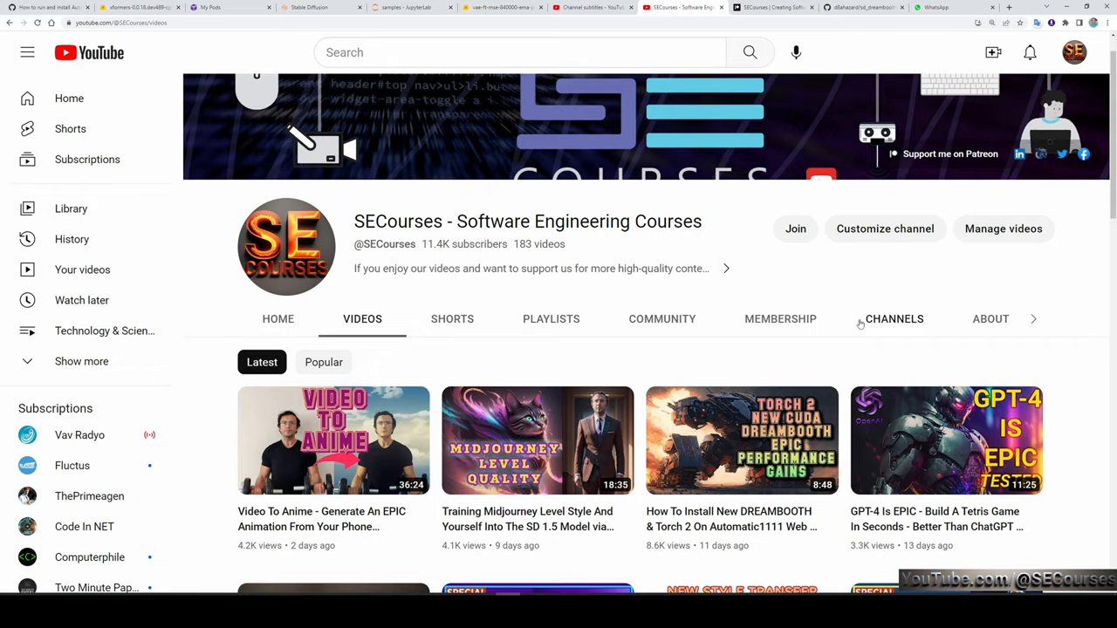
{"action": "scroll", "scroll_direction": "down", "scroll_amount": 3}
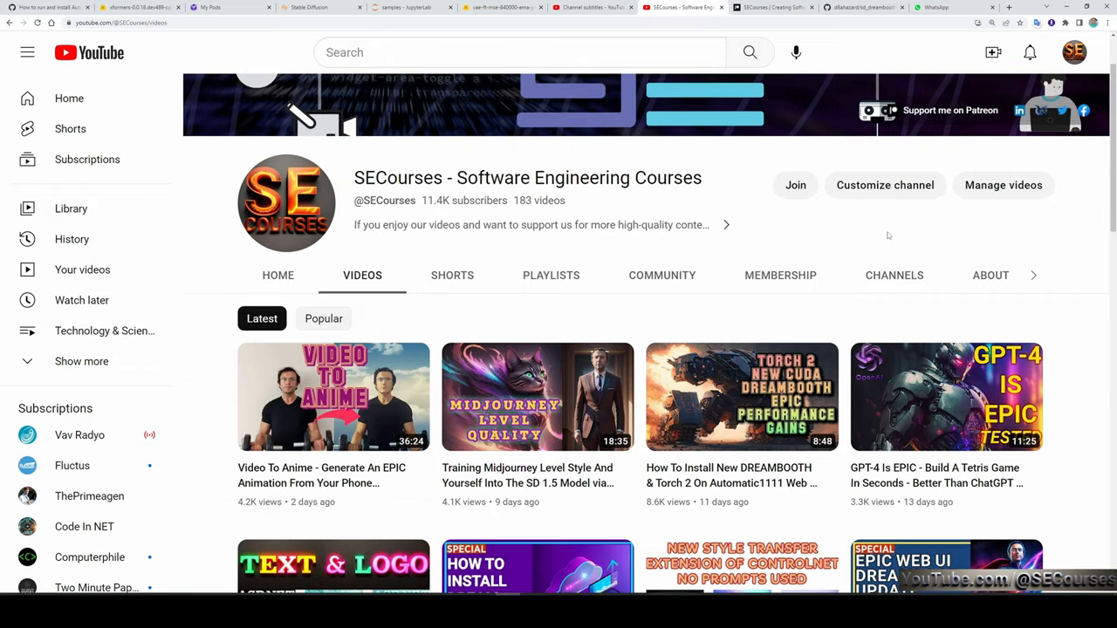
{"action": "mouse_move", "coordinate": [892, 230]}
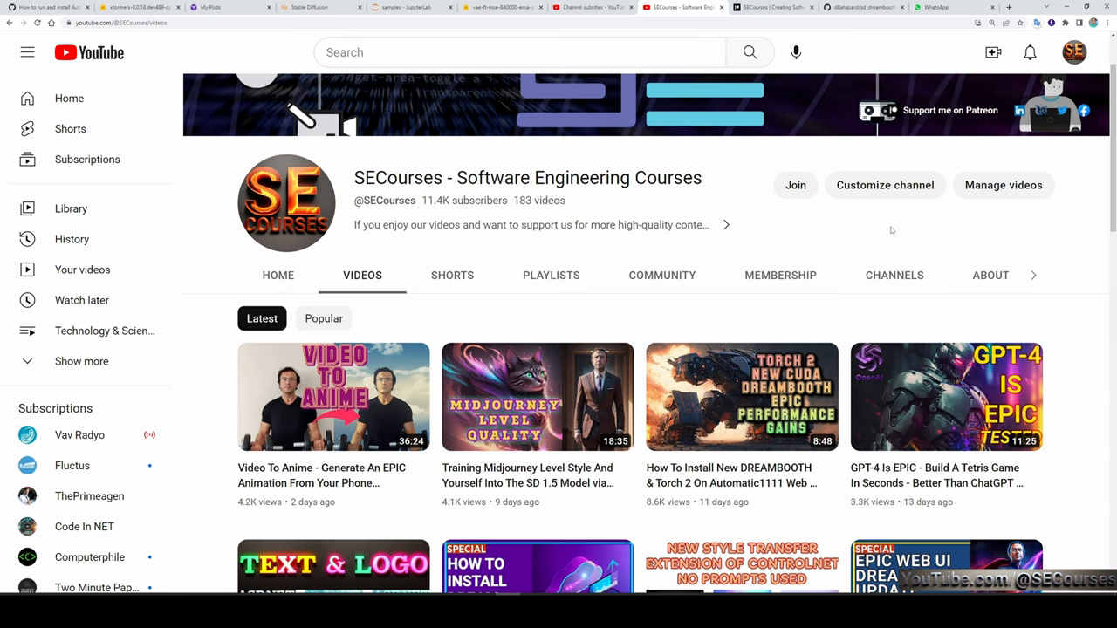
{"action": "scroll", "scroll_direction": "down", "scroll_amount": 3}
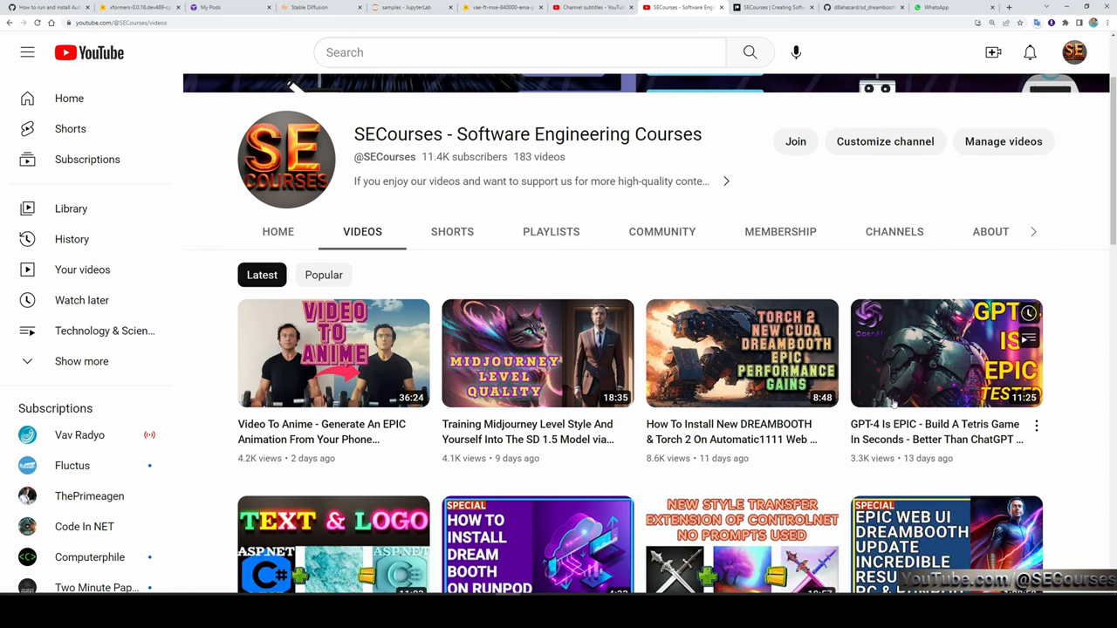
{"action": "scroll", "scroll_direction": "down", "scroll_amount": 3}
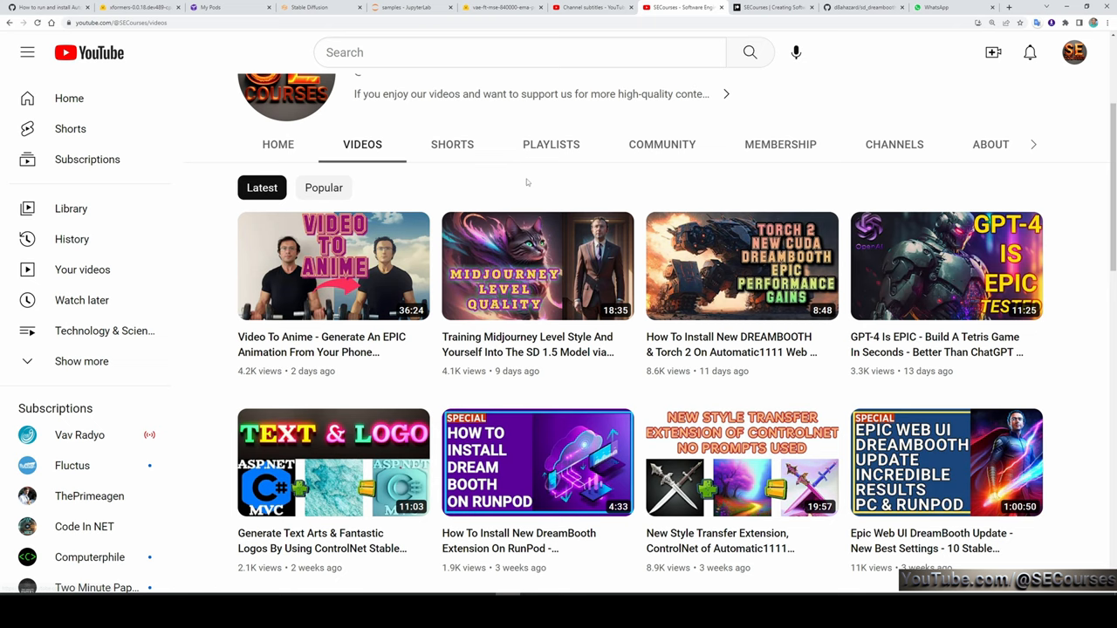
{"action": "scroll", "scroll_direction": "down", "scroll_amount": 3}
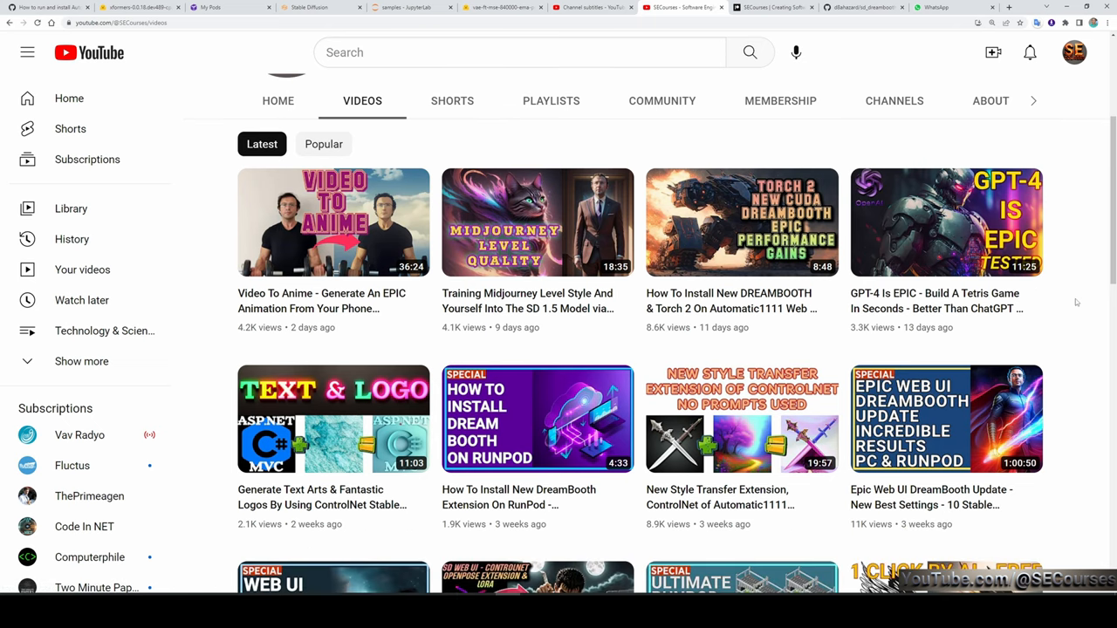
{"action": "scroll", "scroll_direction": "down", "scroll_amount": 3}
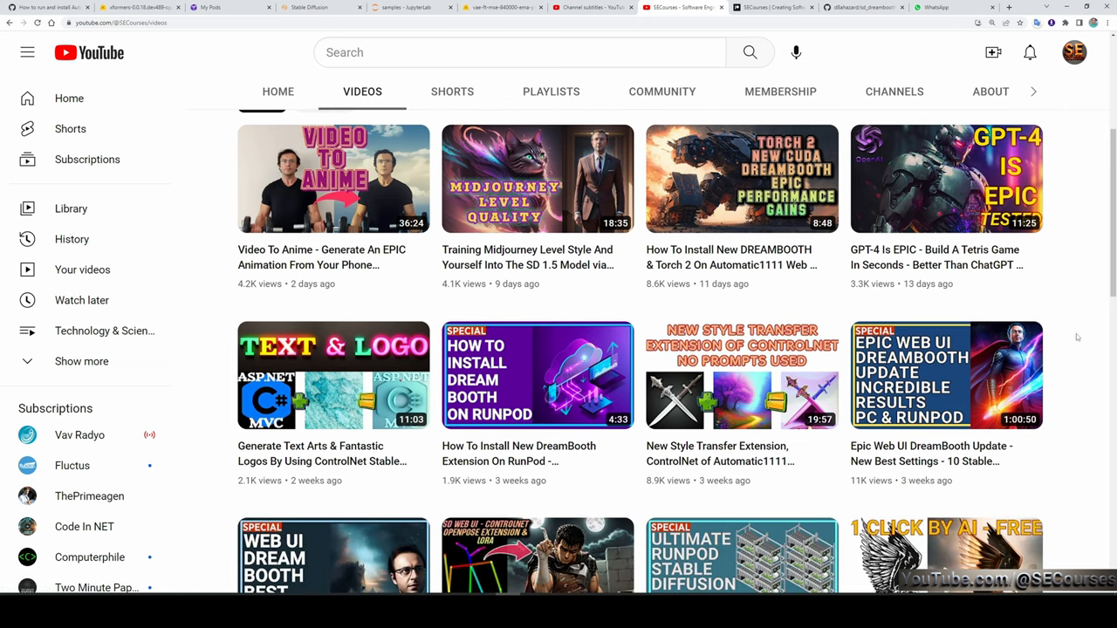